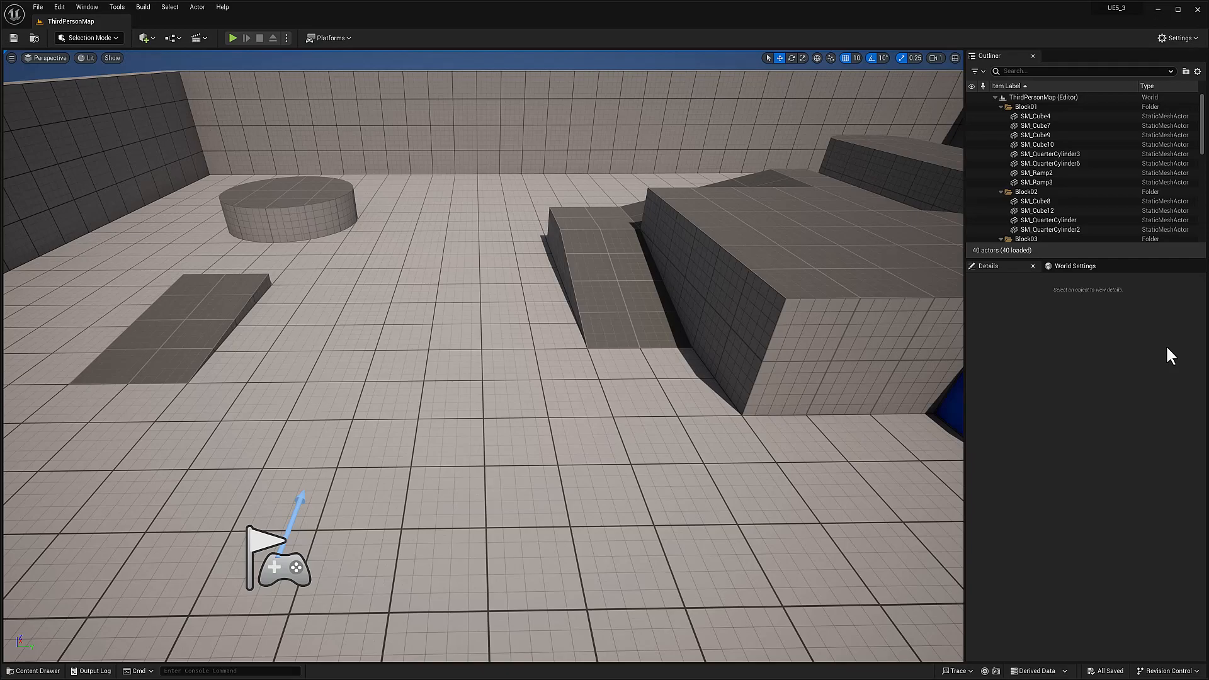
mouse_move(230, 14)
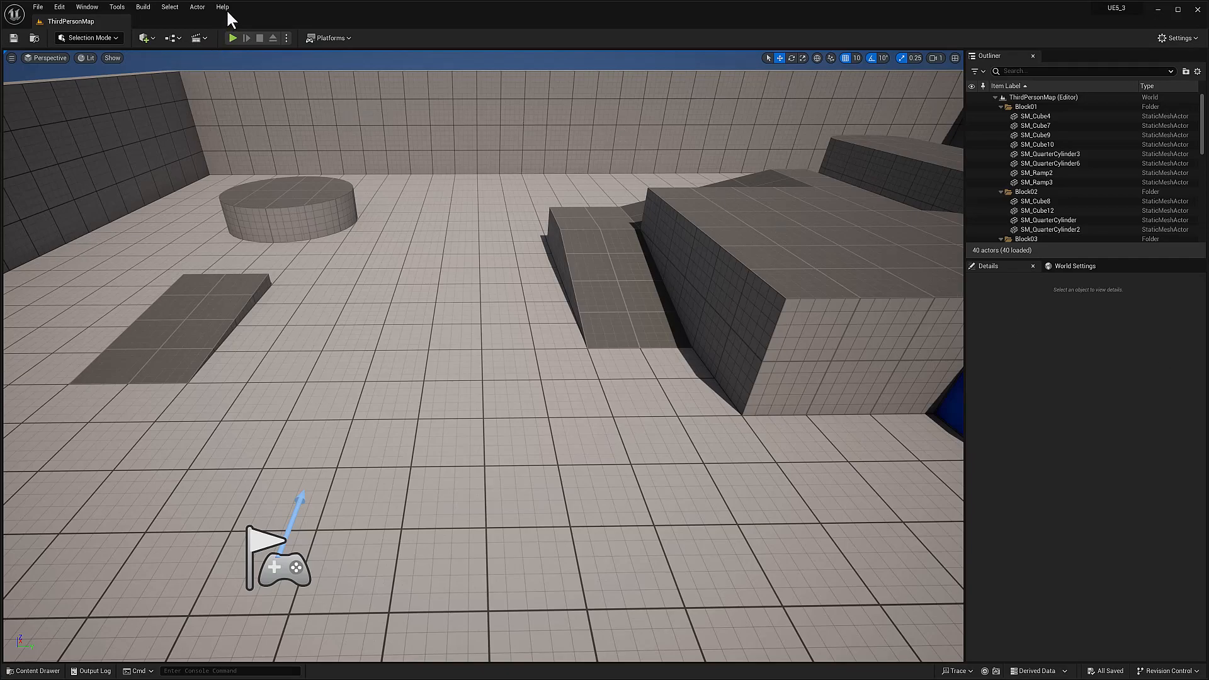
Show the About Unreal Editor window with engine version 5.3.0 on Windows 11.
click(222, 7)
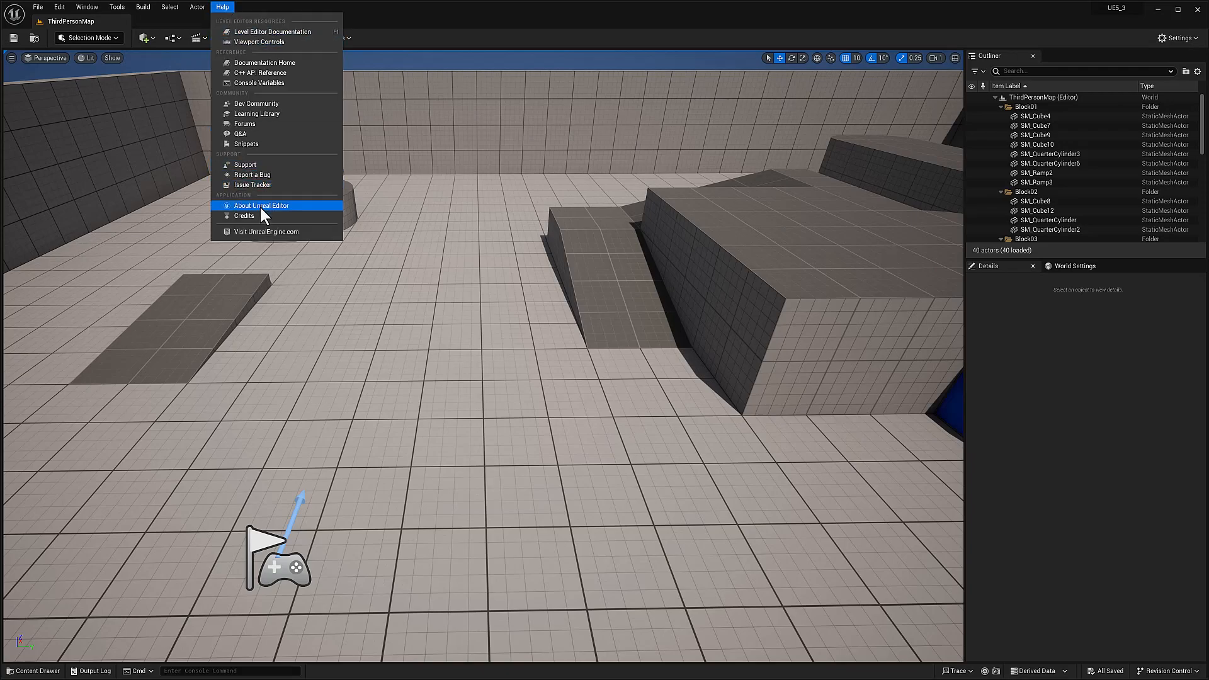
click(261, 205)
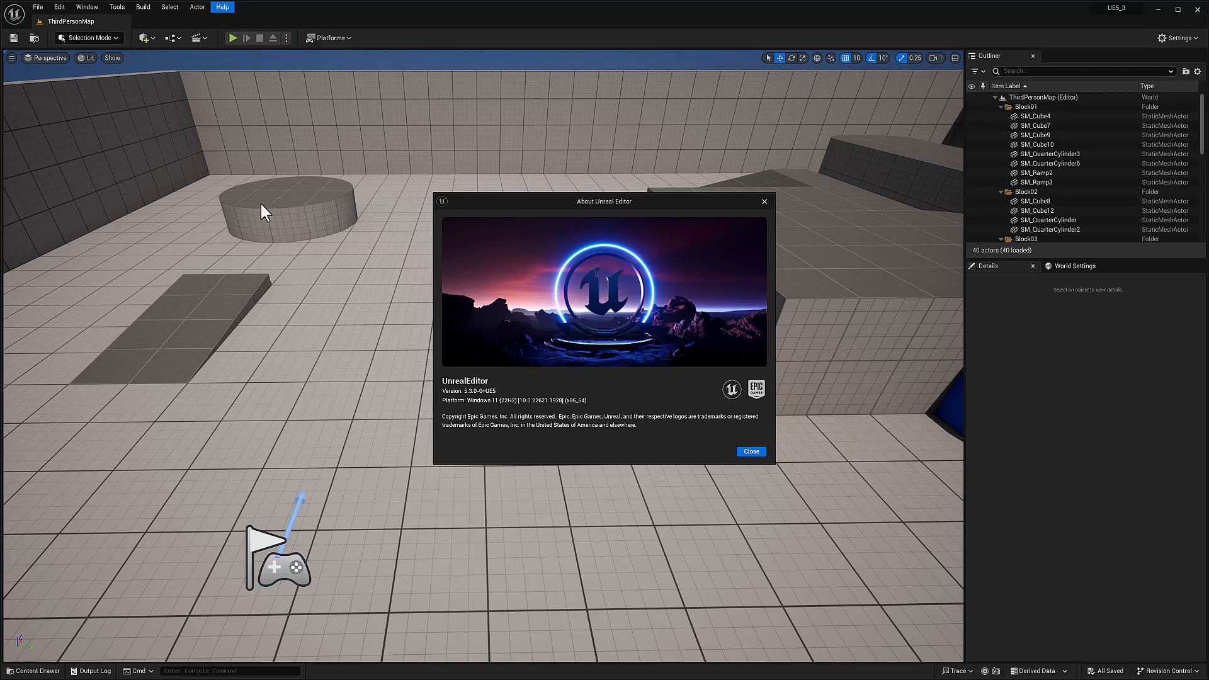
mouse_move(527, 291)
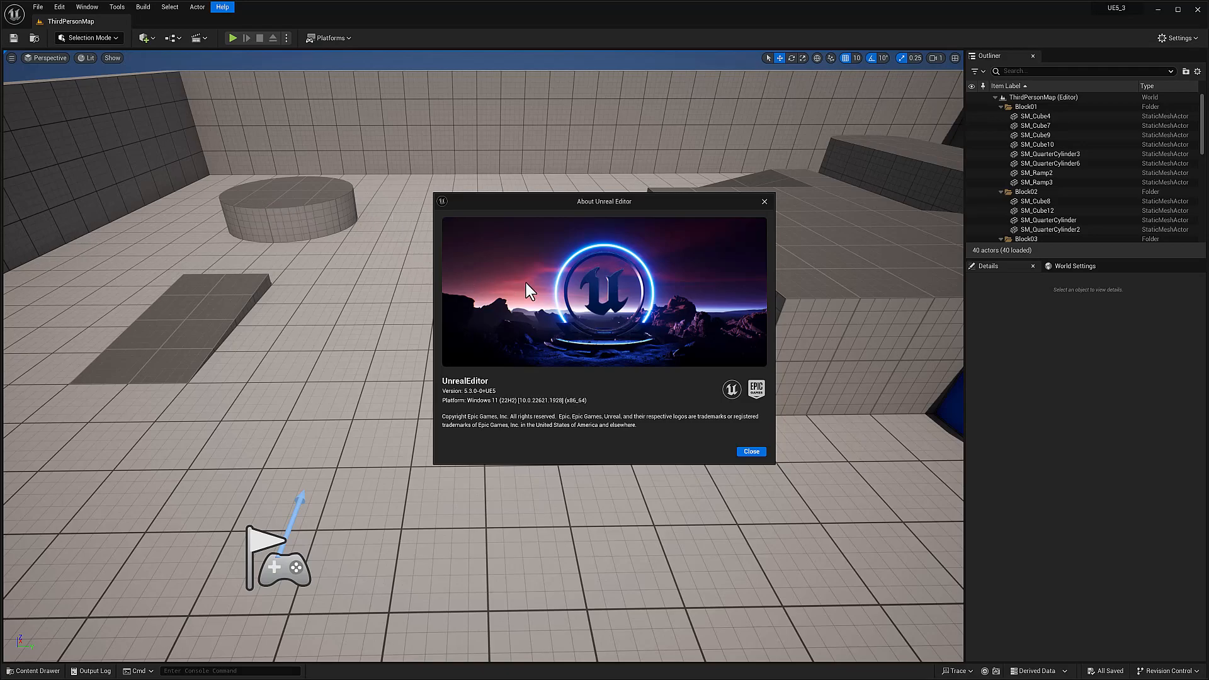
Close the About window and launch the Draw Spline tool in Modeling Mode.
click(751, 451)
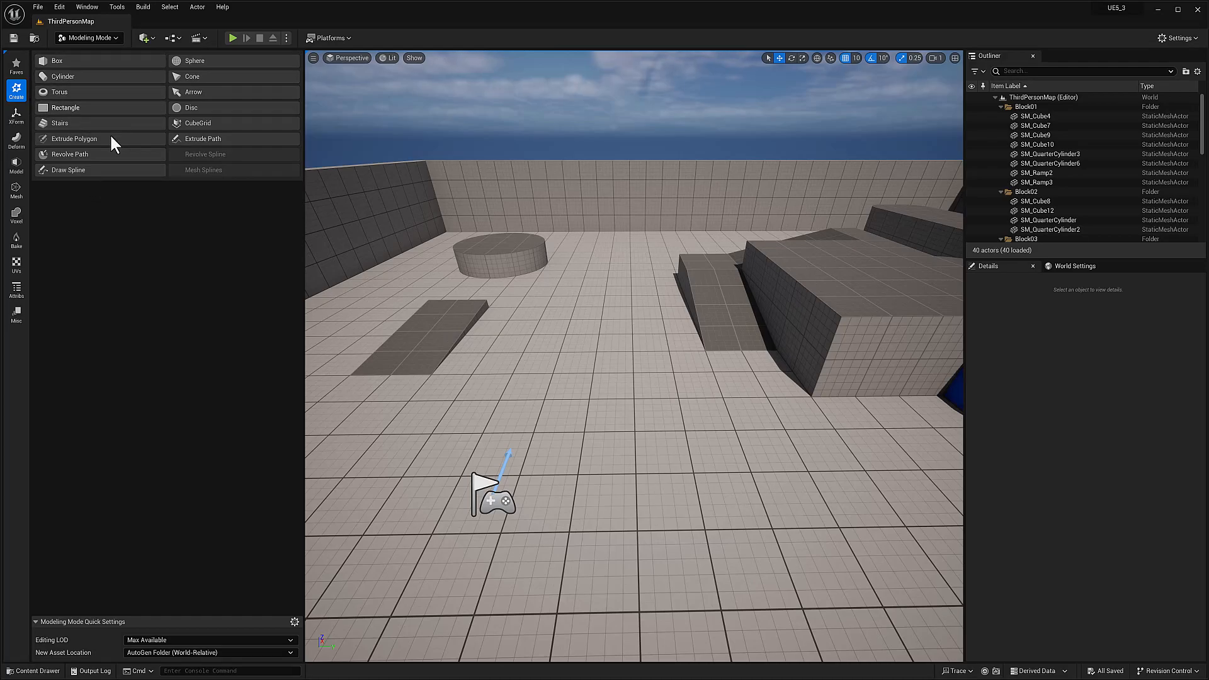
click(68, 170)
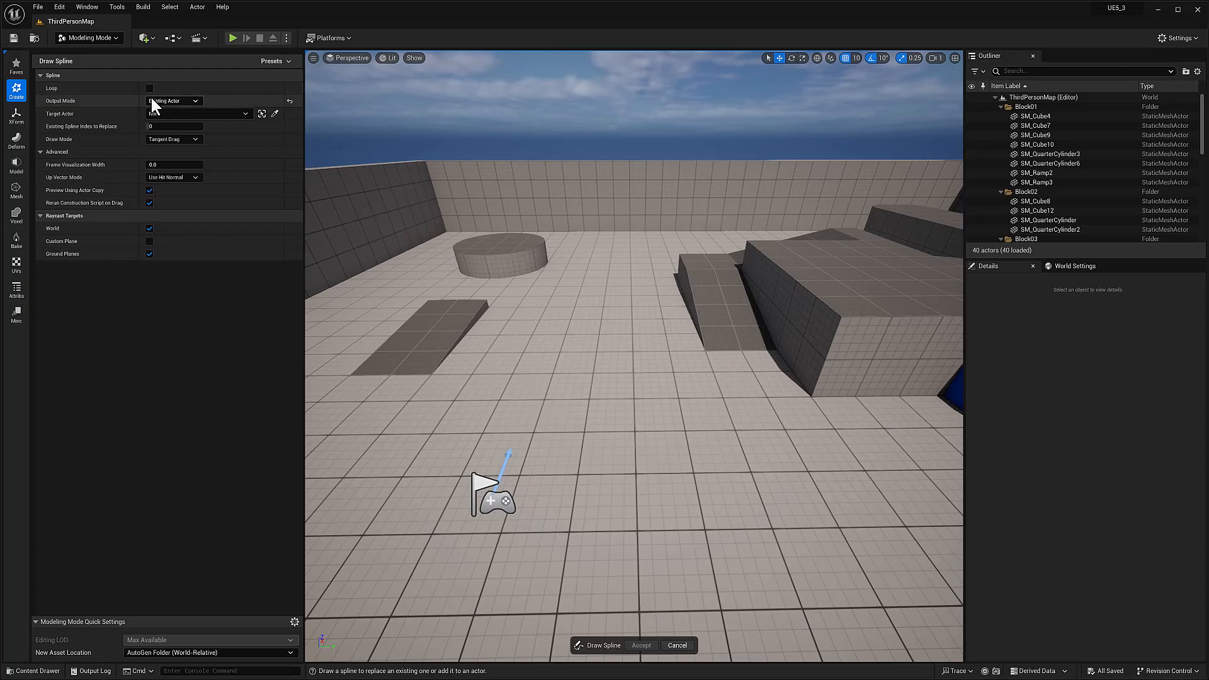
click(174, 101)
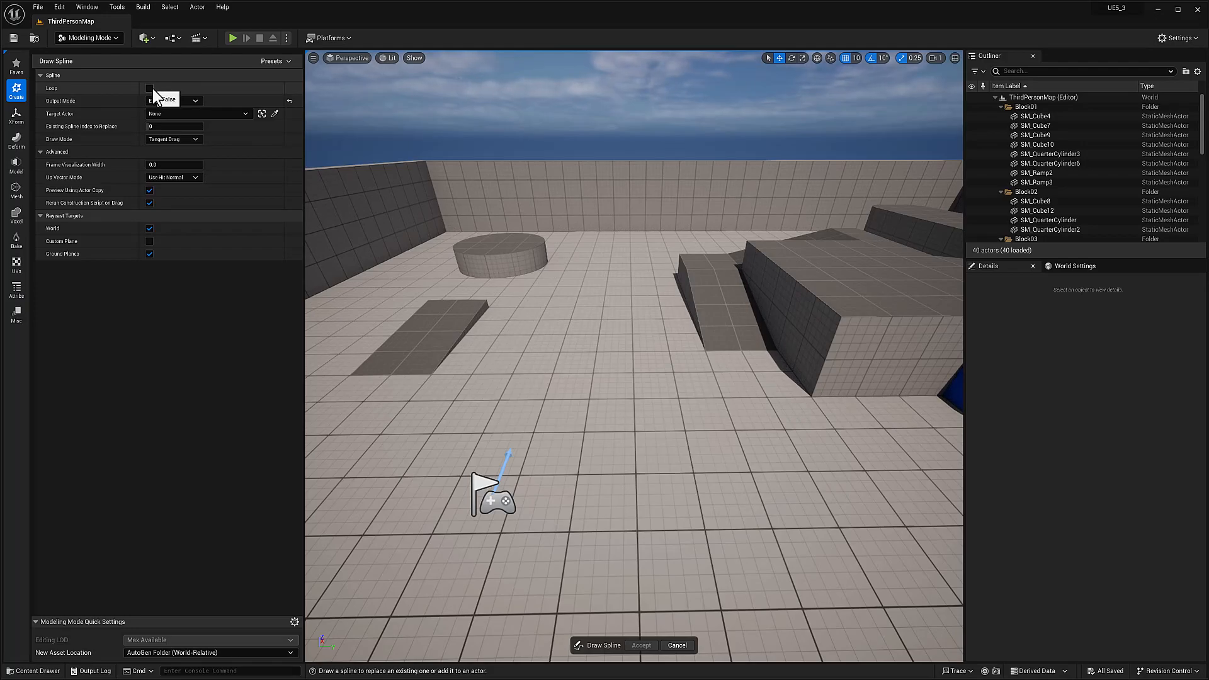
click(173, 101)
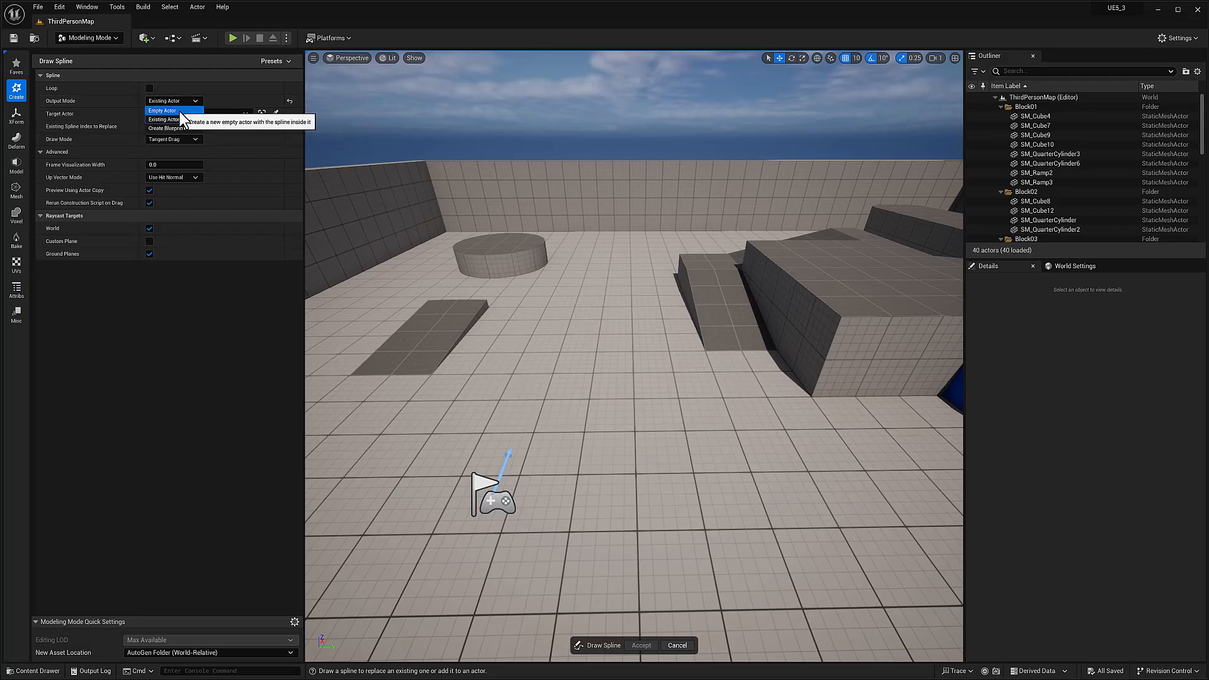
click(163, 119)
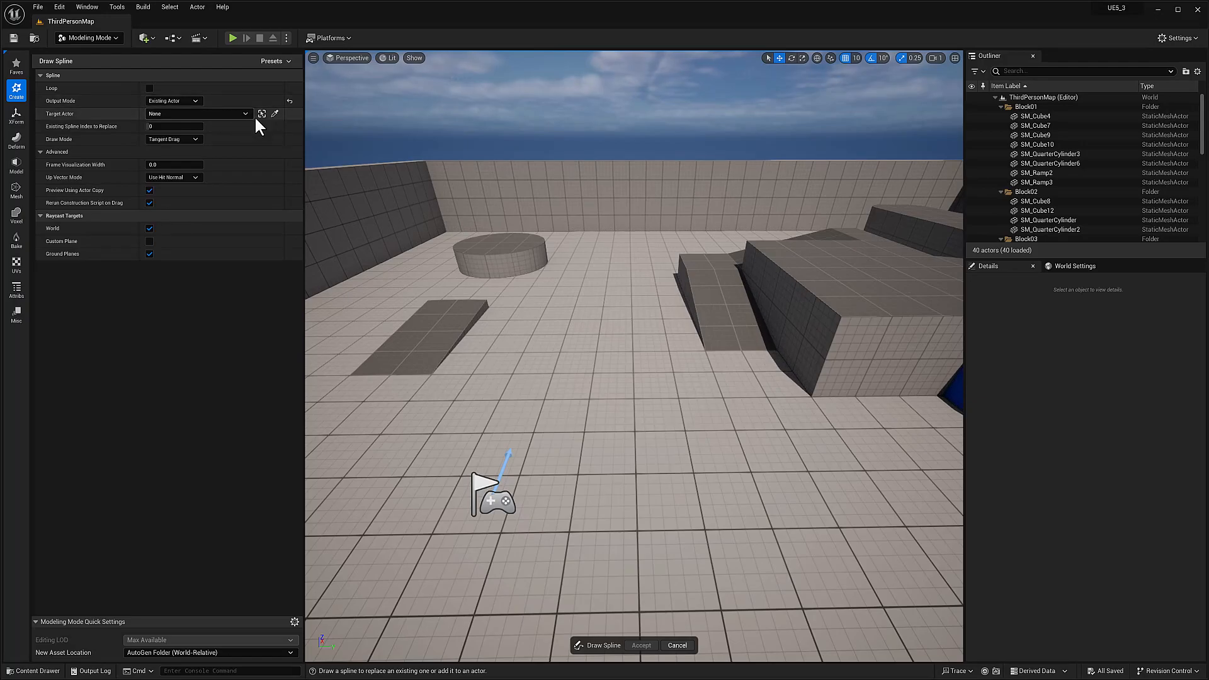
mouse_move(246, 126)
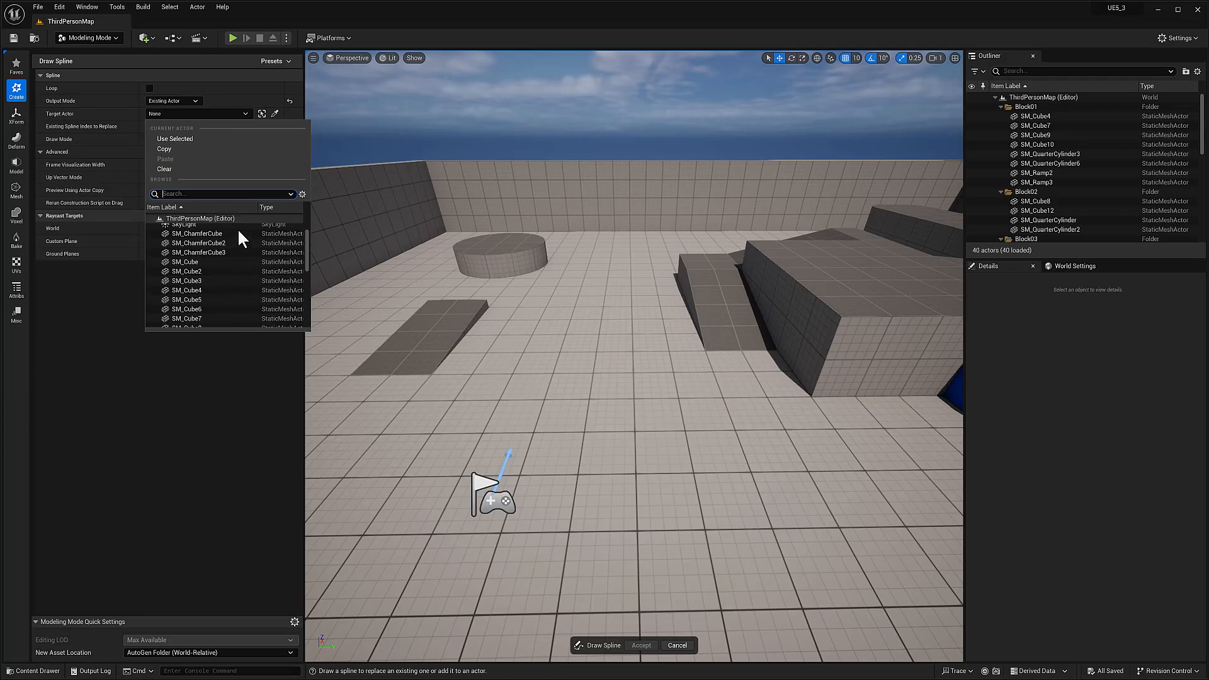
scroll(down, 3)
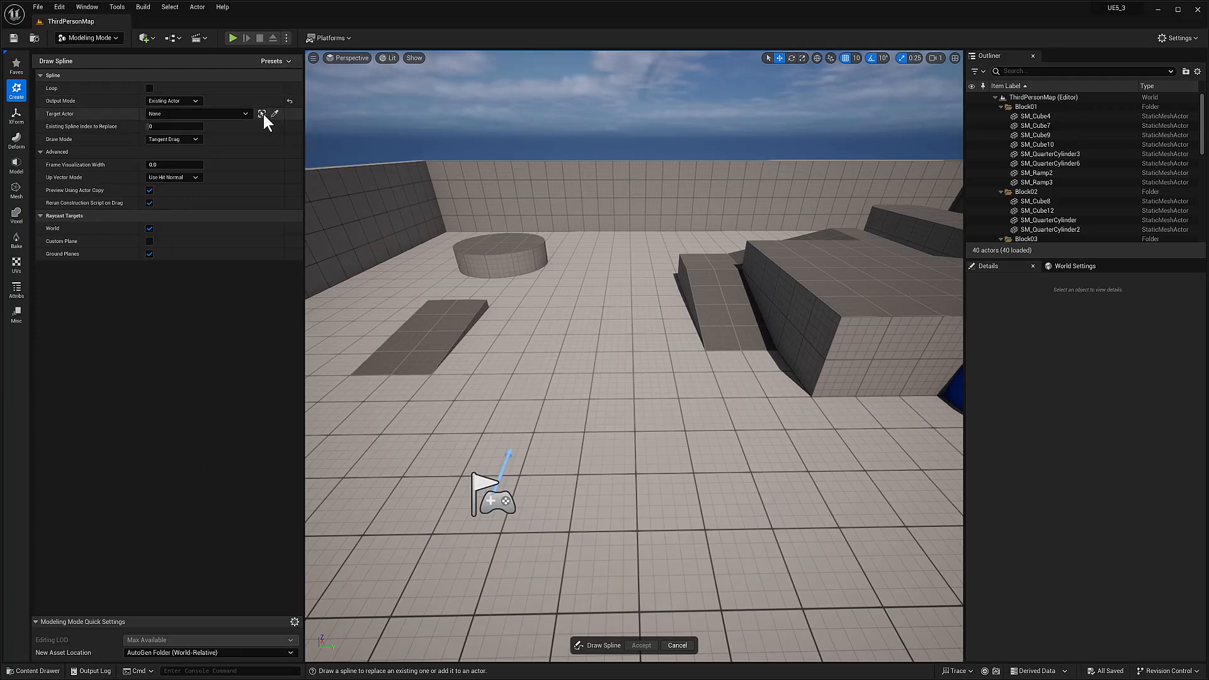
mouse_move(261, 114)
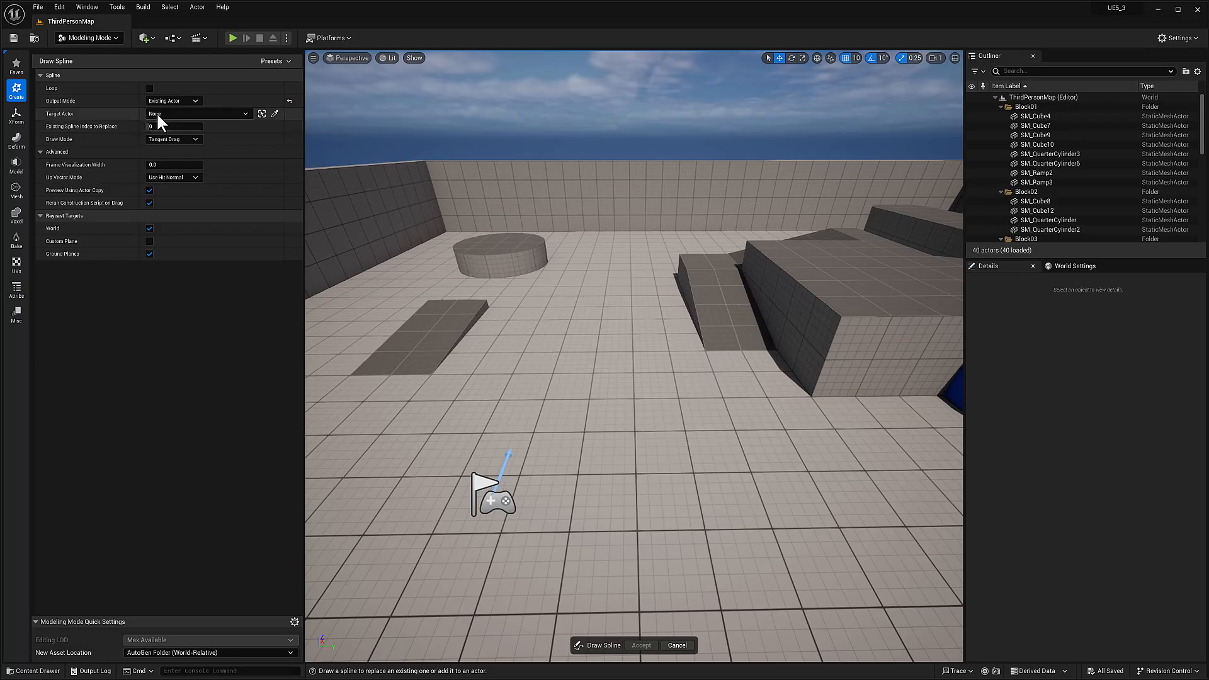
mouse_move(60, 132)
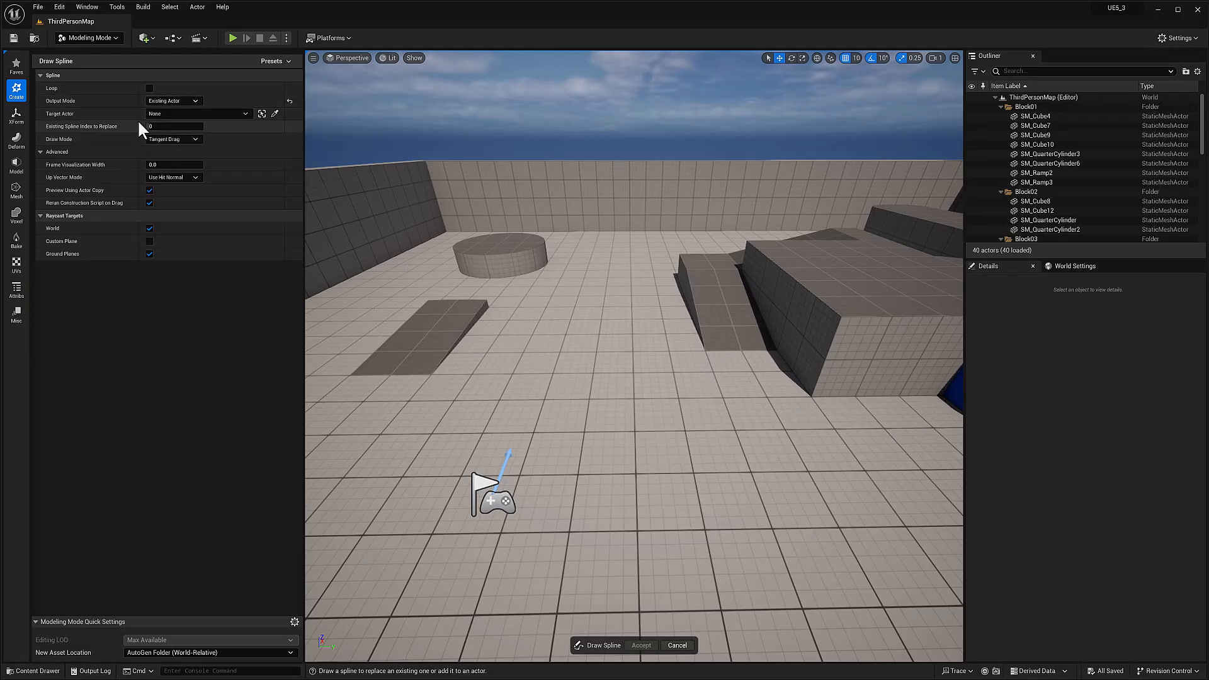
click(174, 100)
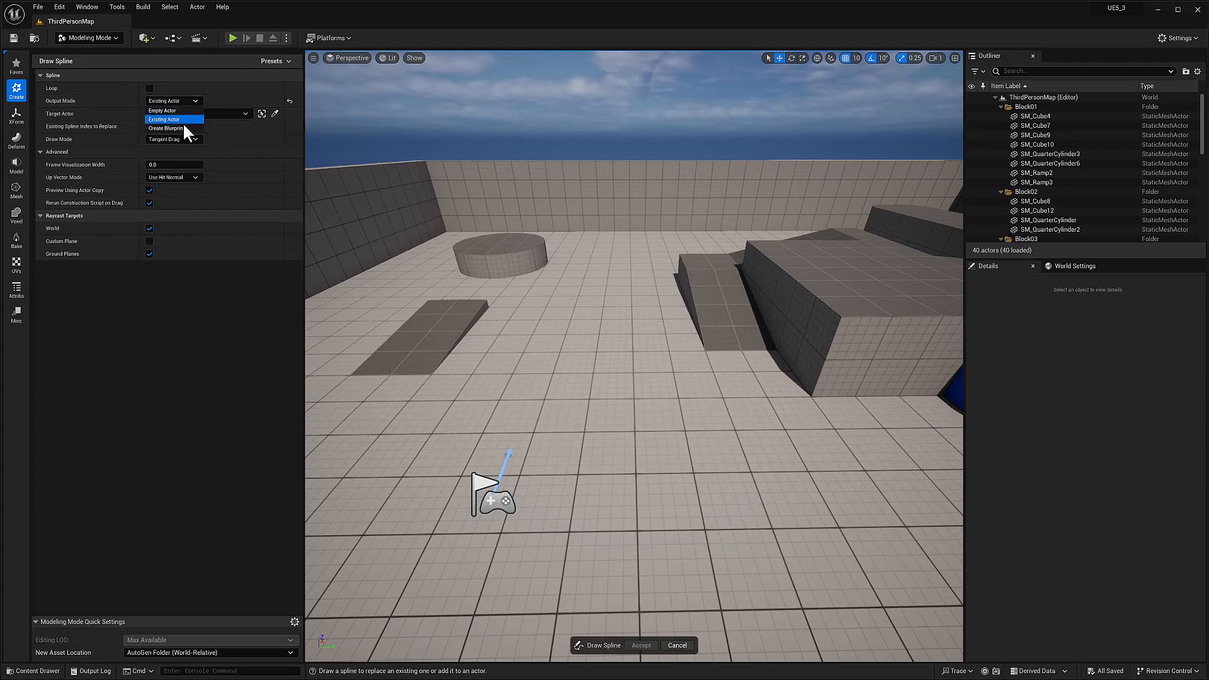
click(198, 113)
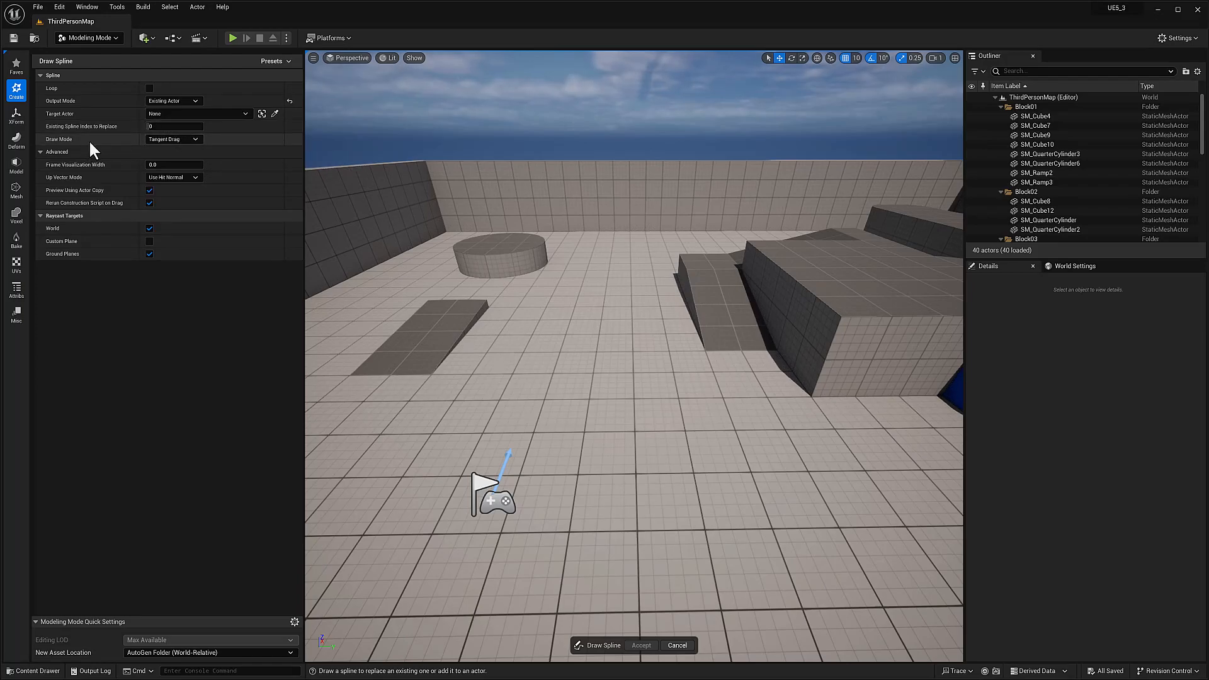
click(174, 139)
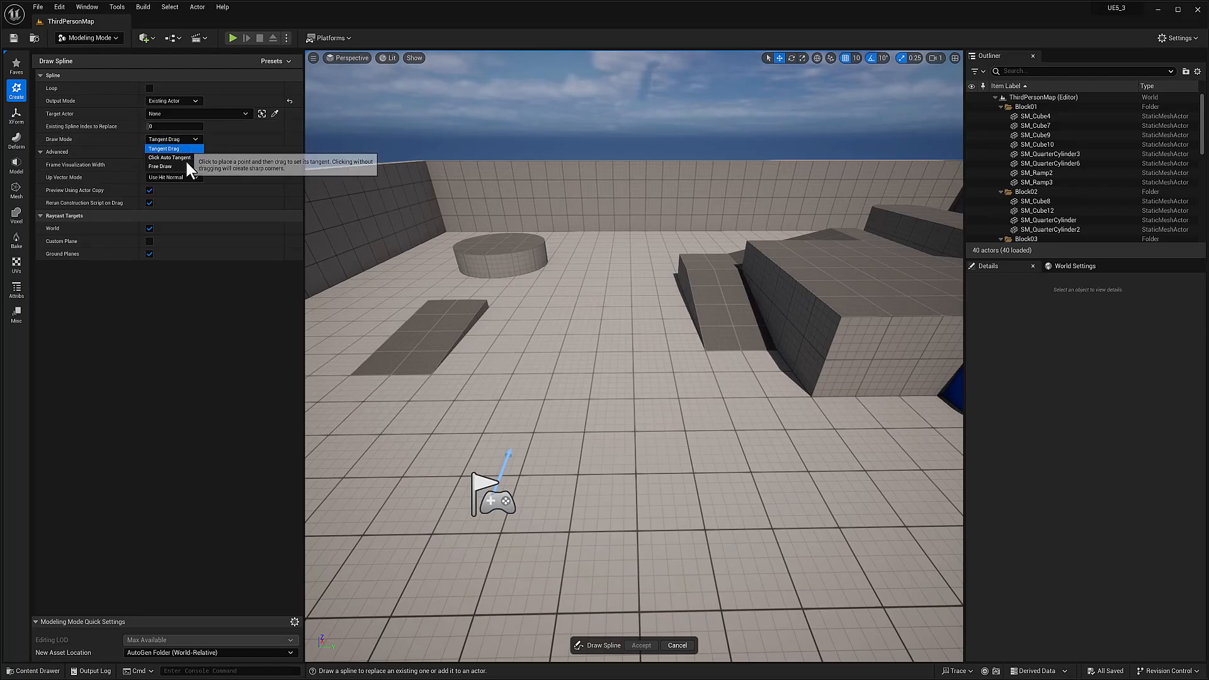
mouse_move(169, 157)
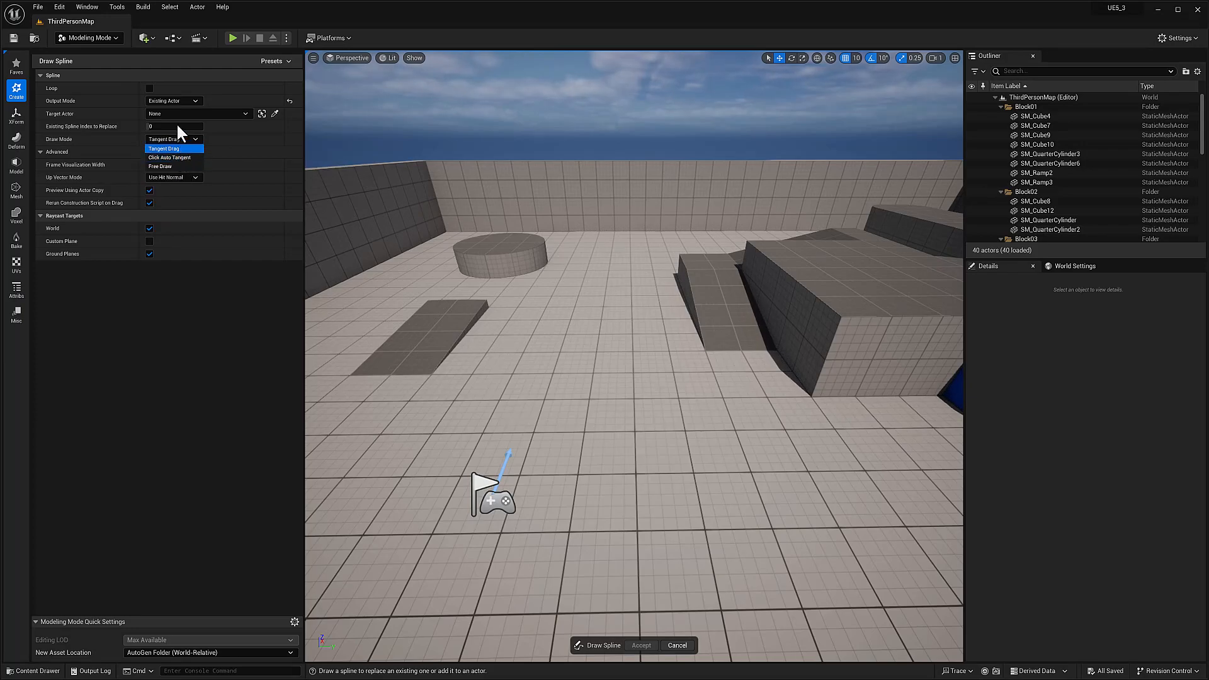
click(163, 148)
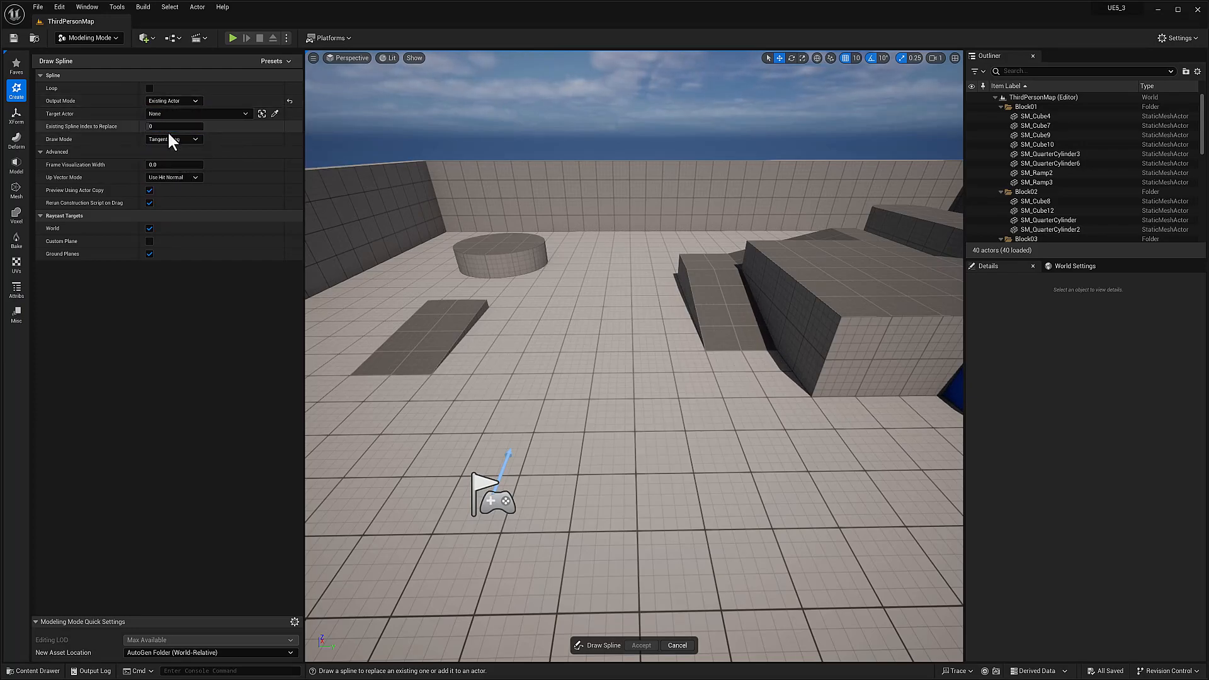
Set the Draw Spline Output Mode to Create Blueprint.
click(174, 100)
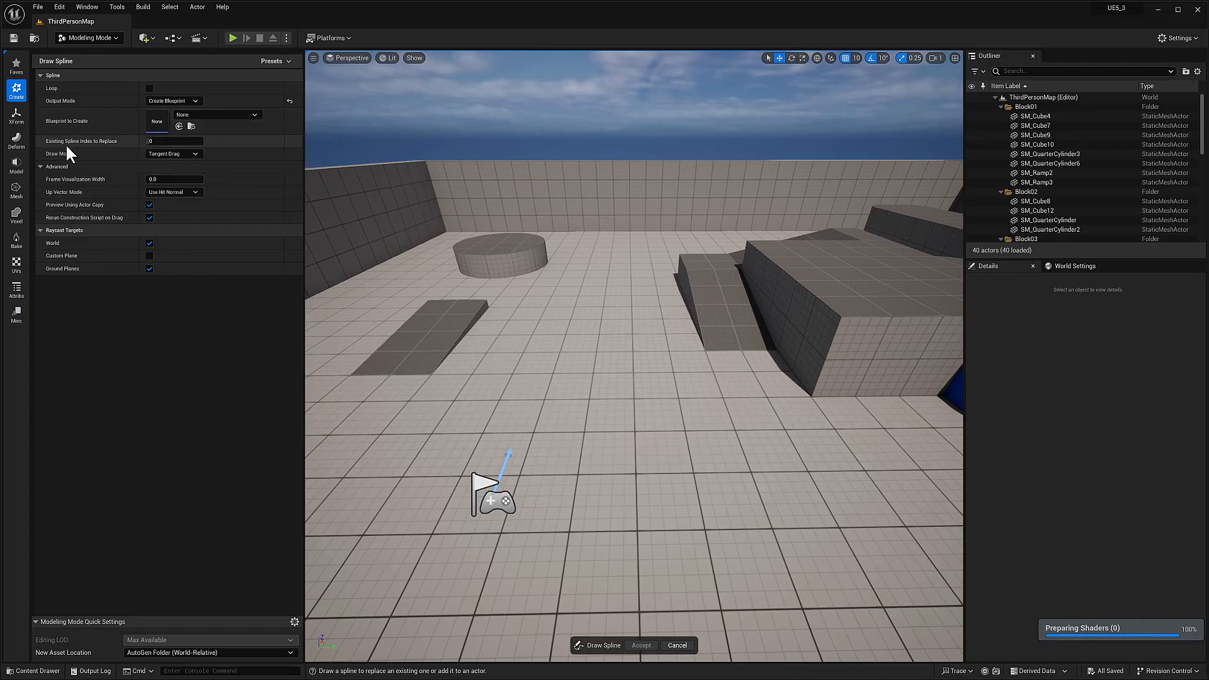
mouse_move(96, 154)
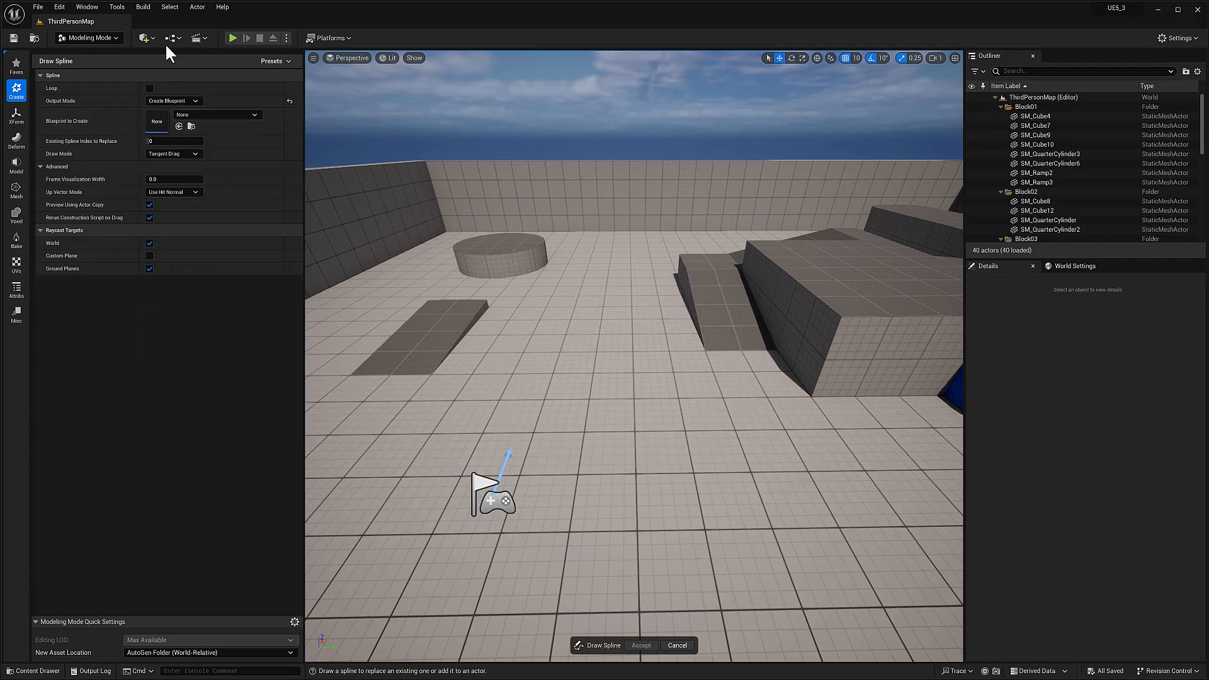
mouse_move(165, 113)
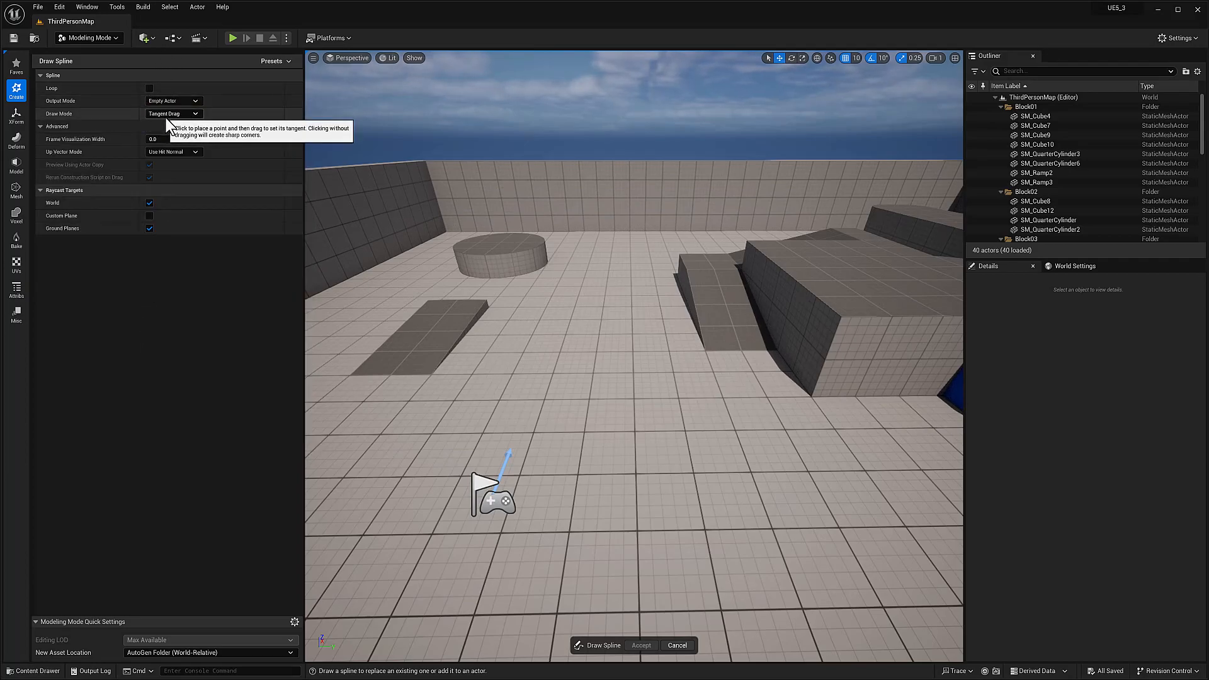
Keep Draw Mode on Tangent Drag and place curved spline points on the floor.
click(173, 114)
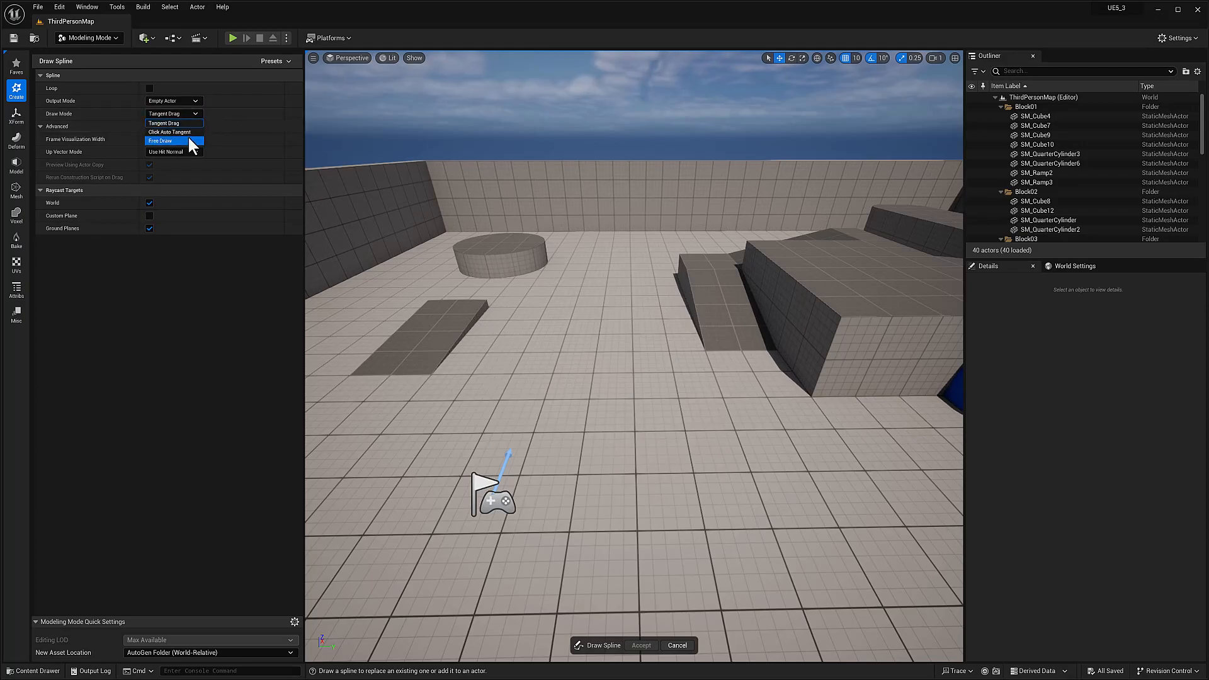
click(174, 123)
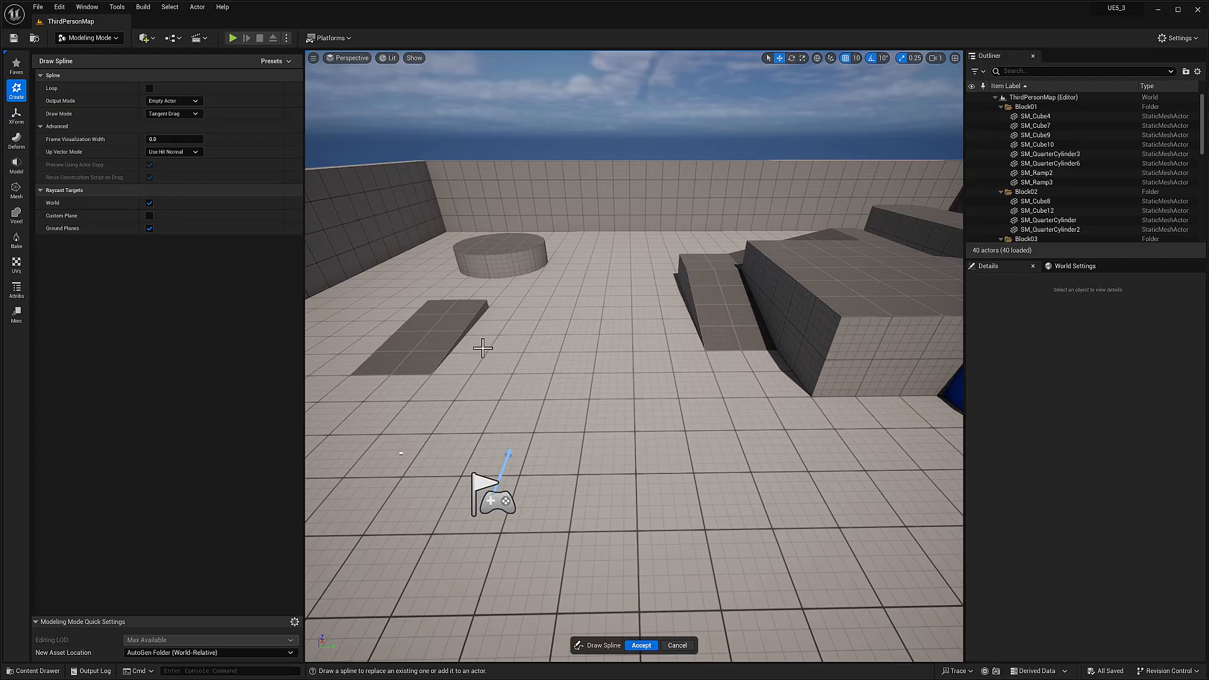
click(723, 429)
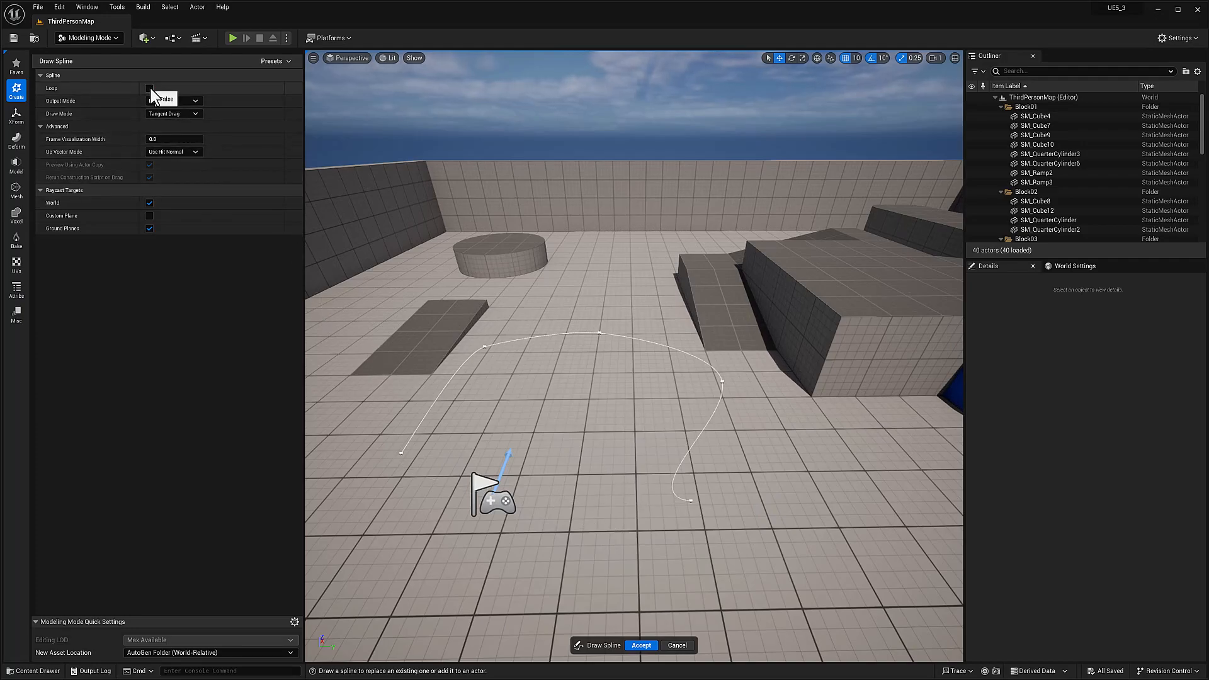
Toggle Loop on and off, then cancel the Draw Spline tool.
click(149, 88)
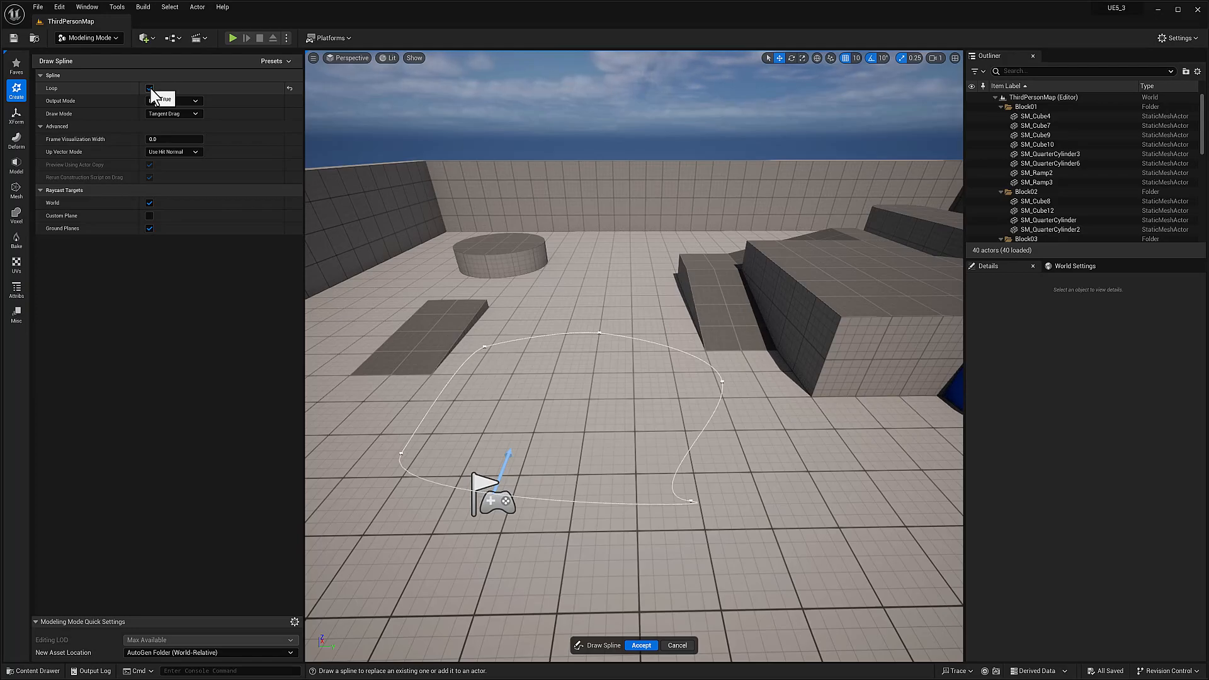
click(149, 88)
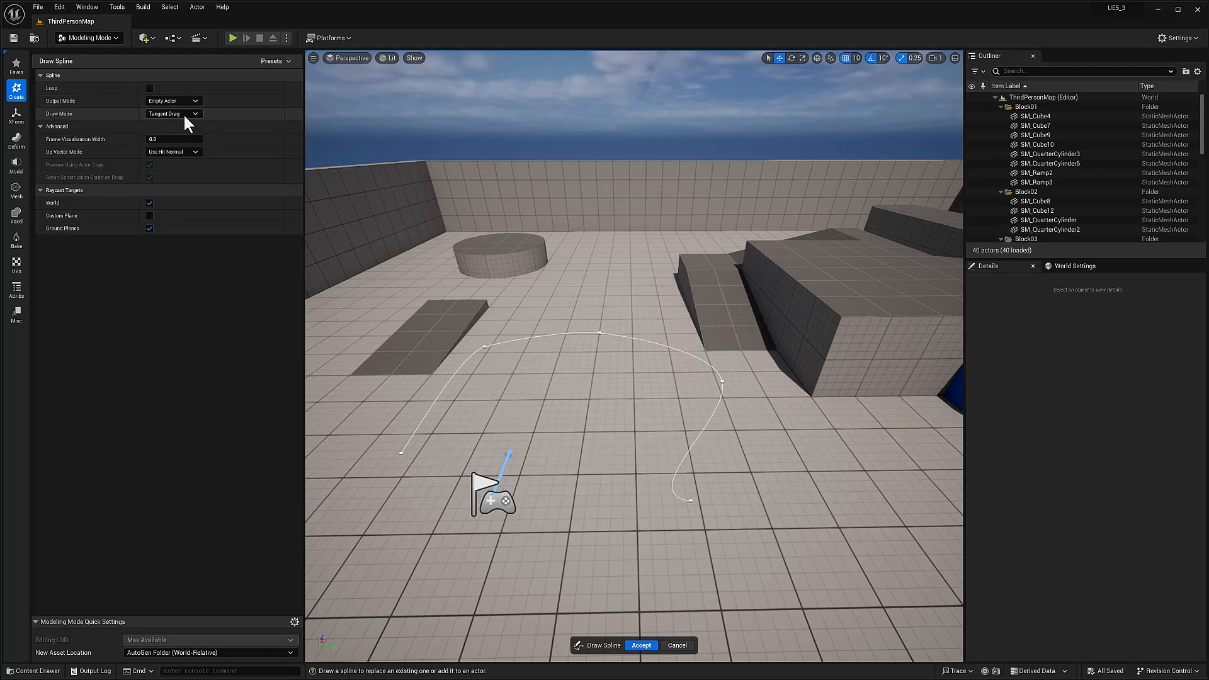
click(173, 114)
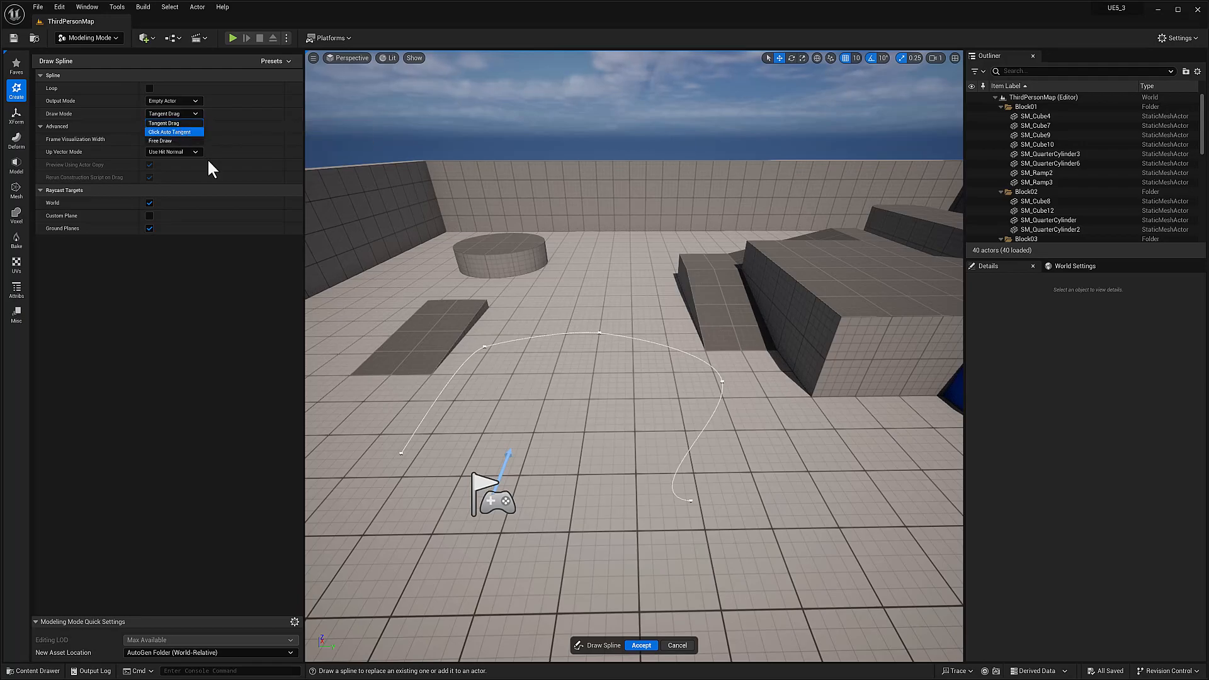
click(643, 645)
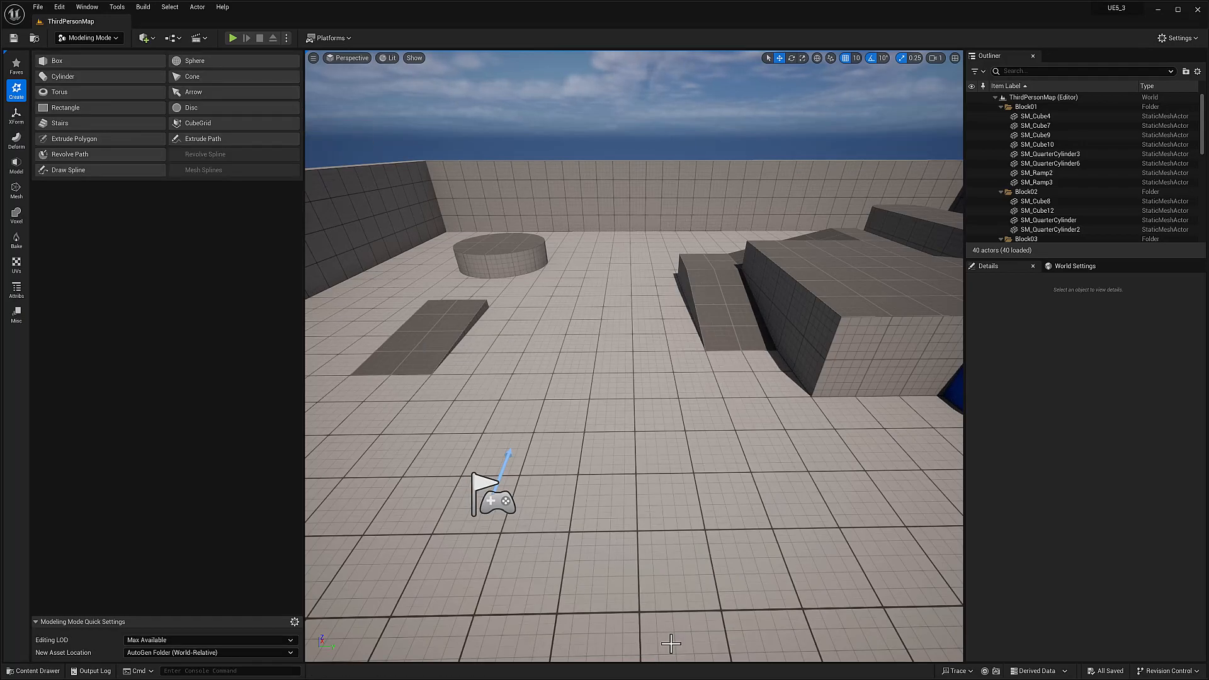
Reopen Draw Spline in Free Draw mode, sketch across the floor, and enable Loop.
click(67, 170)
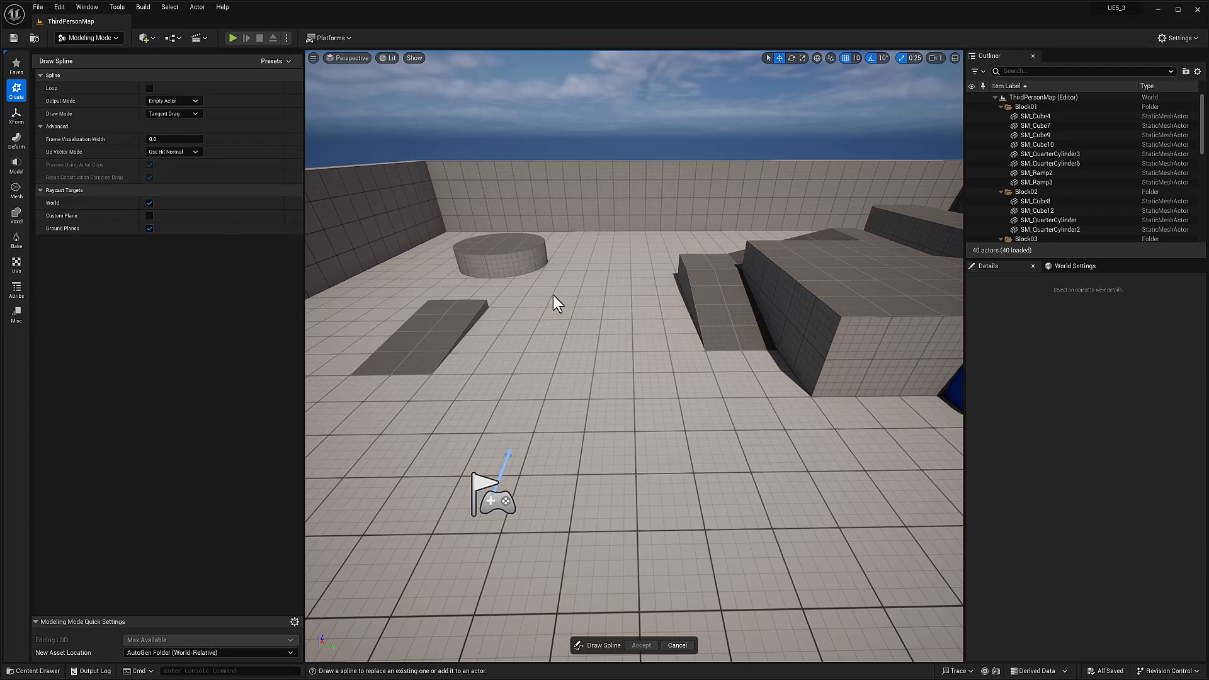
mouse_move(177, 130)
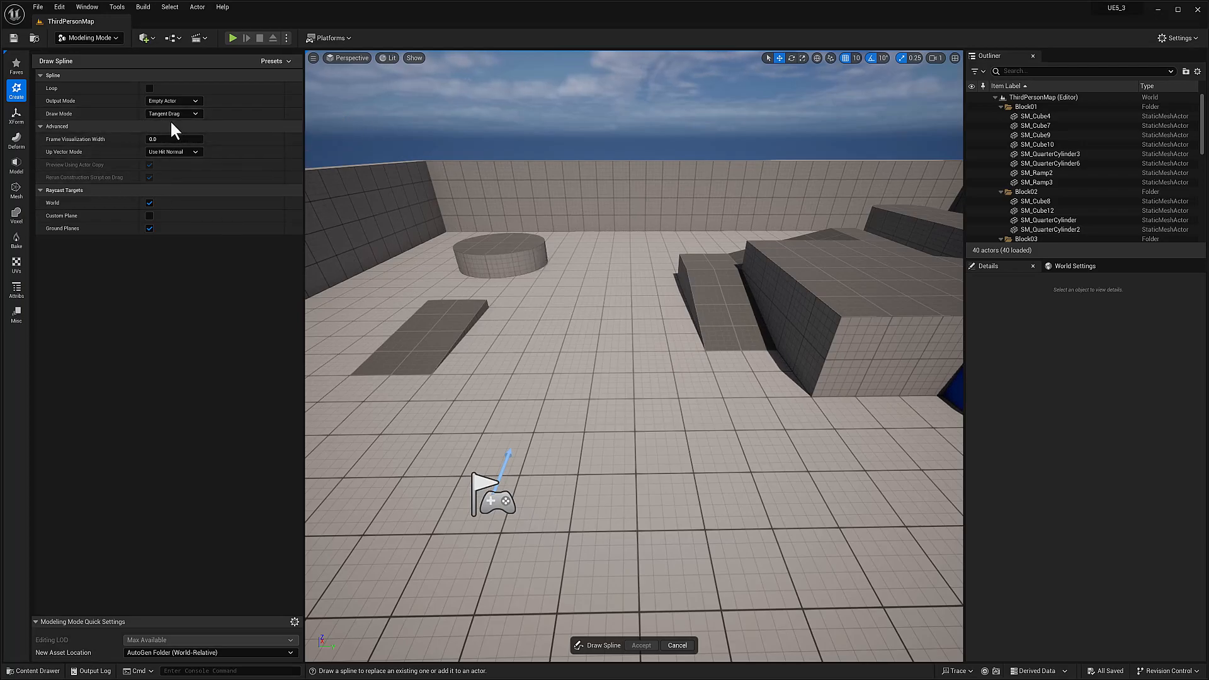
click(174, 113)
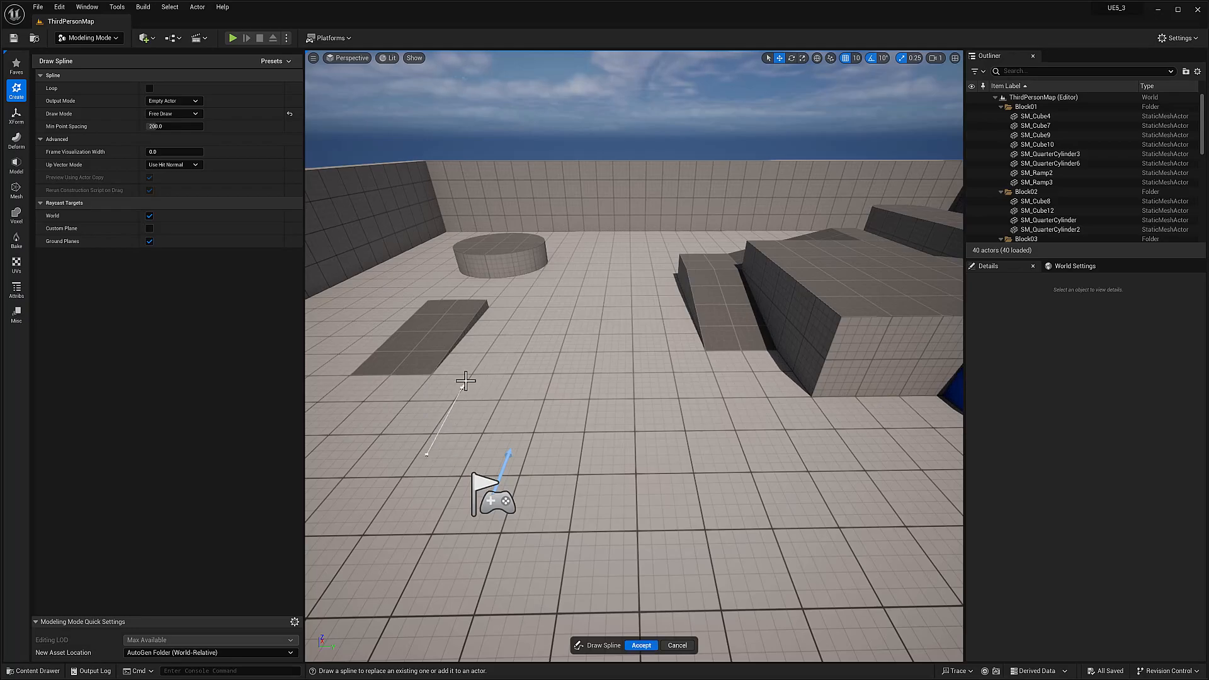
click(602, 338)
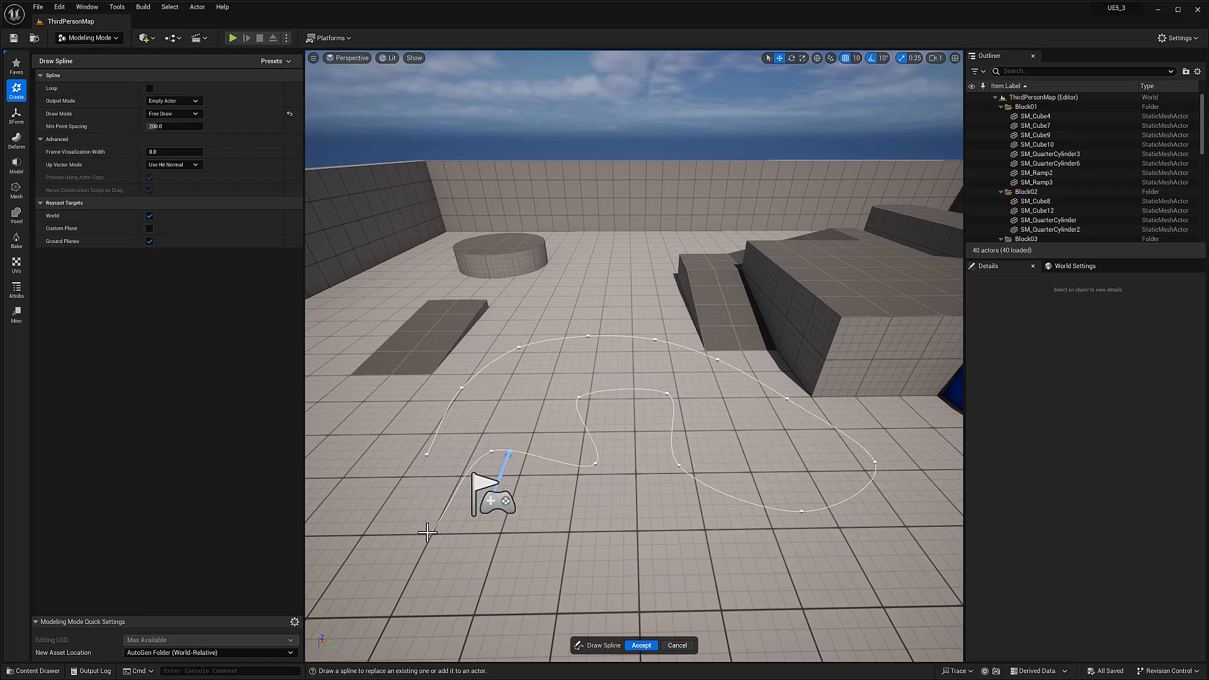
click(148, 88)
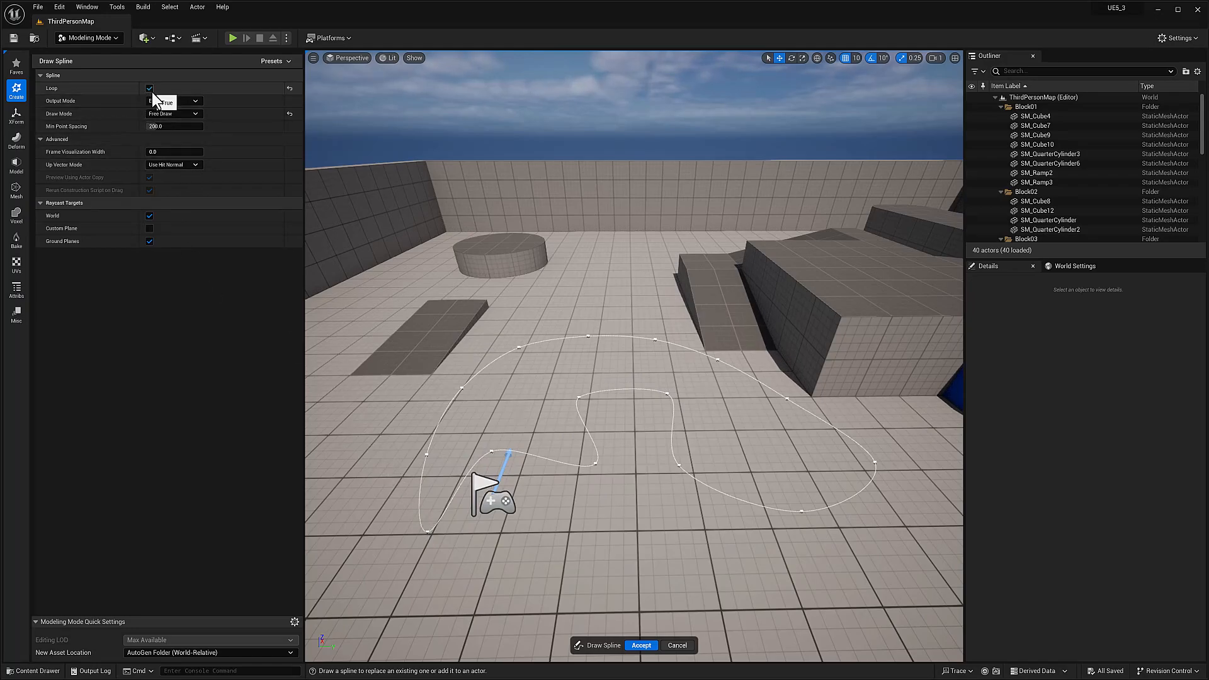
Turn Loop back off and discard the freehand spline.
click(149, 88)
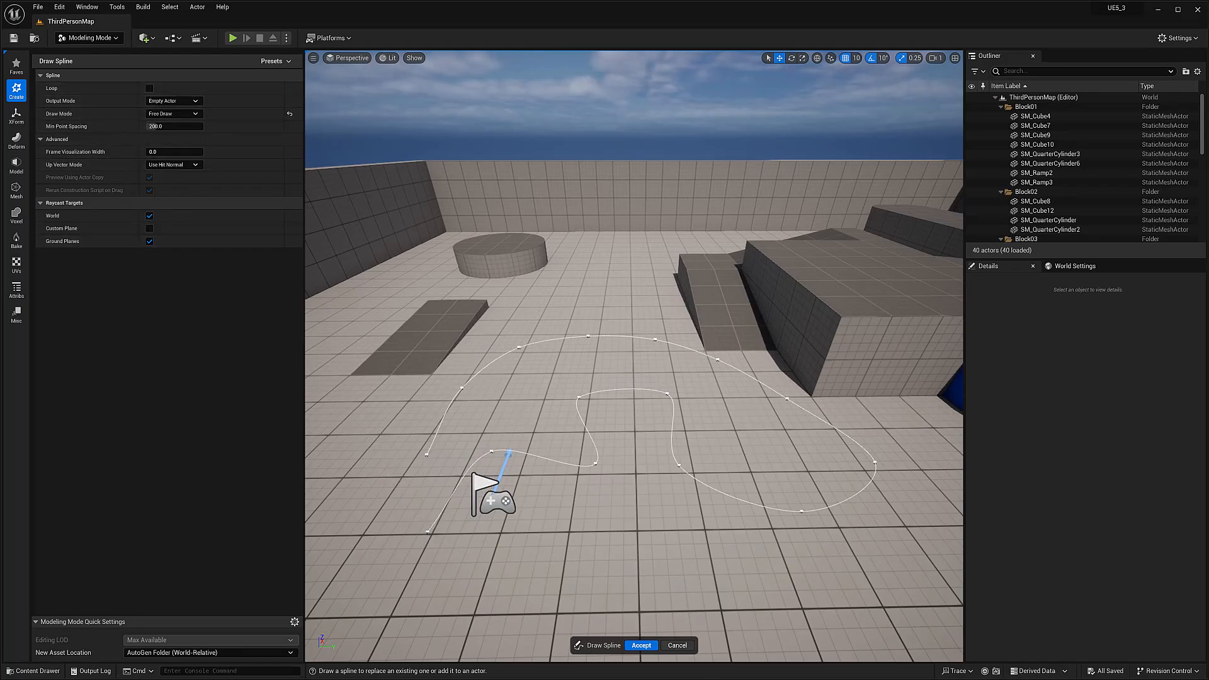
click(641, 644)
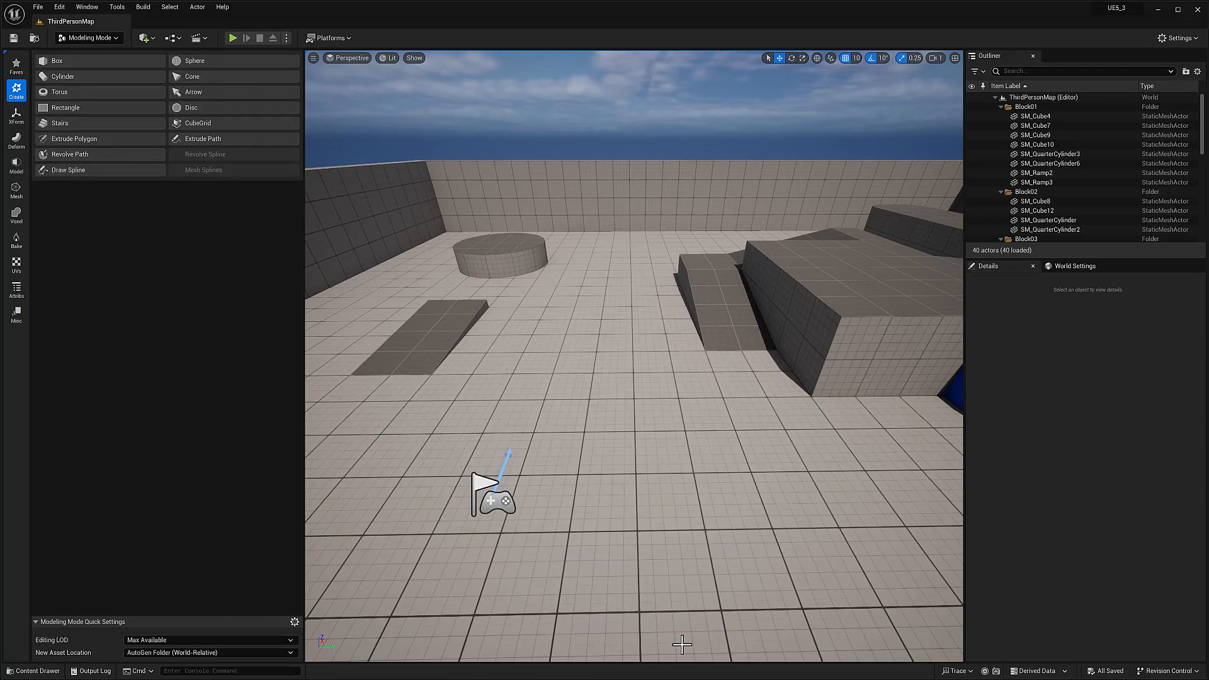
Reopen Draw Spline in Click Auto Tangent mode and click a winding spline across the floor.
click(67, 170)
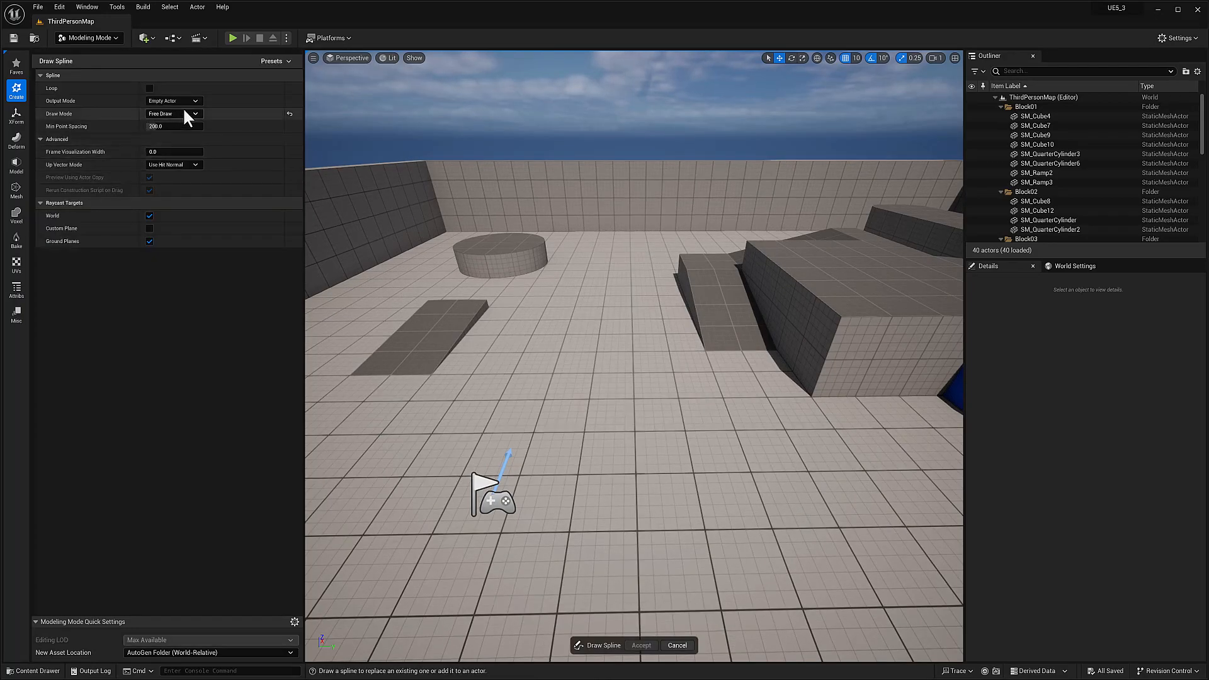
click(174, 113)
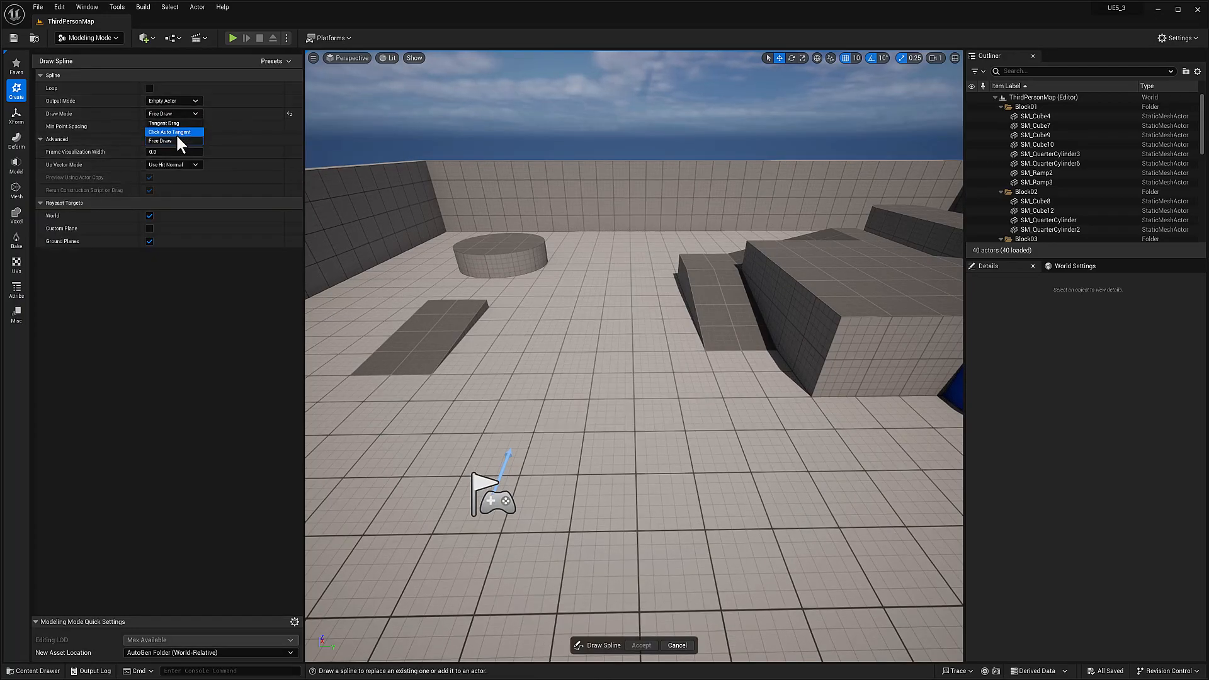
click(159, 140)
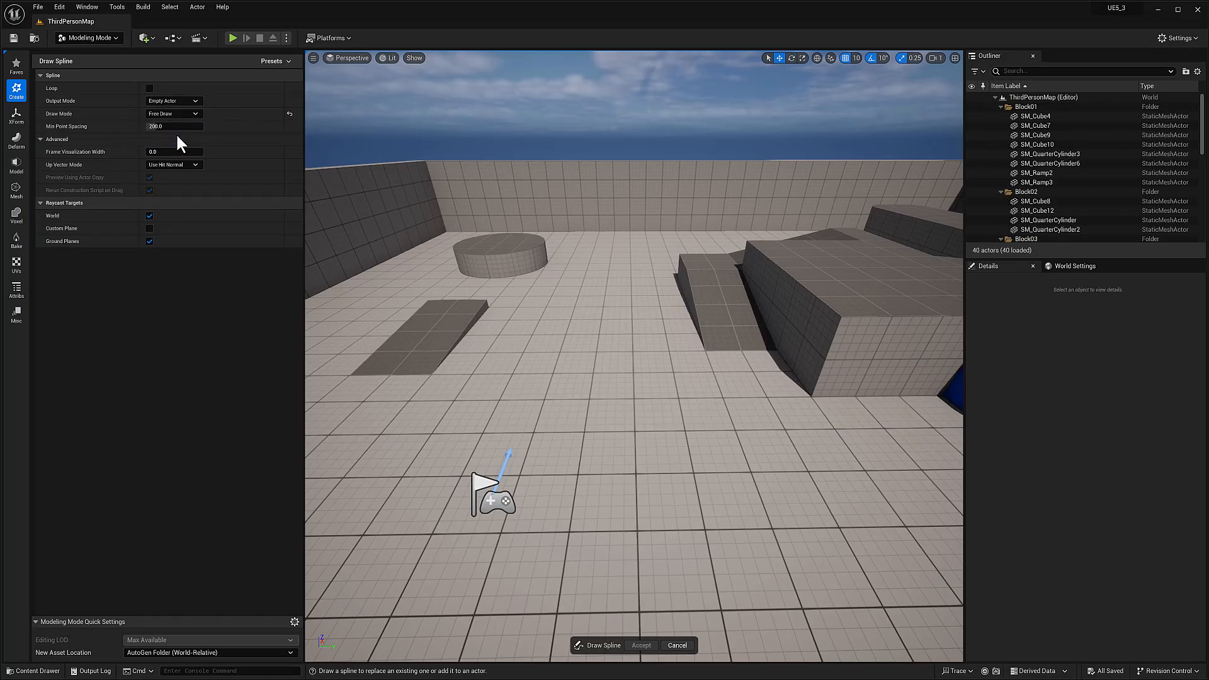
click(174, 113)
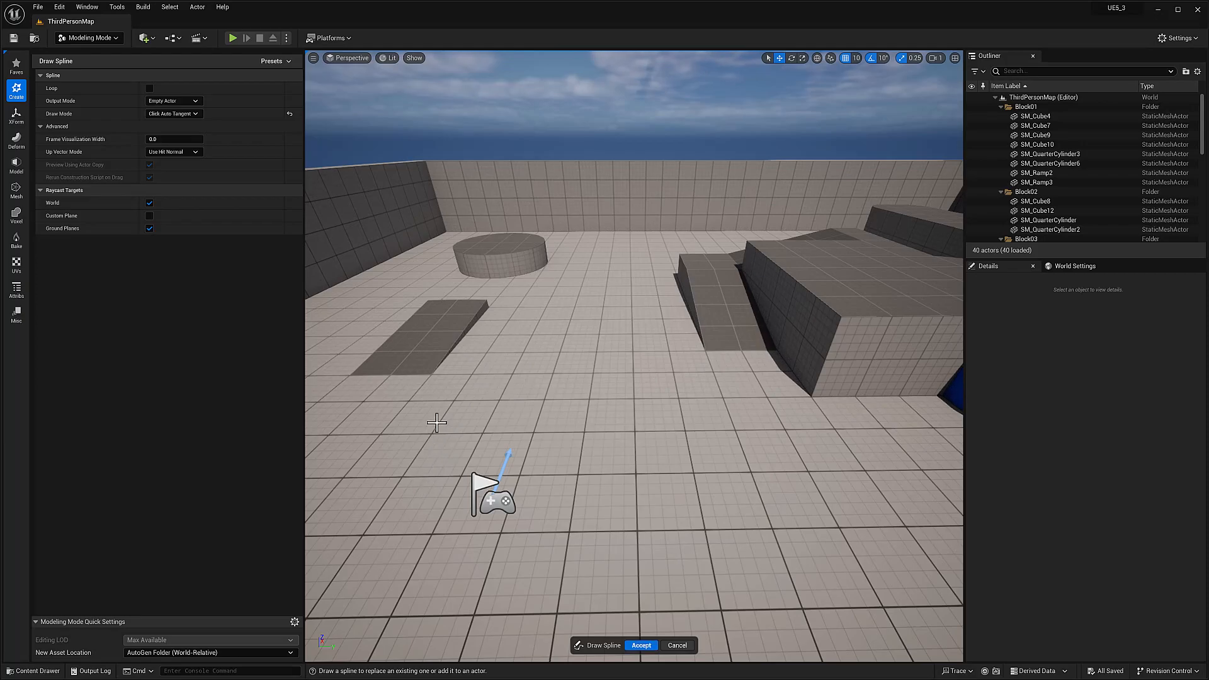
mouse_move(486, 372)
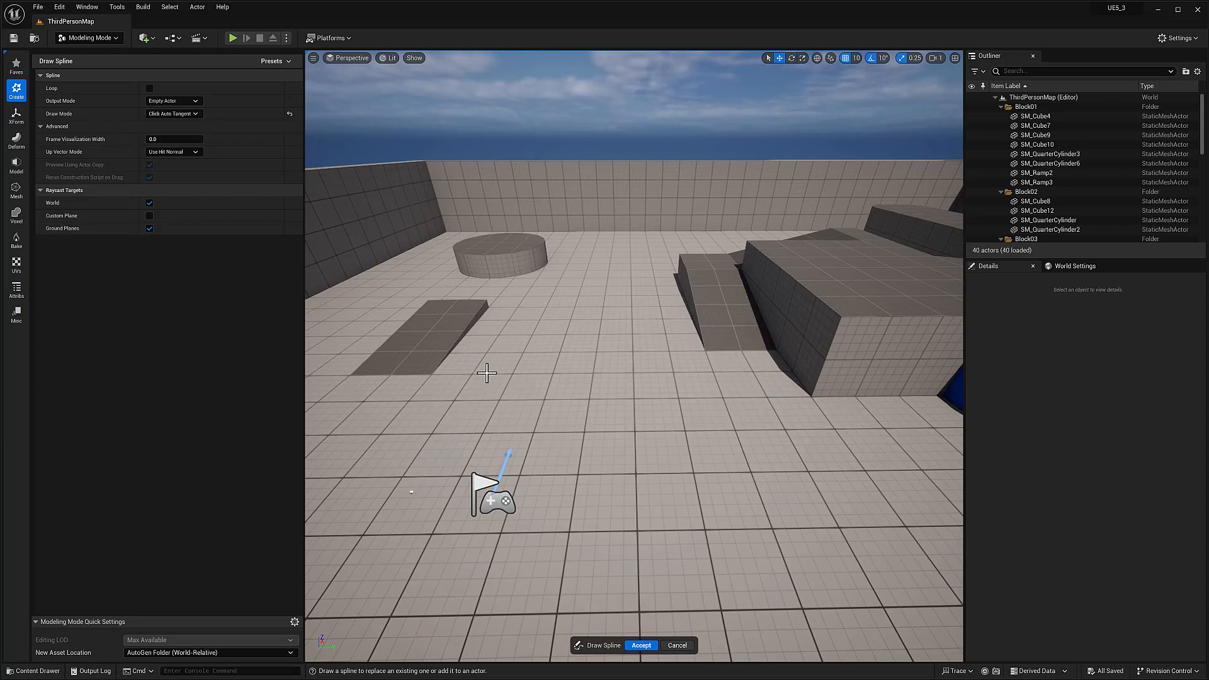
click(718, 374)
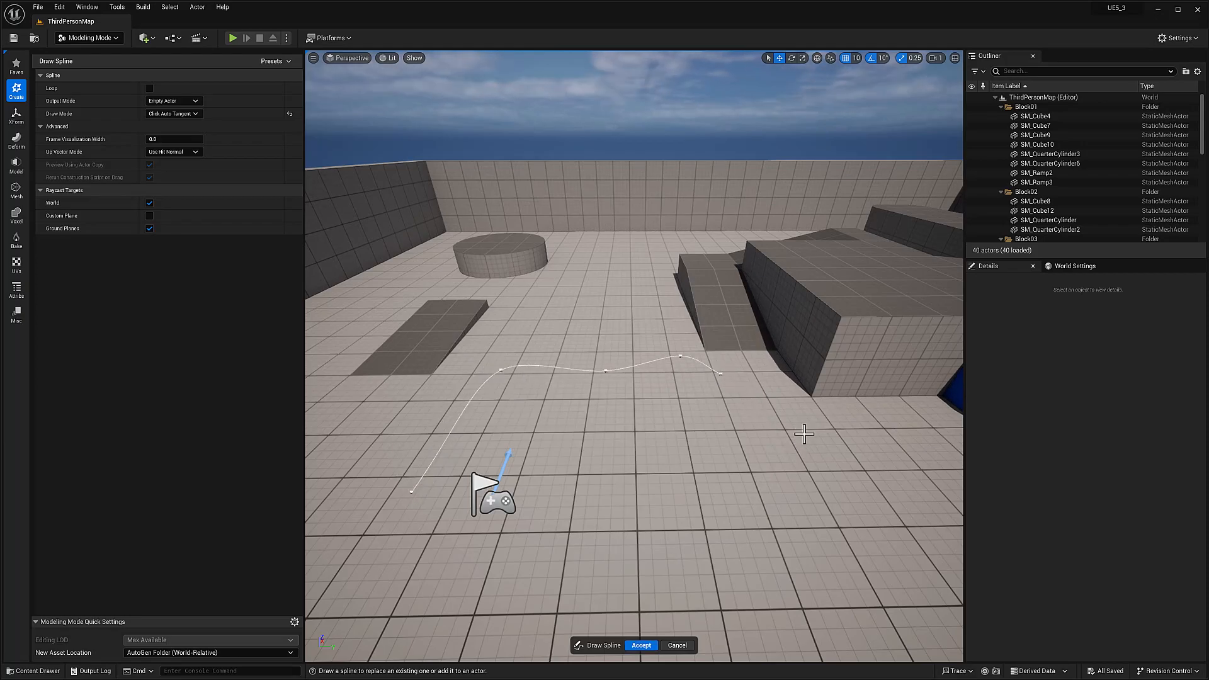
click(796, 542)
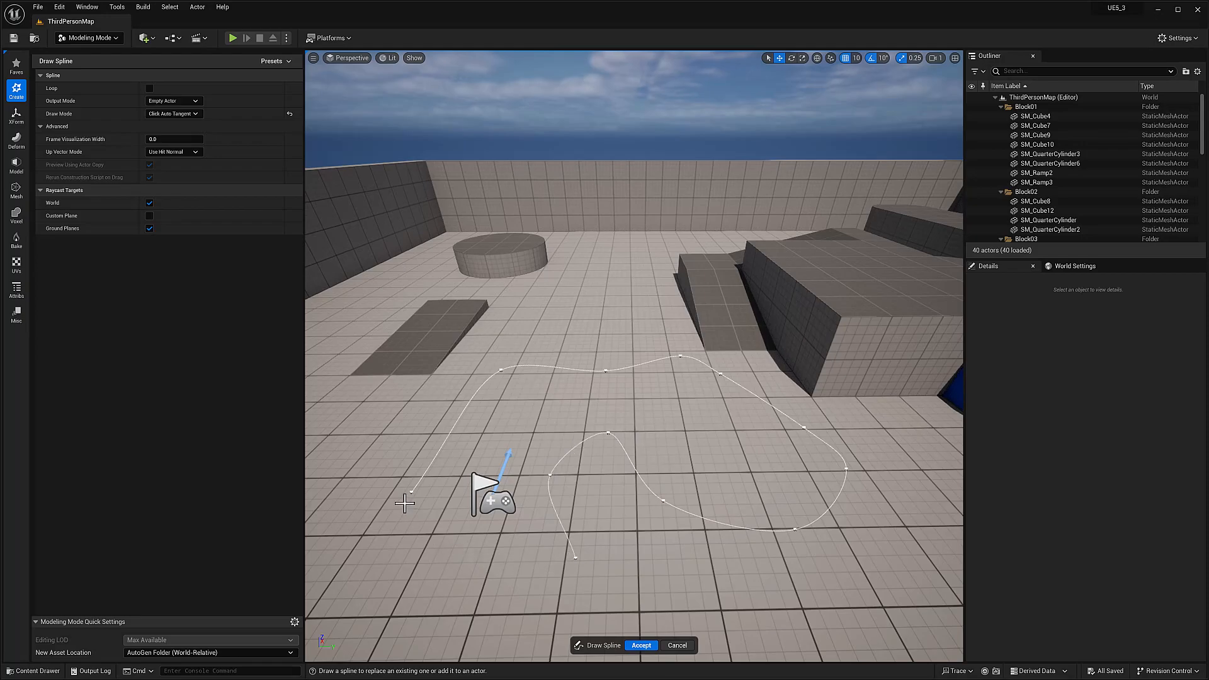
mouse_move(679, 645)
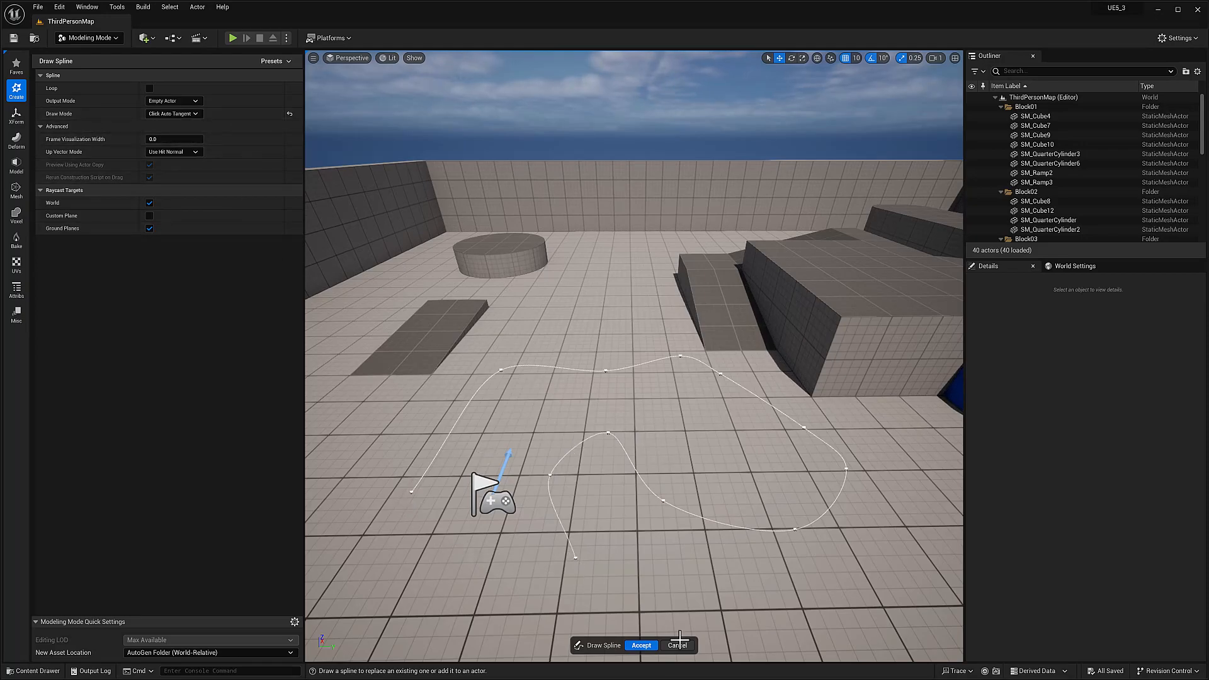
Discard the auto-tangent spline, reopen Draw Spline in Tangent Drag mode, then exit.
click(642, 645)
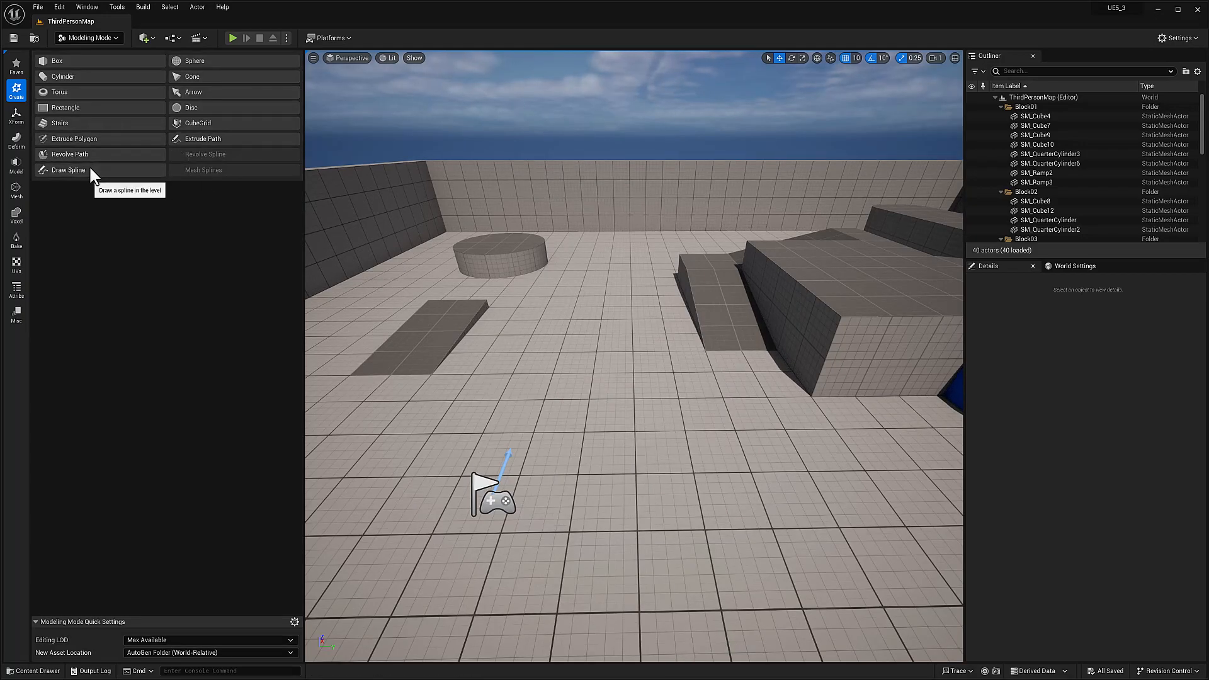
click(66, 170)
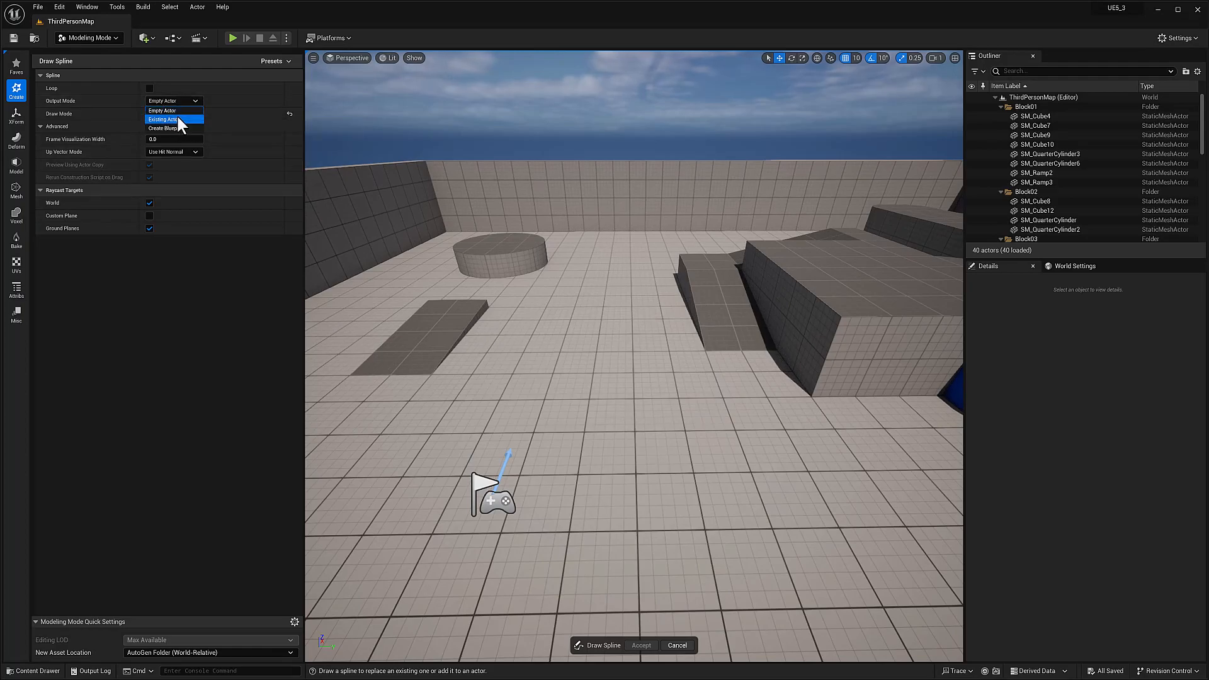
click(173, 113)
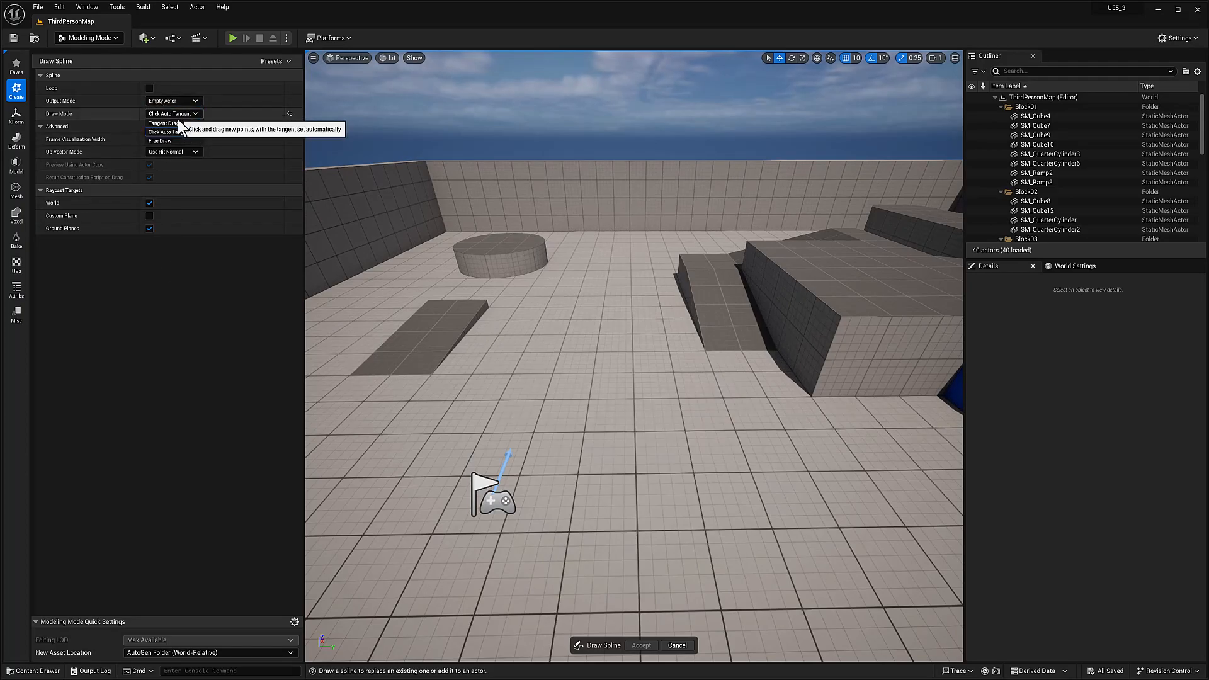
click(162, 123)
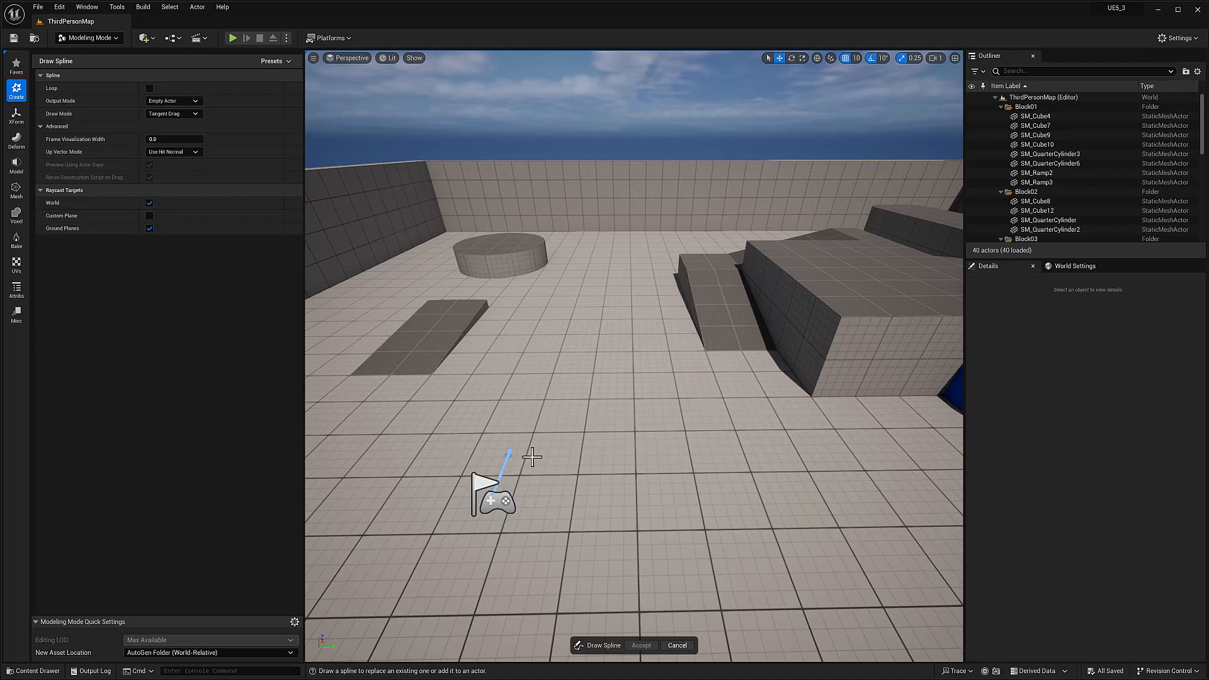
drag(508, 454, 667, 376)
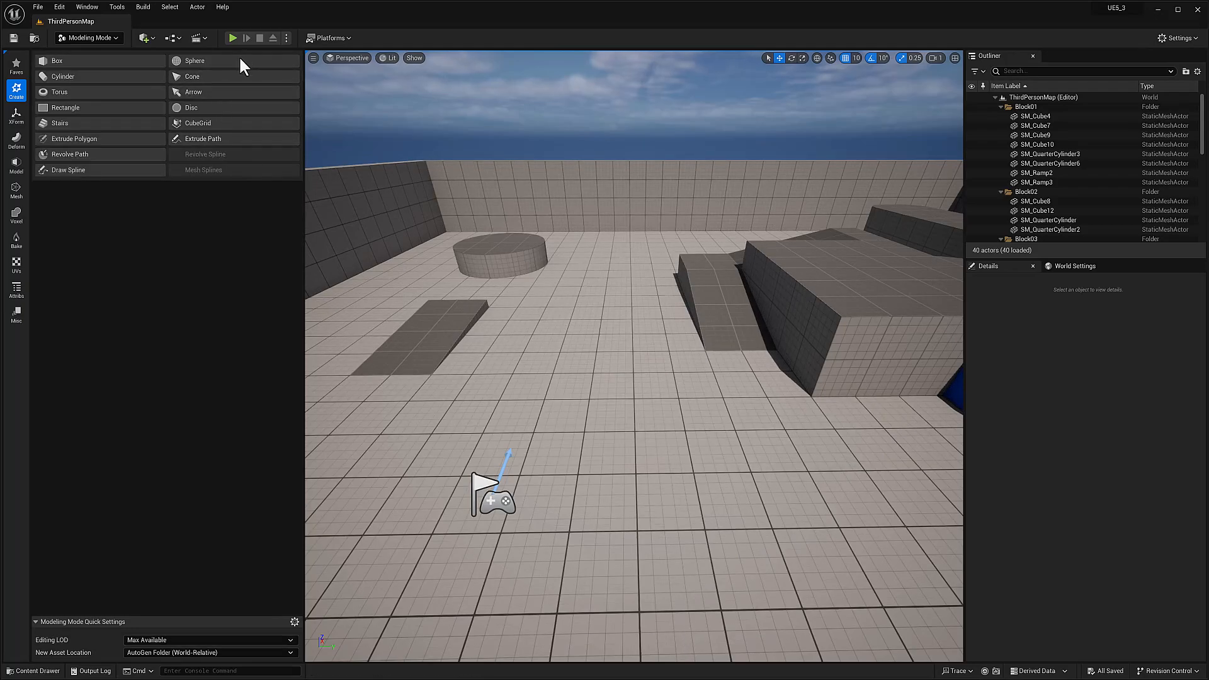
Reopen Draw Spline with empty-actor output and tangent-drag drawing, nothing drawn yet.
click(67, 170)
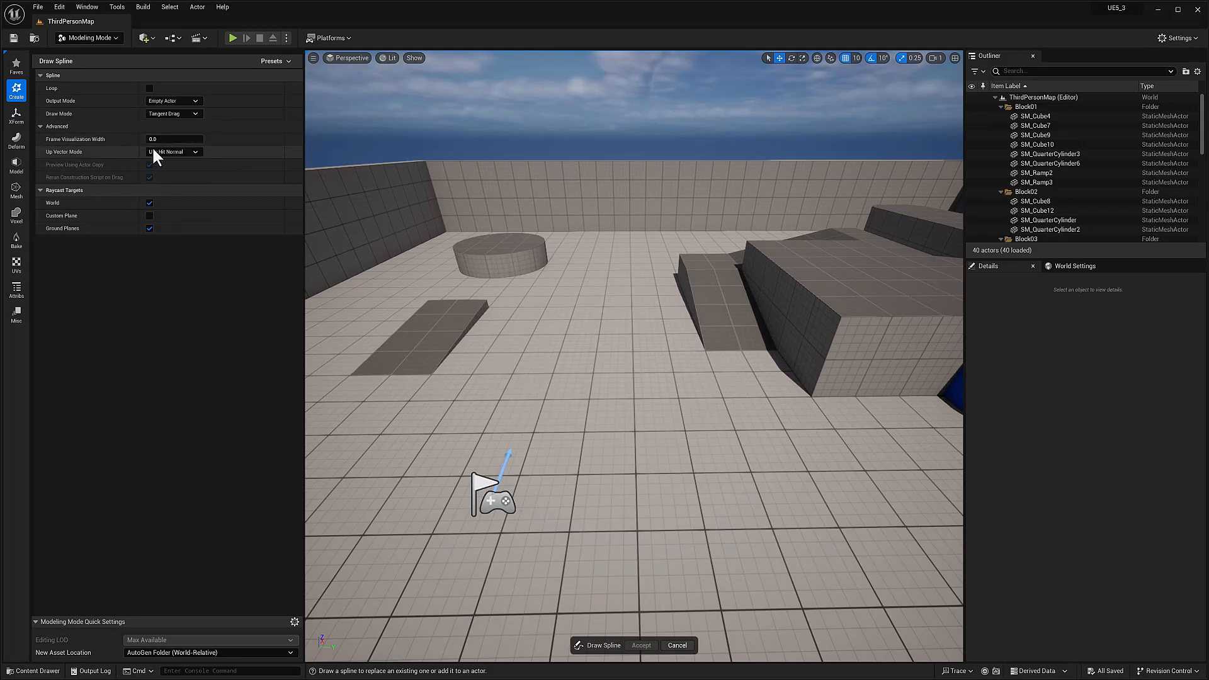
mouse_move(80, 146)
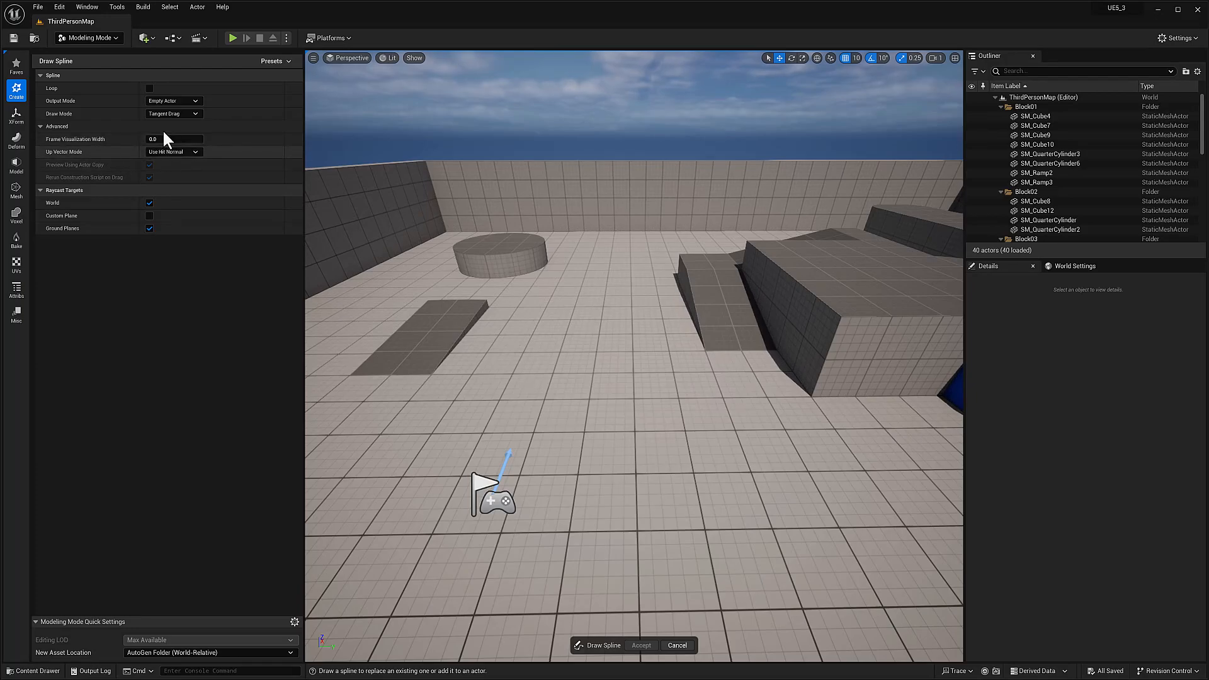
Raise Frame Visualization Width and drag out a wide ribbon-like spline across the floor.
click(175, 139)
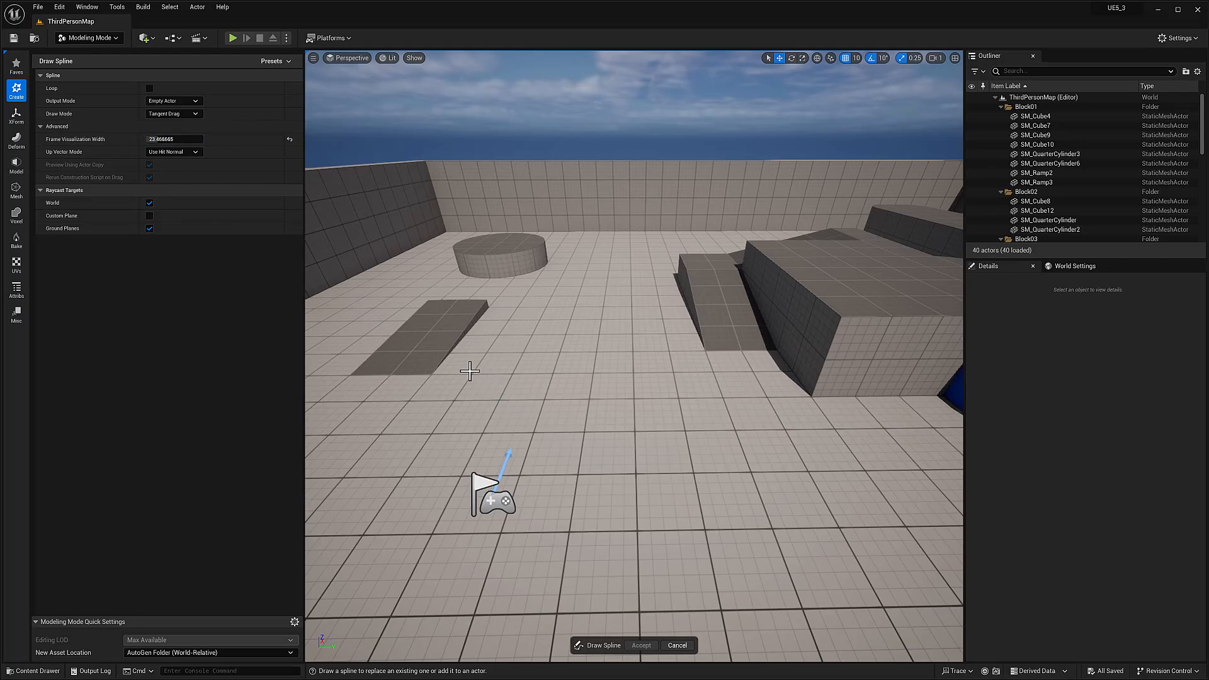
click(174, 114)
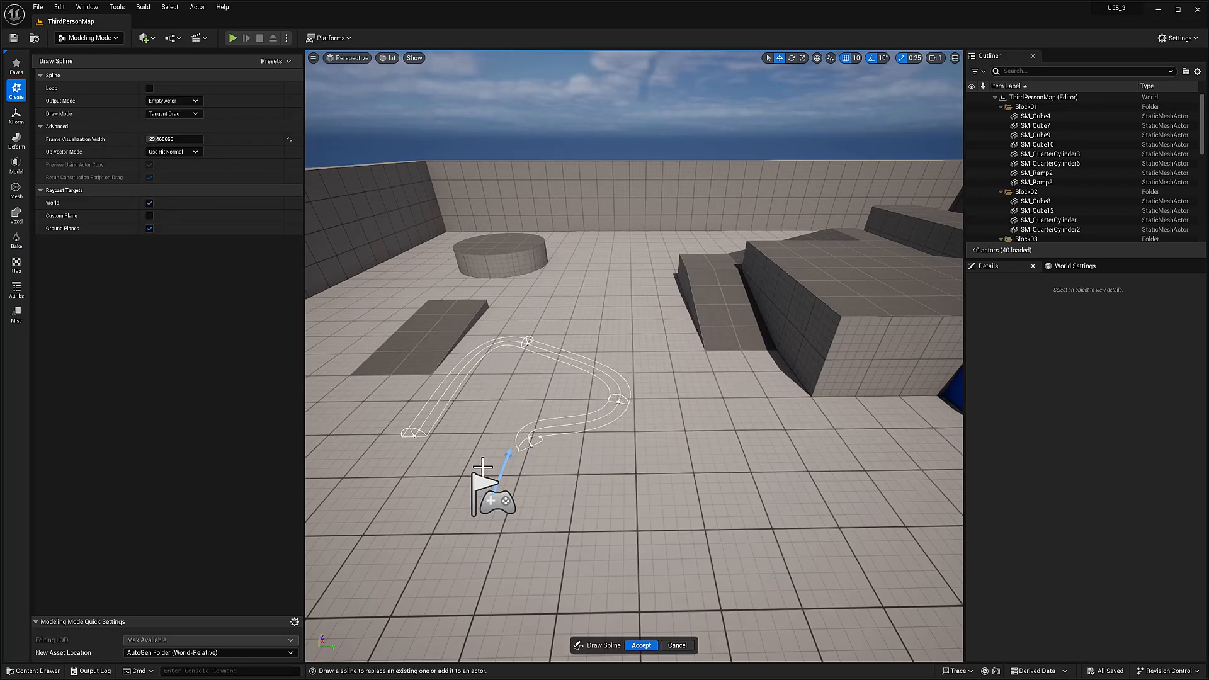
click(418, 458)
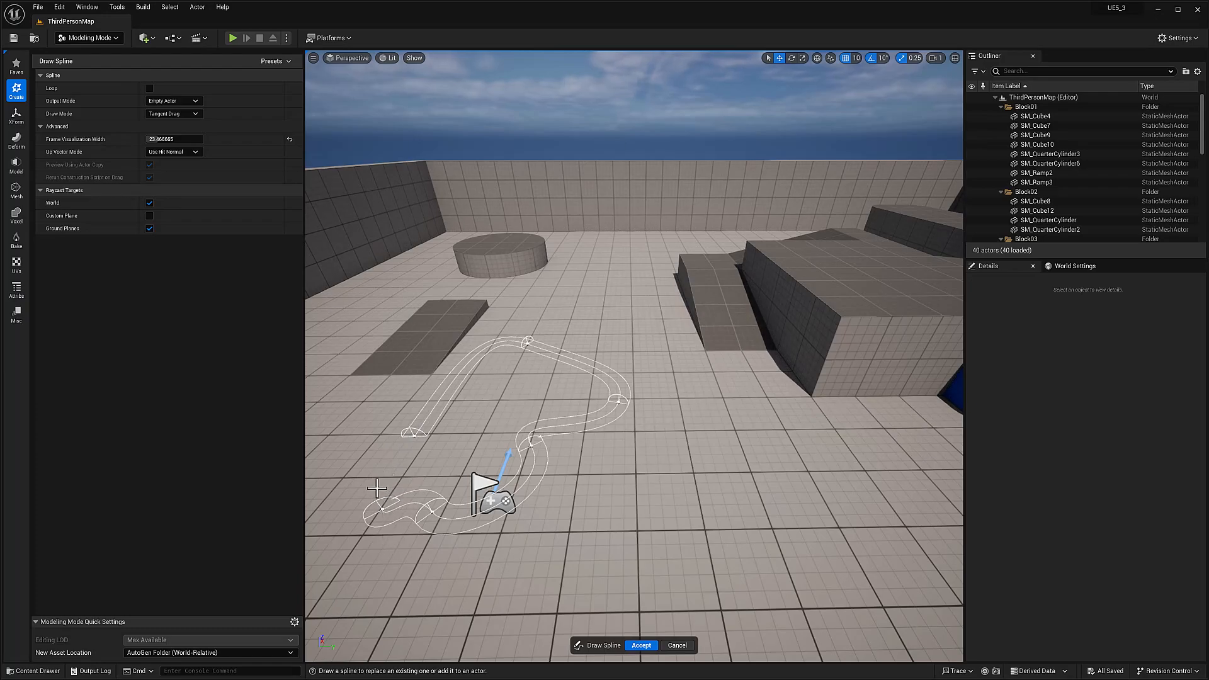
mouse_move(96, 171)
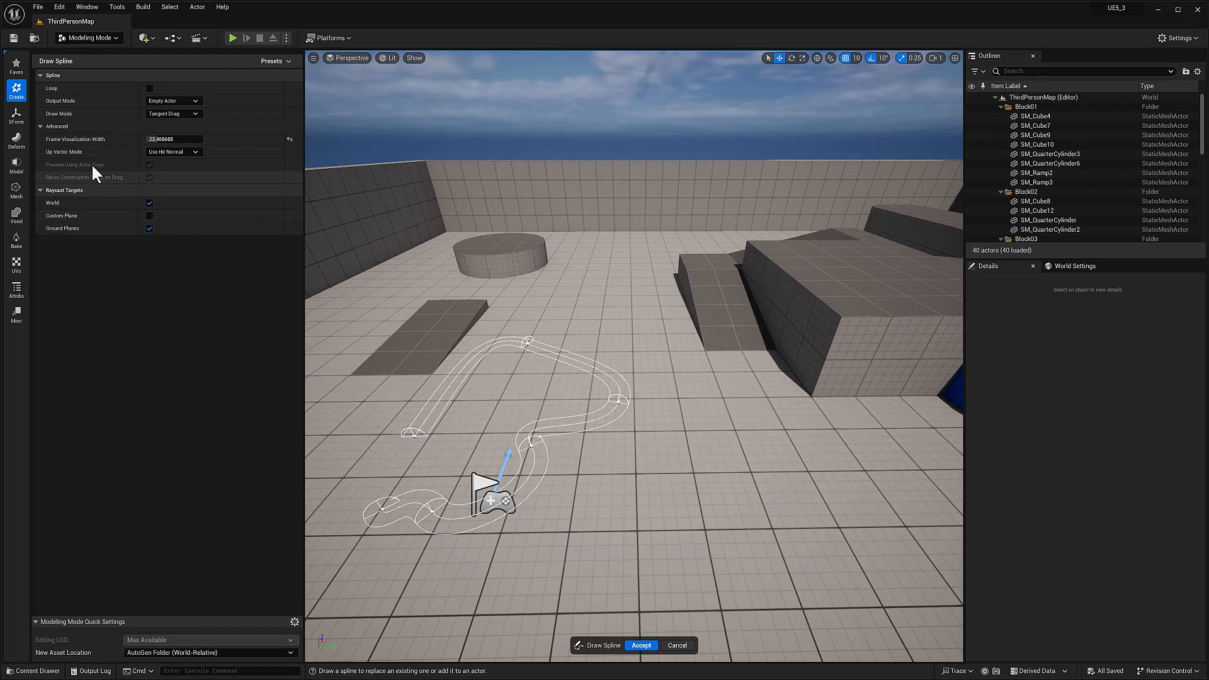
mouse_move(94, 162)
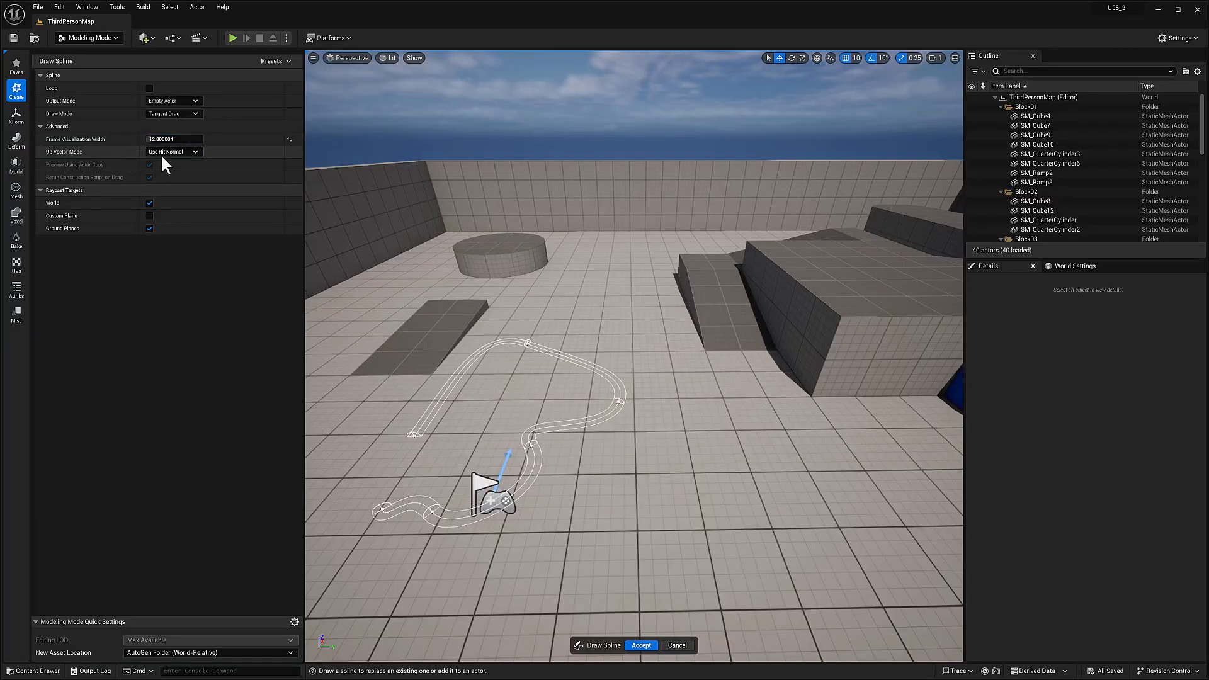
Switch Up Vector Mode between Align to Previous and hit normal, ending on Align to Previous.
click(174, 151)
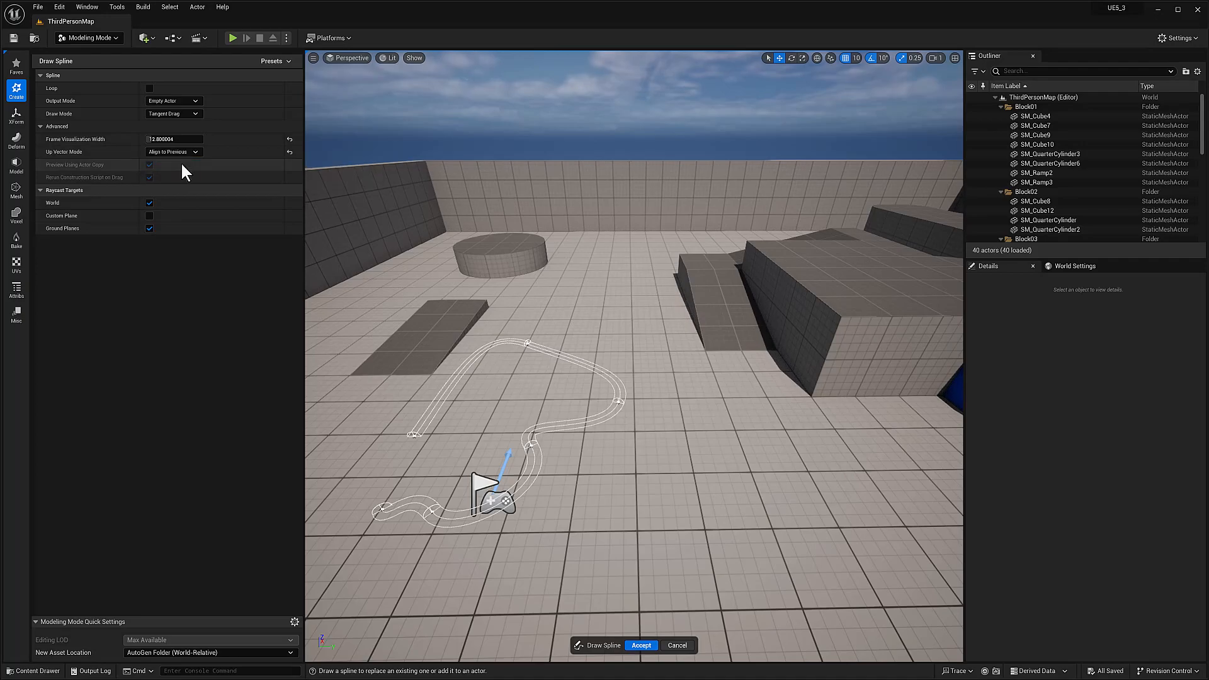
mouse_move(183, 162)
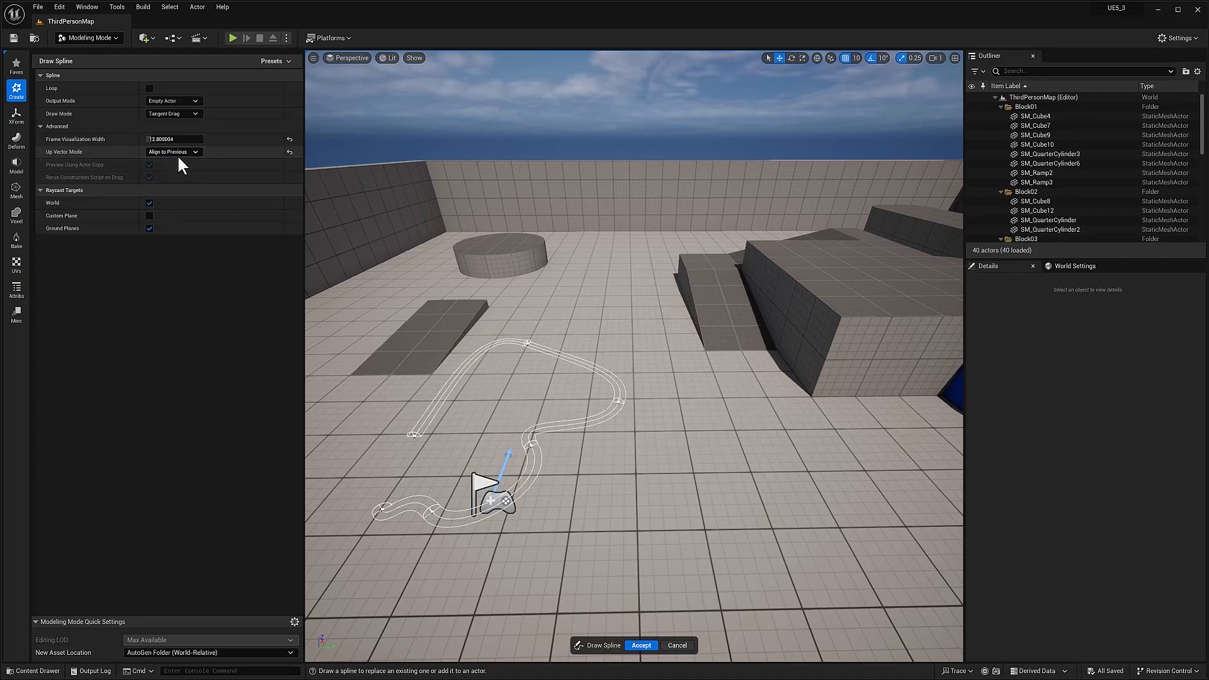
click(174, 151)
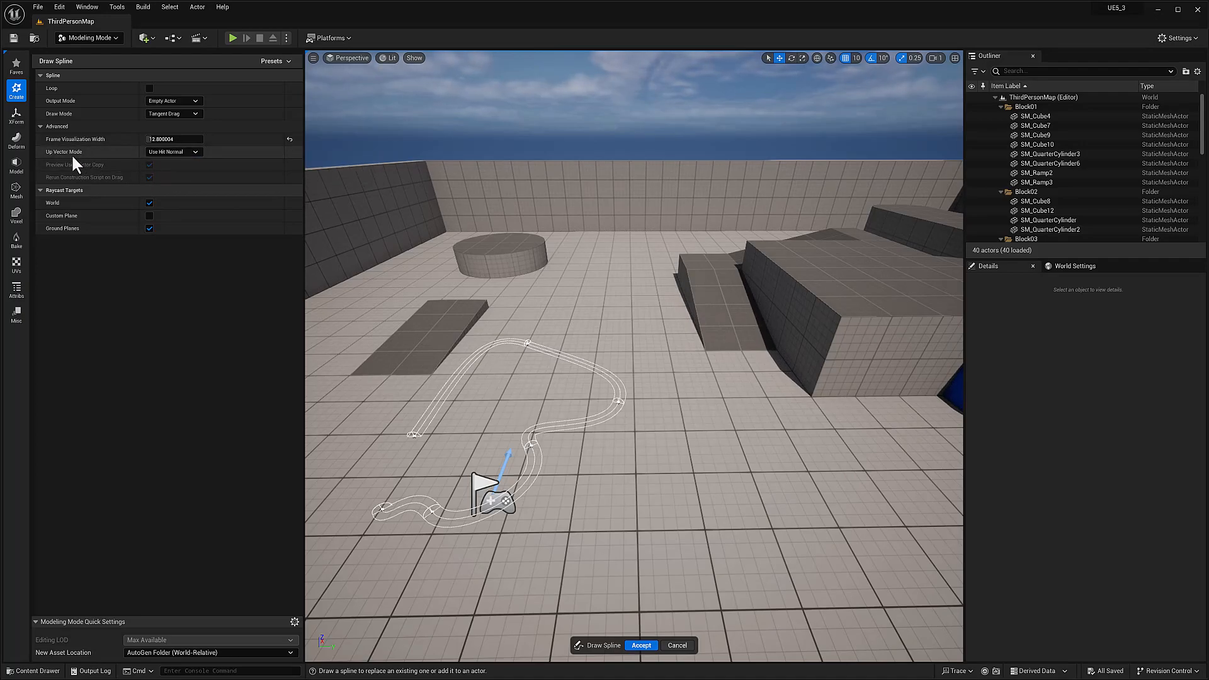
mouse_move(77, 170)
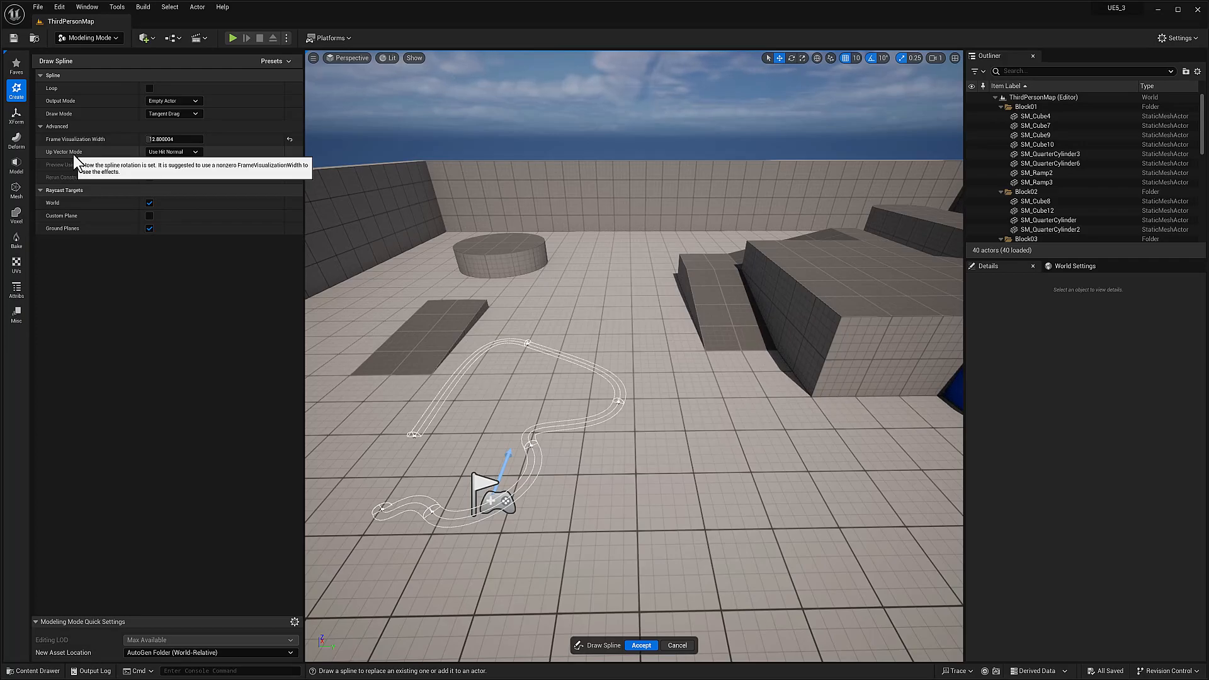
mouse_move(183, 160)
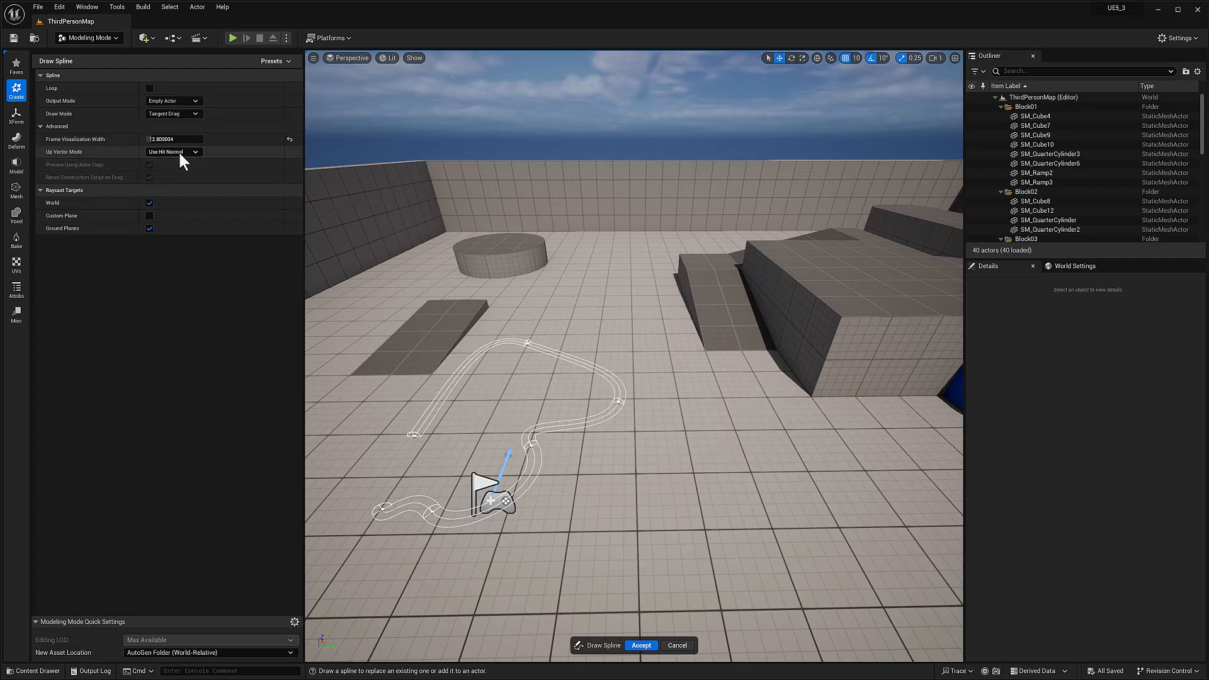
click(189, 151)
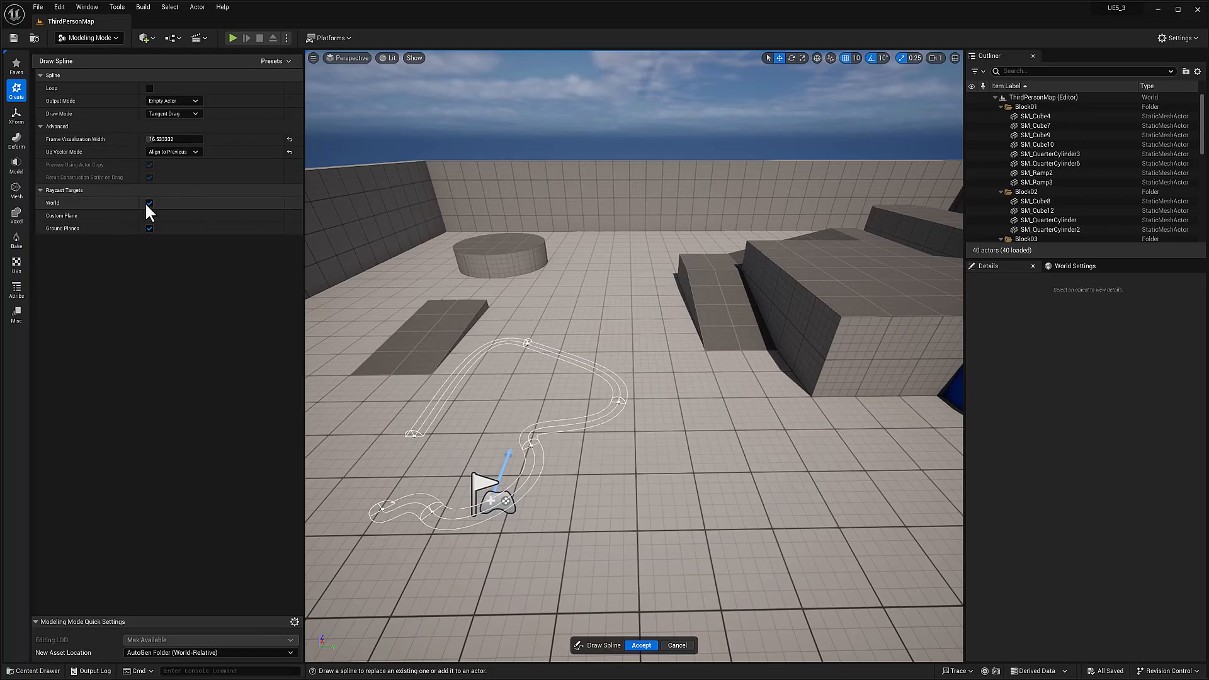
click(149, 216)
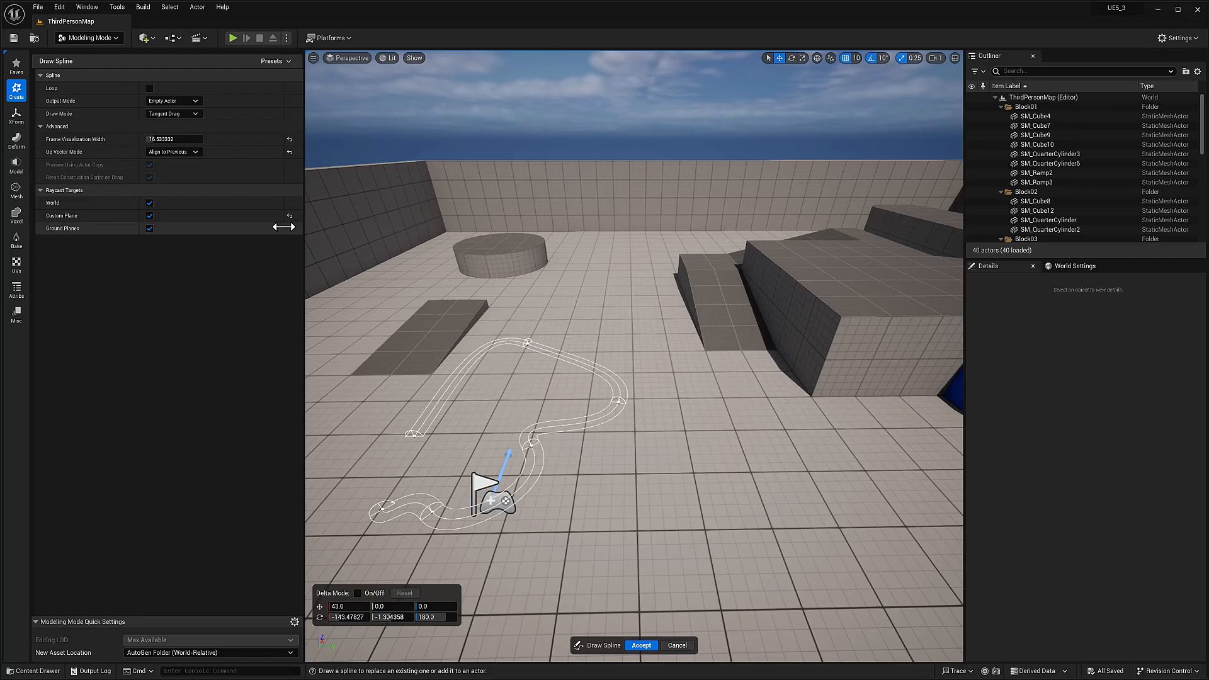
click(149, 215)
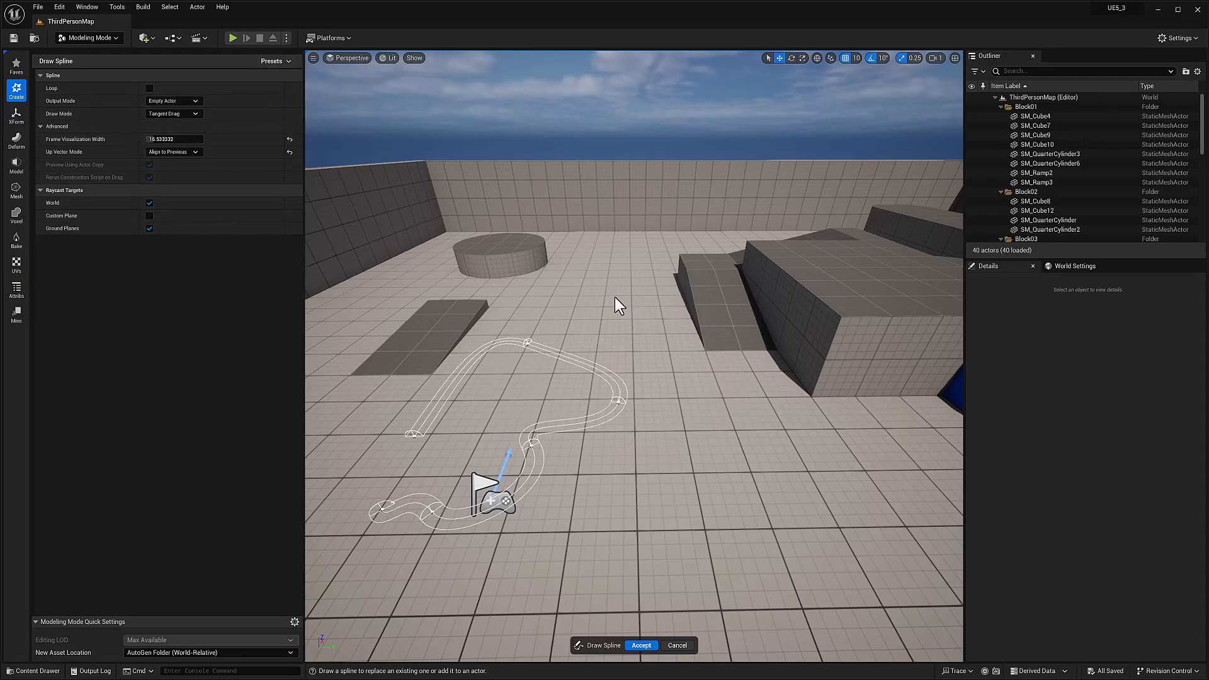
mouse_move(282, 81)
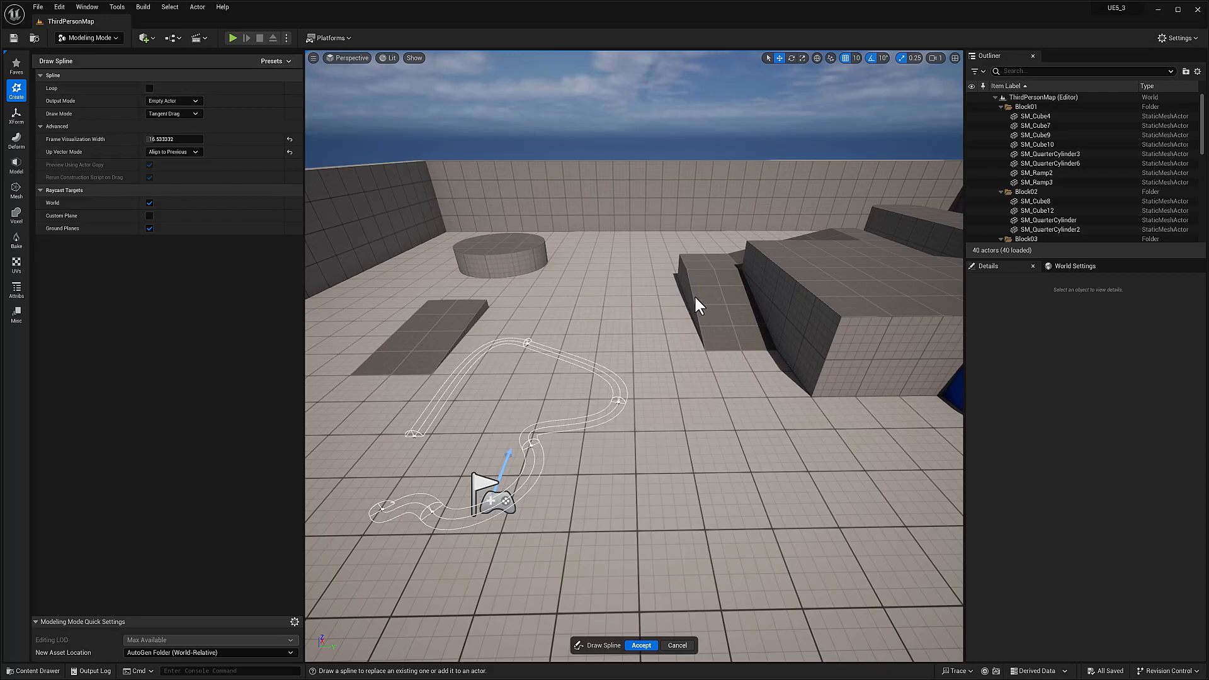
mouse_move(361, 217)
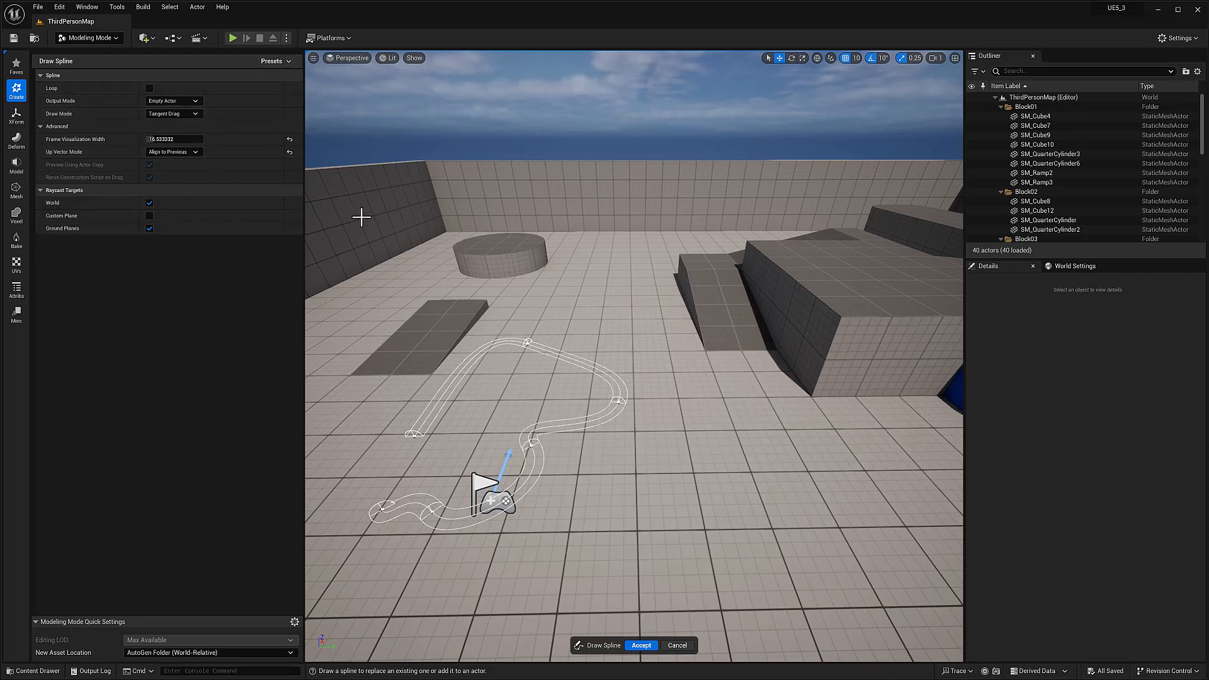
Cancel the old spline, draw a new spline across the floor, and accept it.
click(644, 644)
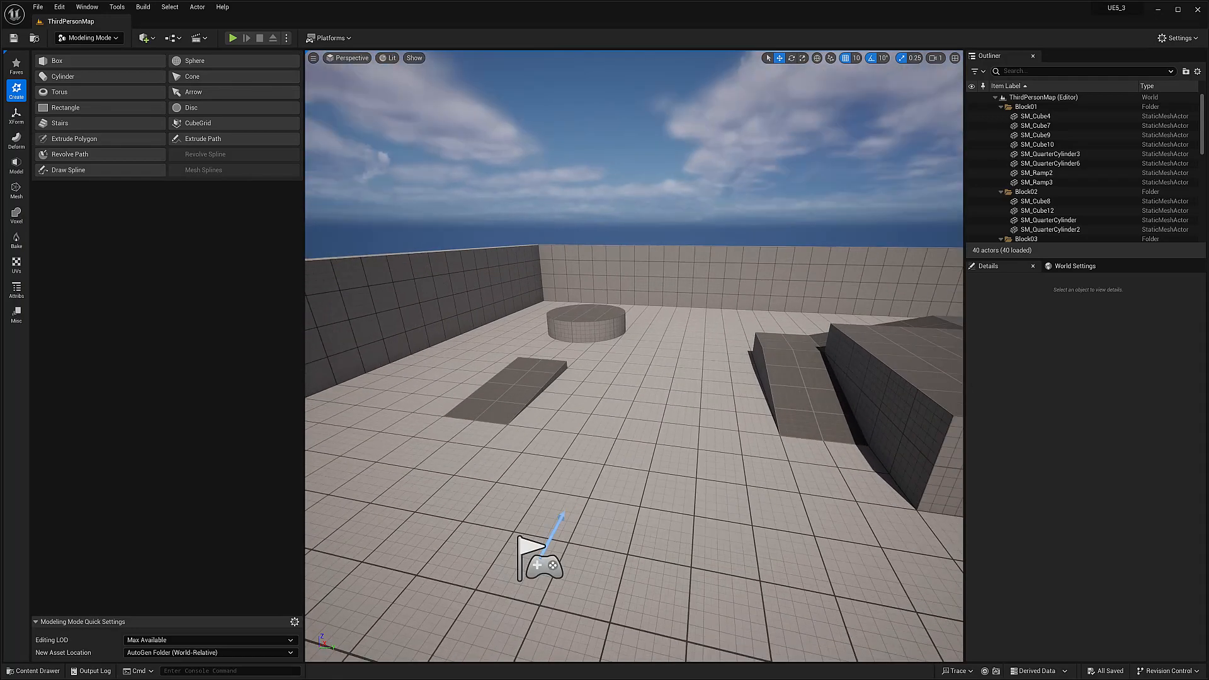
click(68, 170)
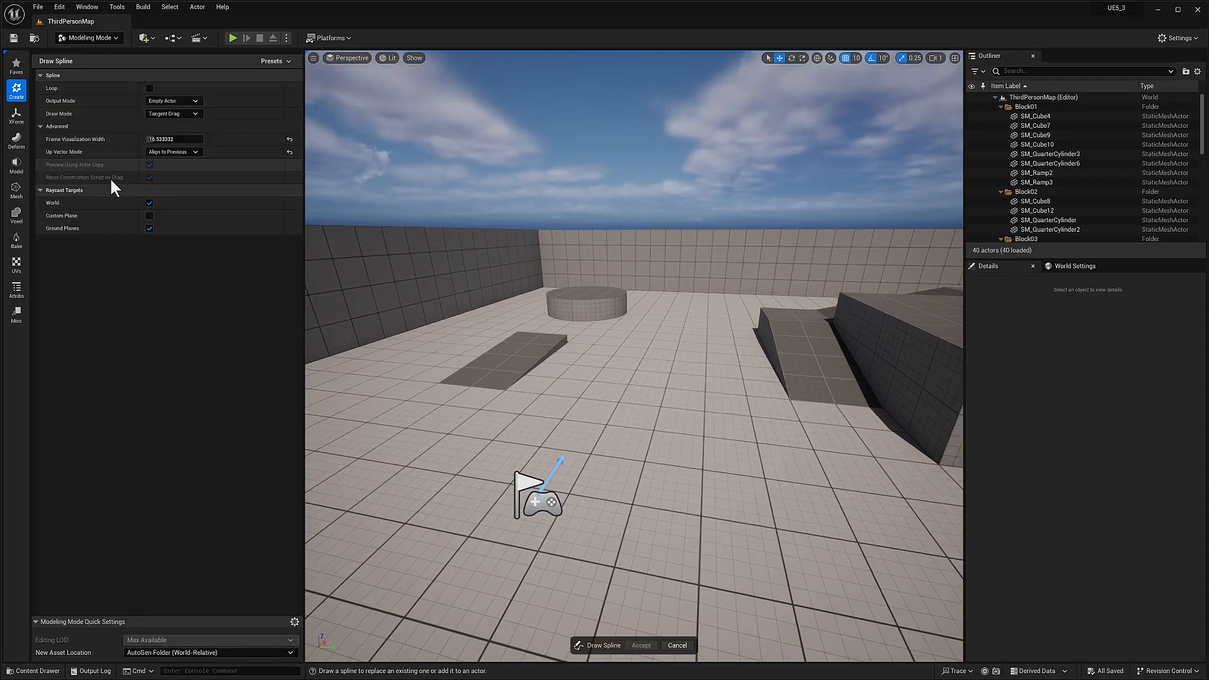
mouse_move(174, 114)
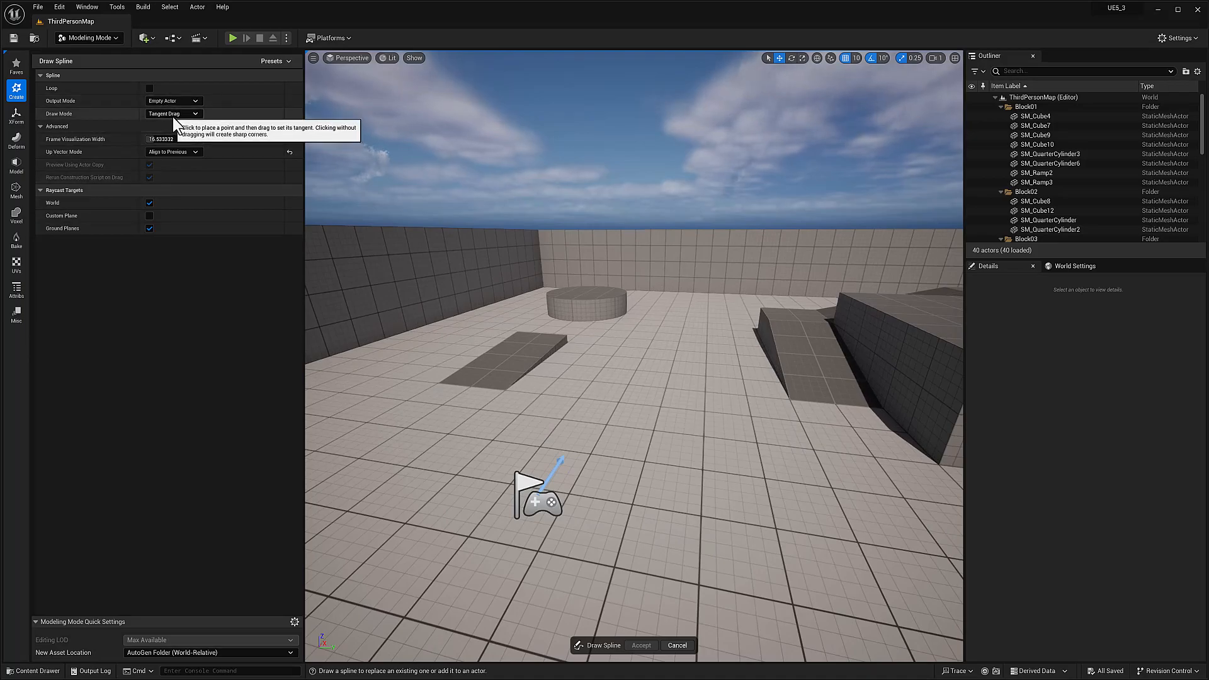
mouse_move(211, 391)
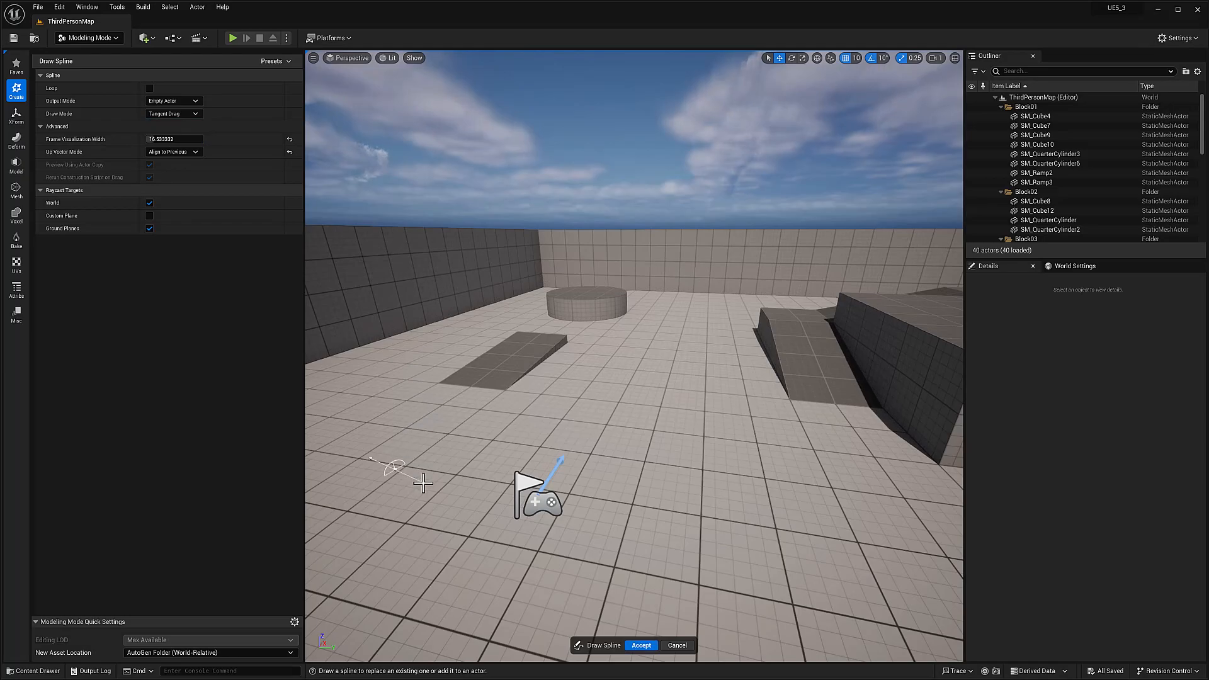
click(536, 454)
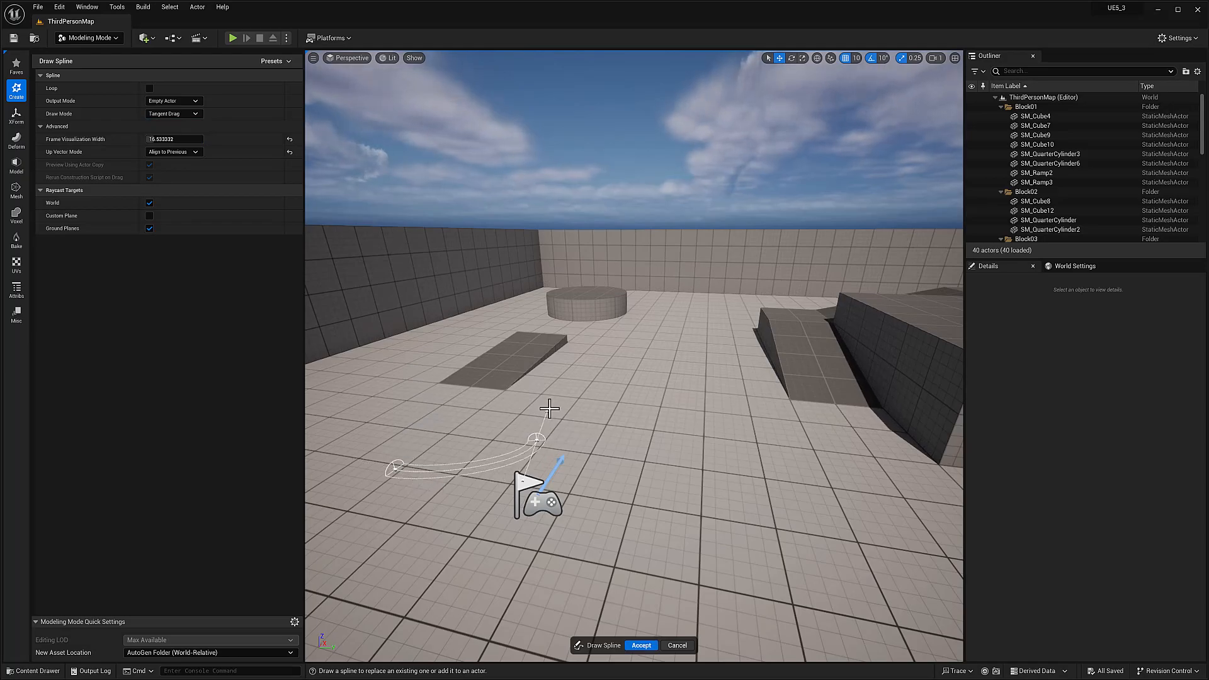
click(678, 459)
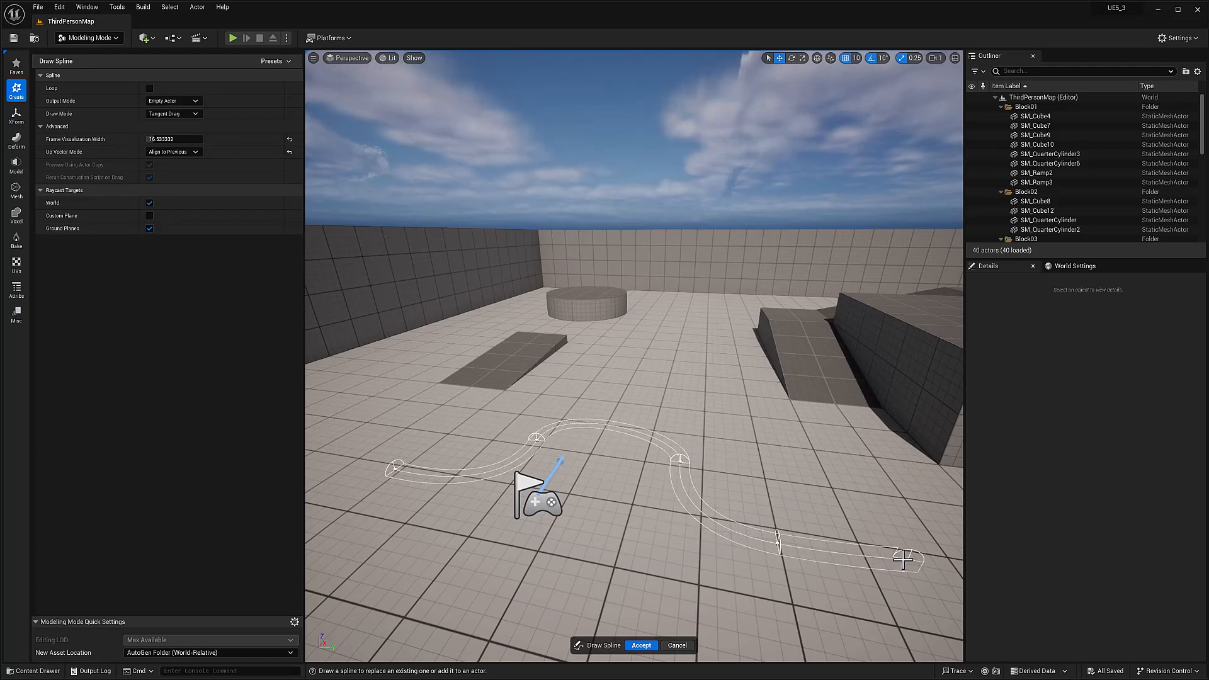
click(641, 644)
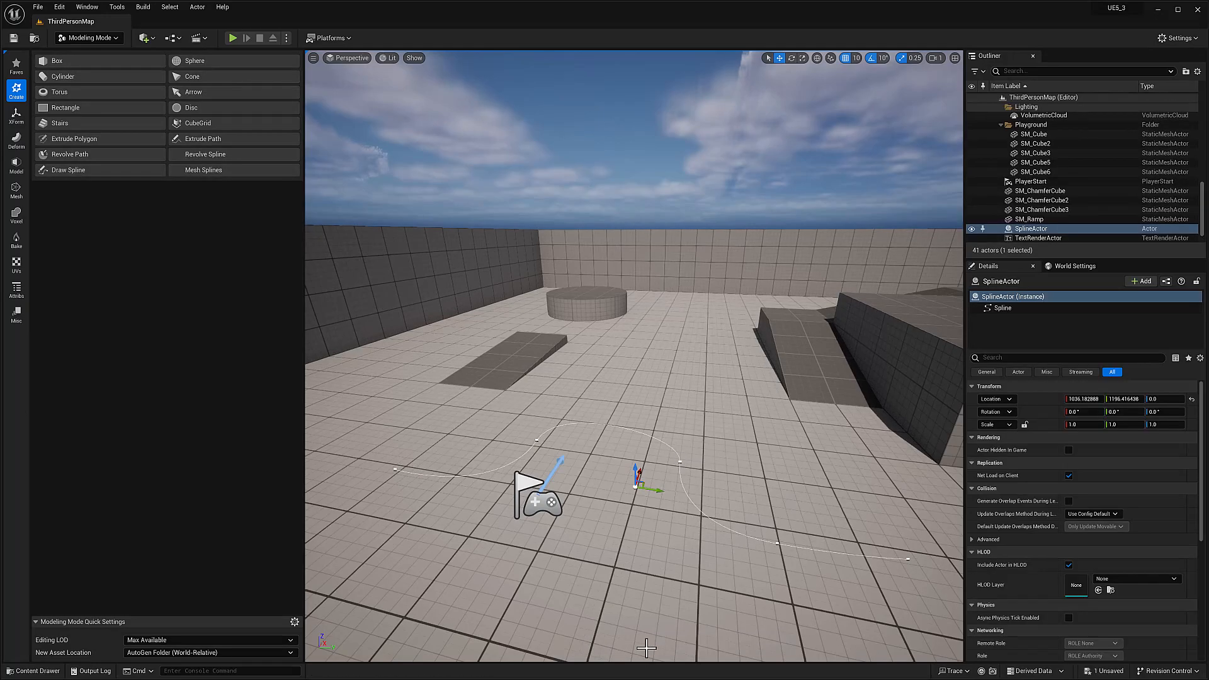
mouse_move(203, 198)
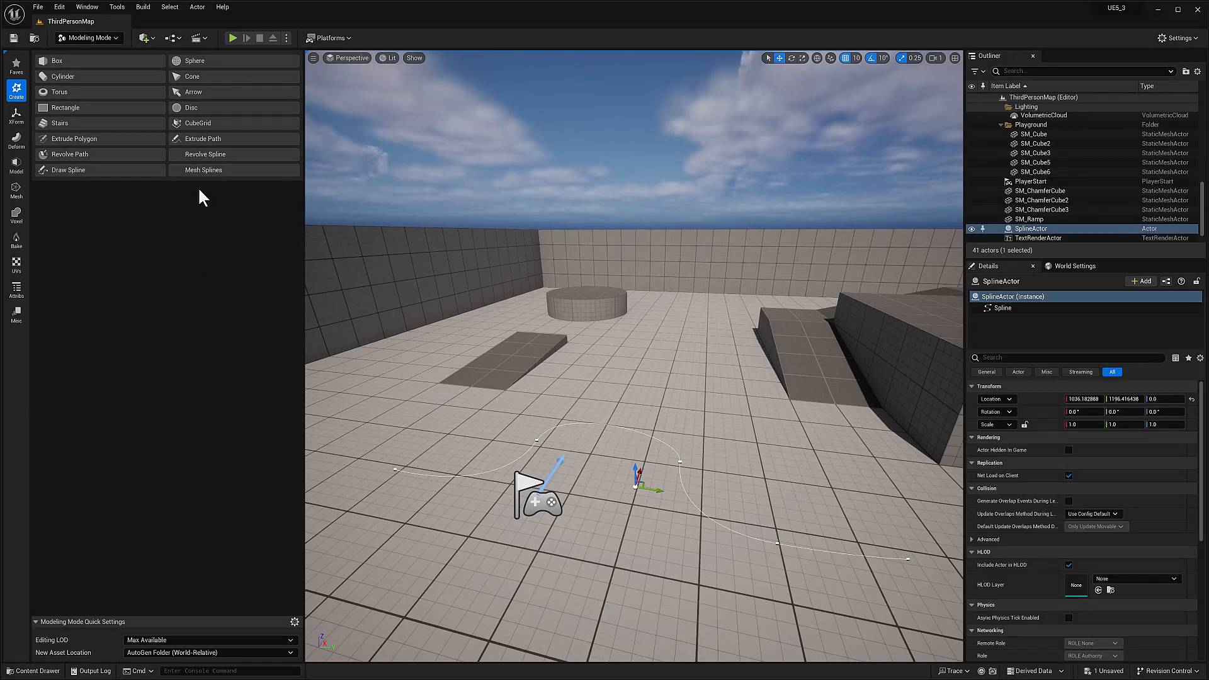
mouse_move(217, 166)
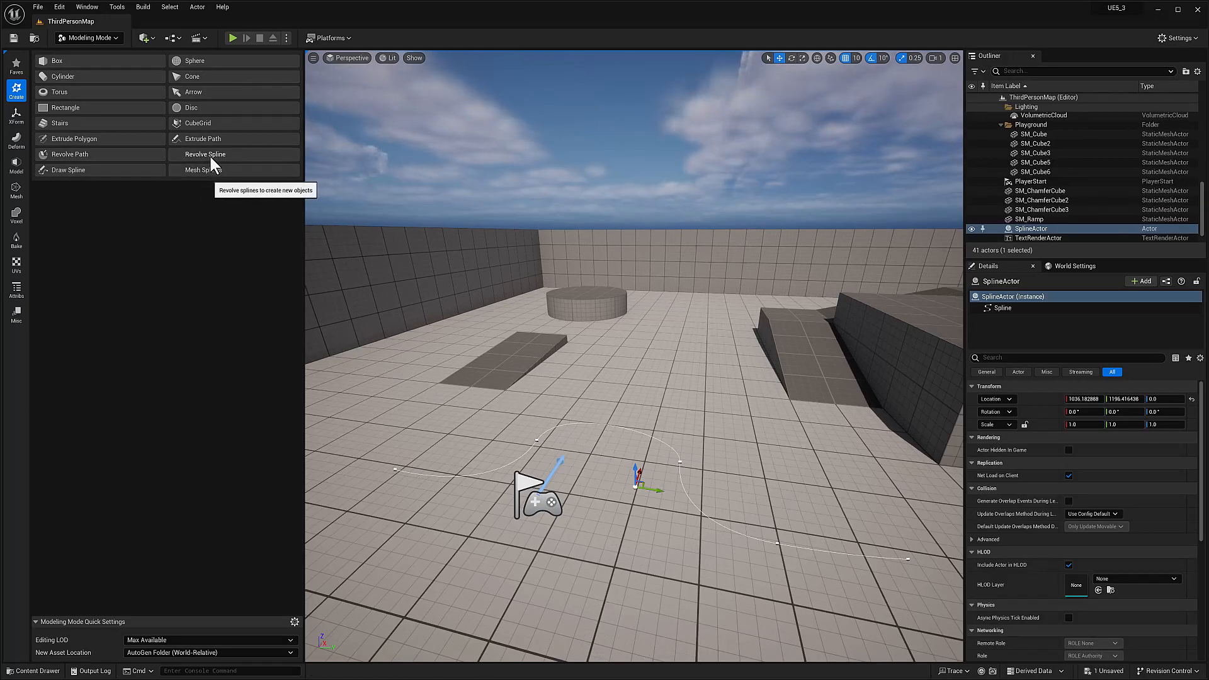
Preview Revolve Spline on the new spline, then cancel without adding a mesh.
click(205, 154)
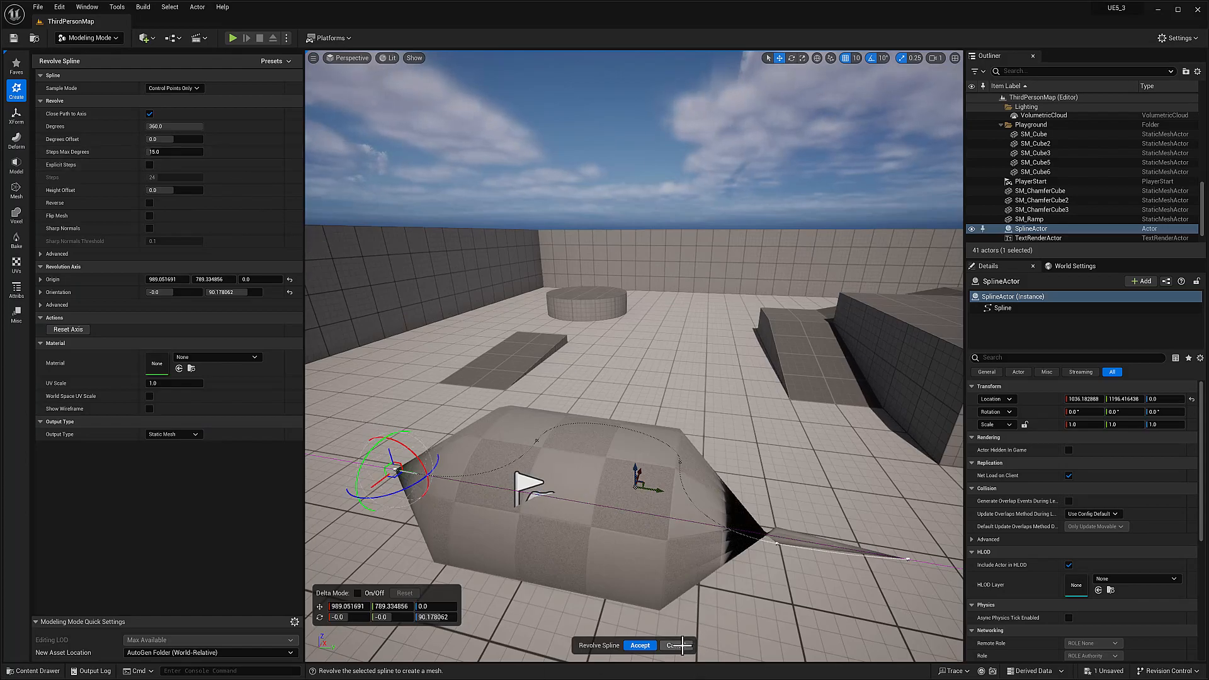
click(674, 645)
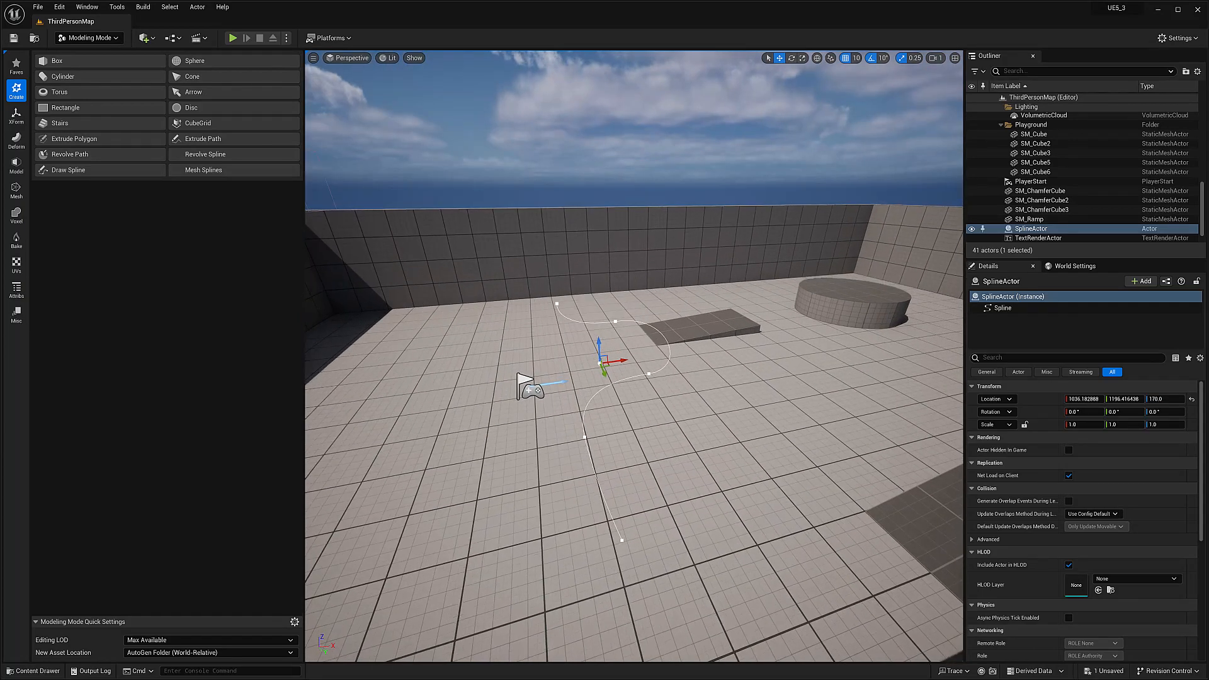
Start Revolve Spline on the raised SplineActor and open the Sample Mode choices.
click(204, 154)
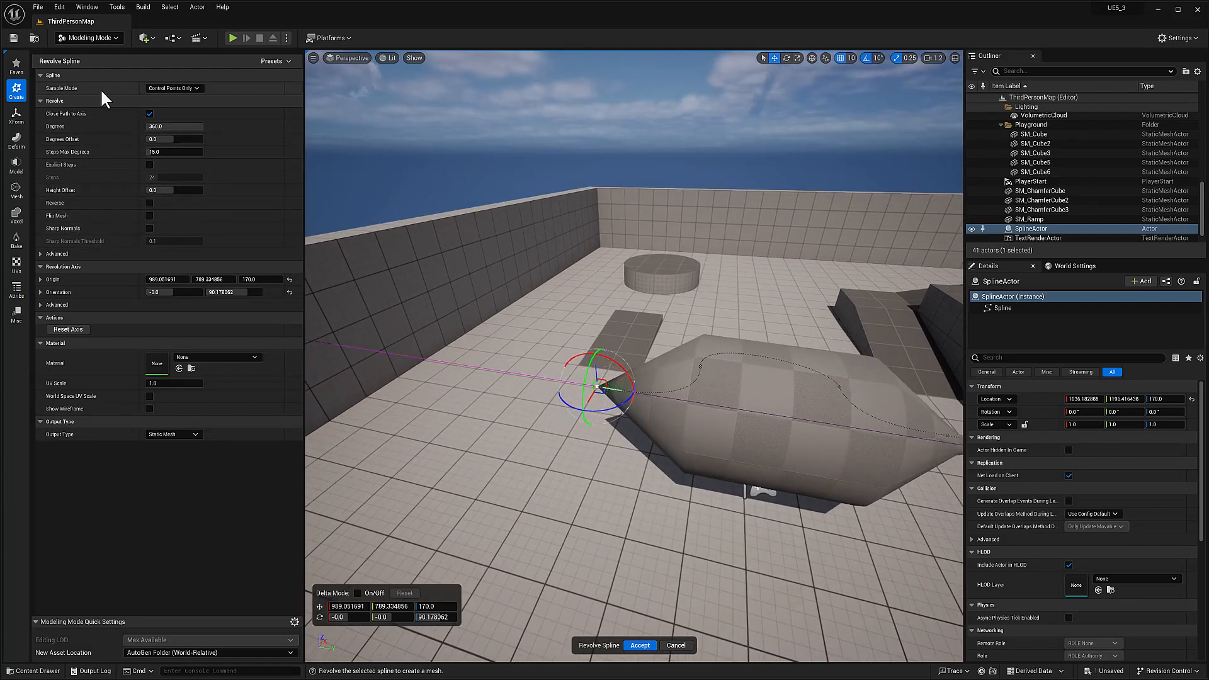
click(174, 87)
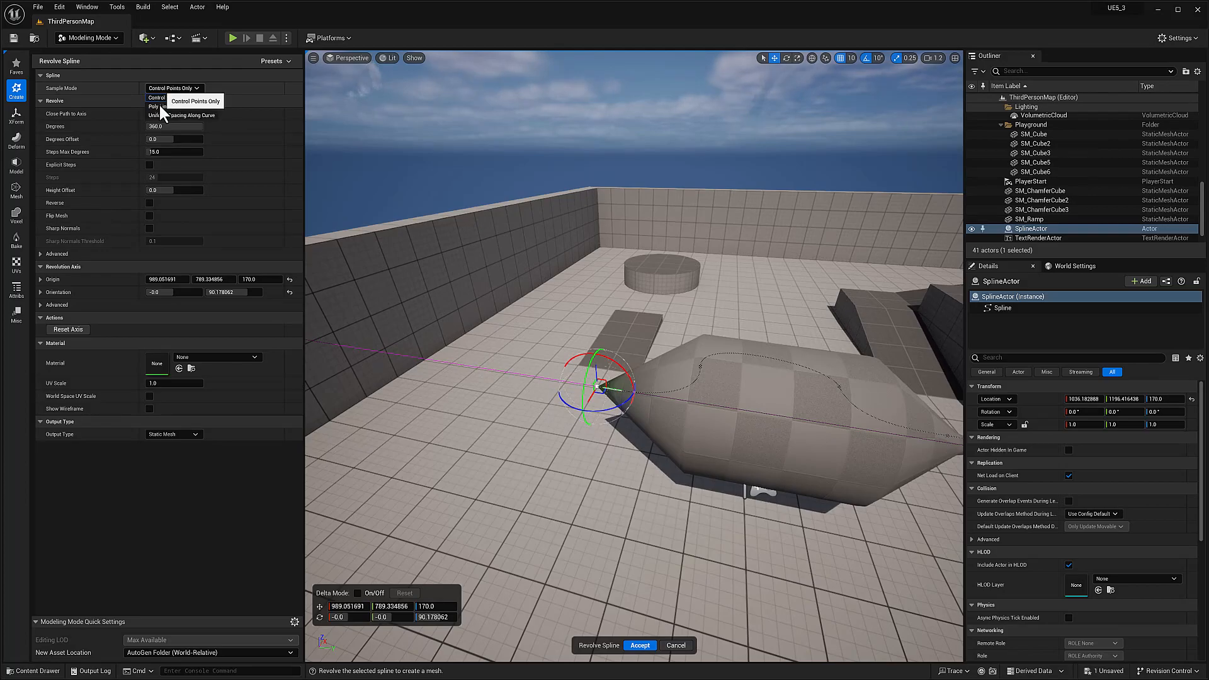
click(160, 106)
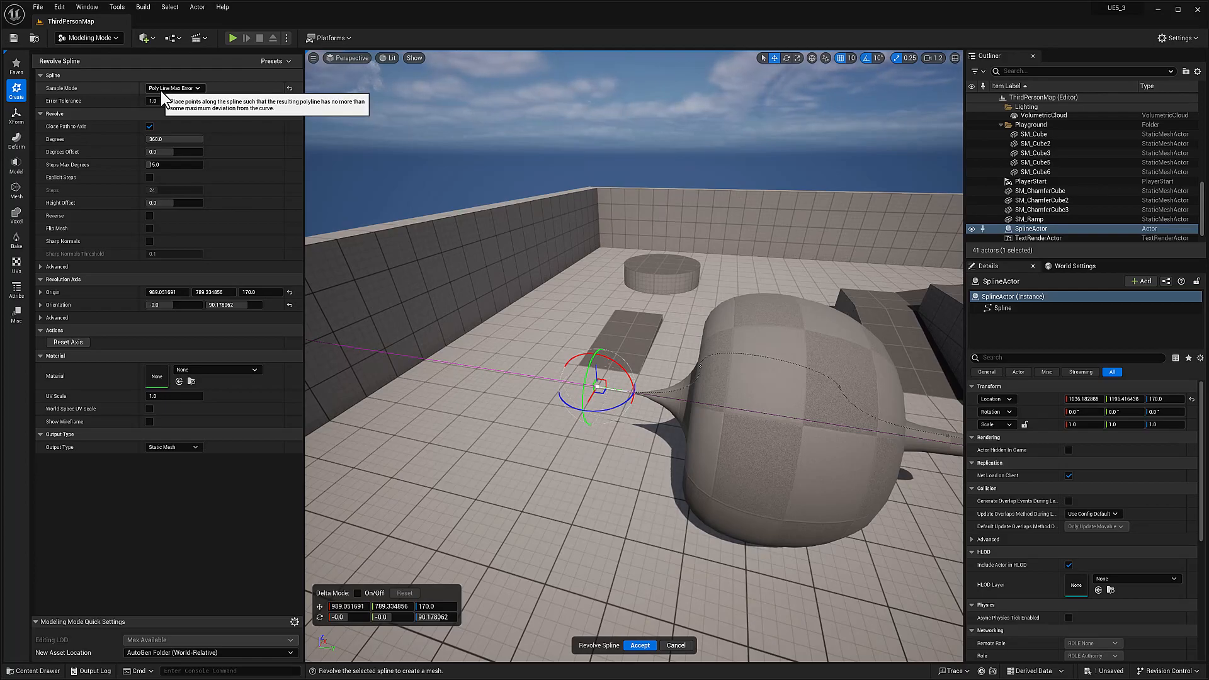
mouse_move(181, 102)
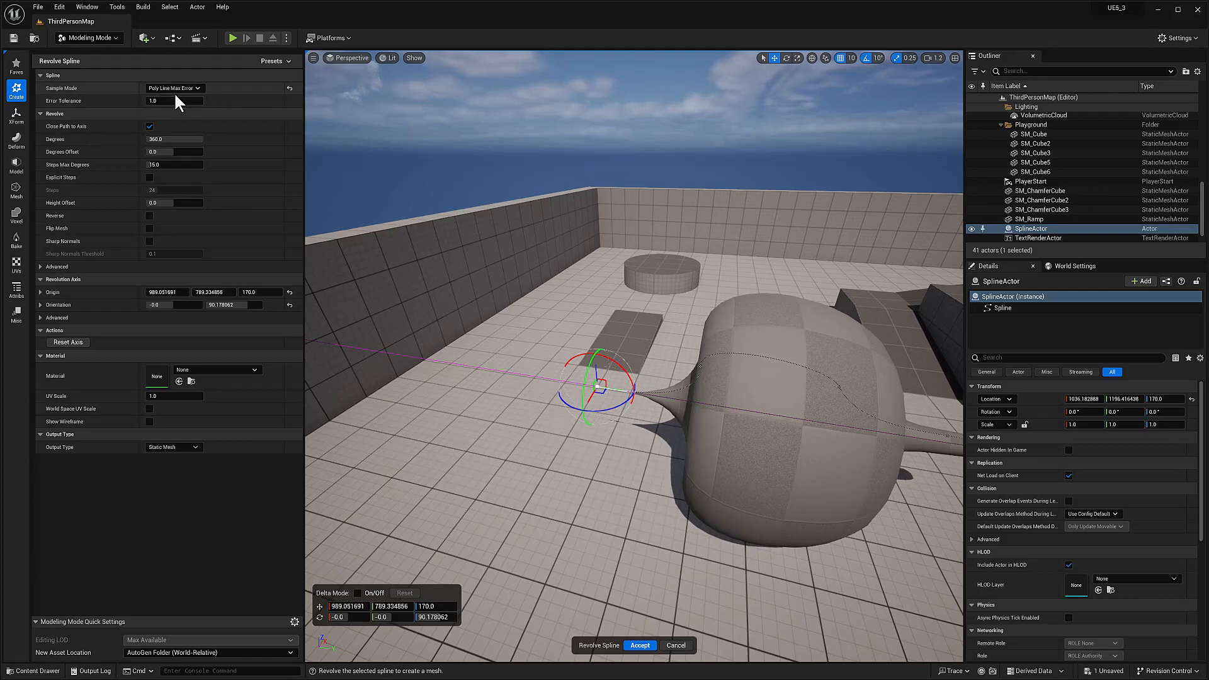
click(175, 88)
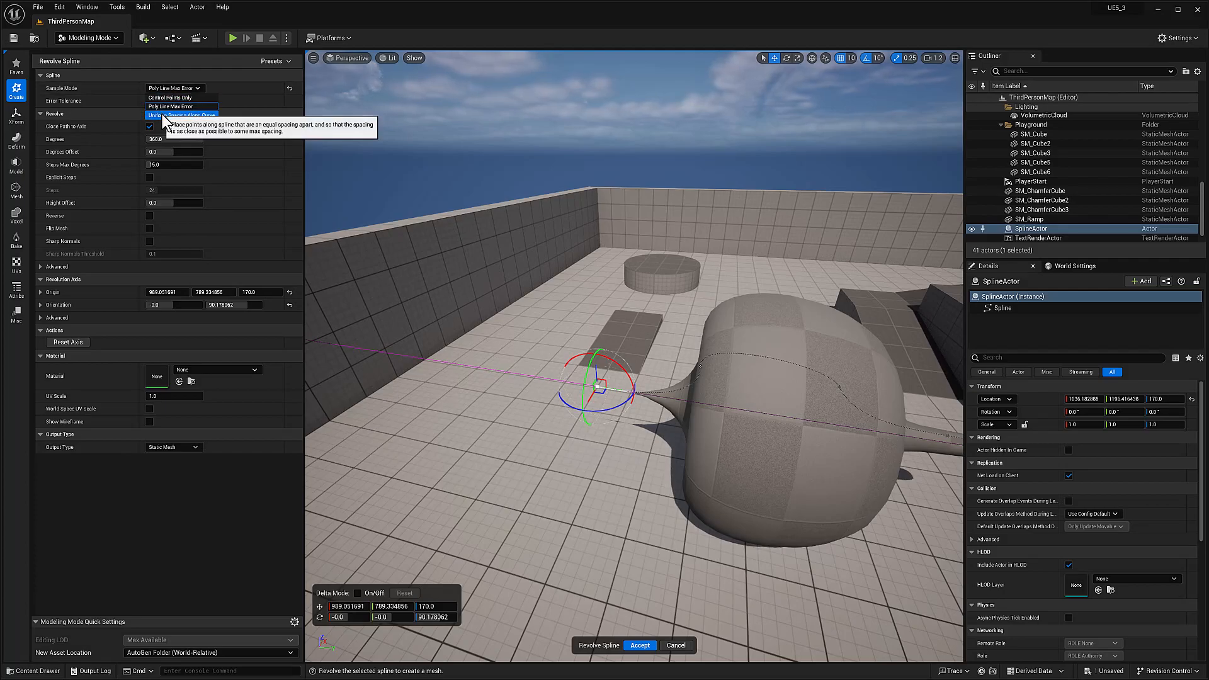
click(181, 116)
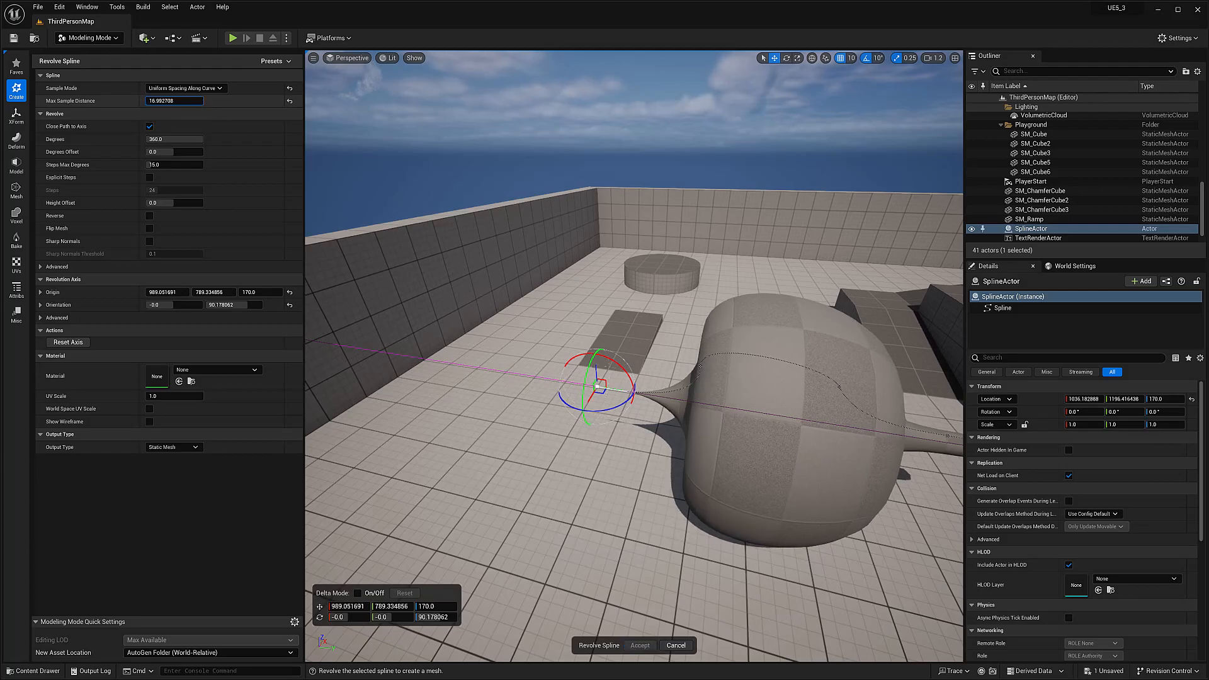
click(185, 87)
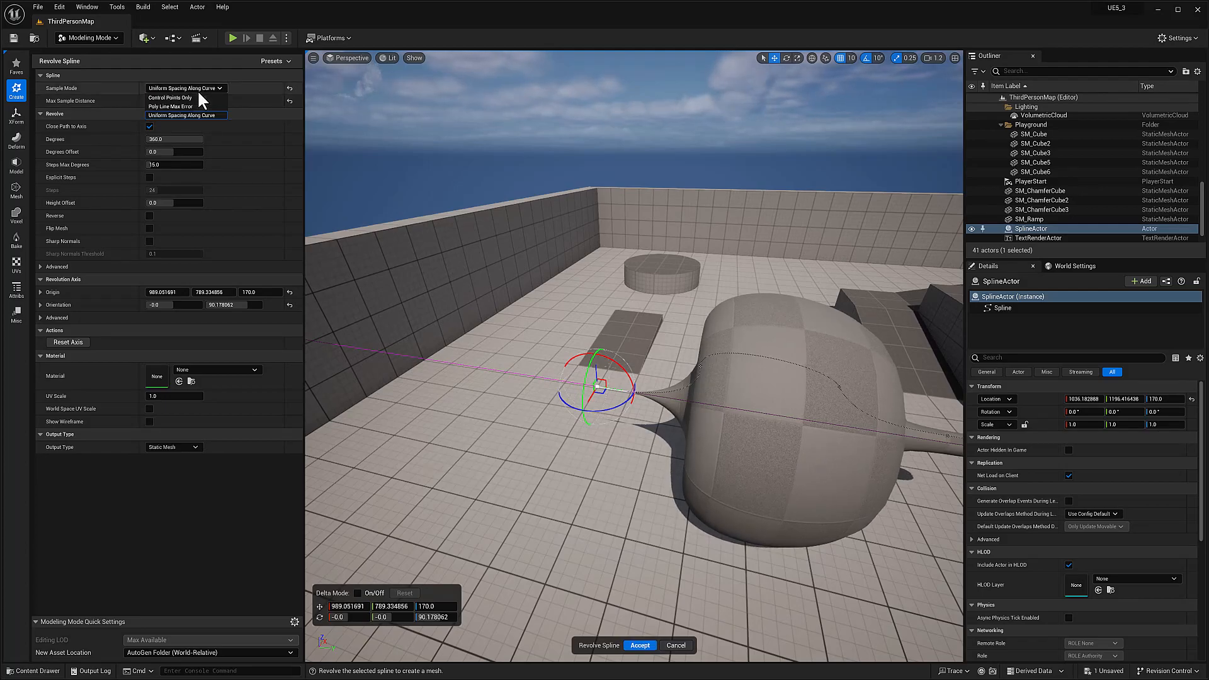
click(170, 98)
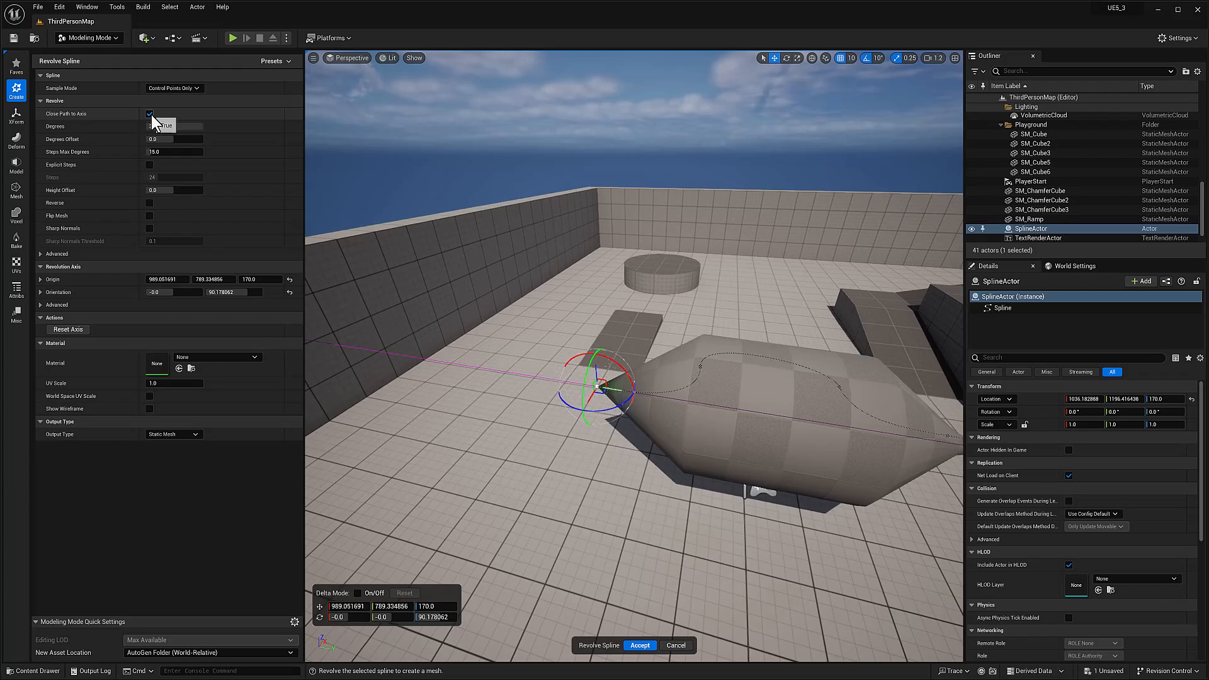
Toggle Close Path to Axis off and on, sweep Degrees, and set Steps Max Degrees near 39.
click(149, 114)
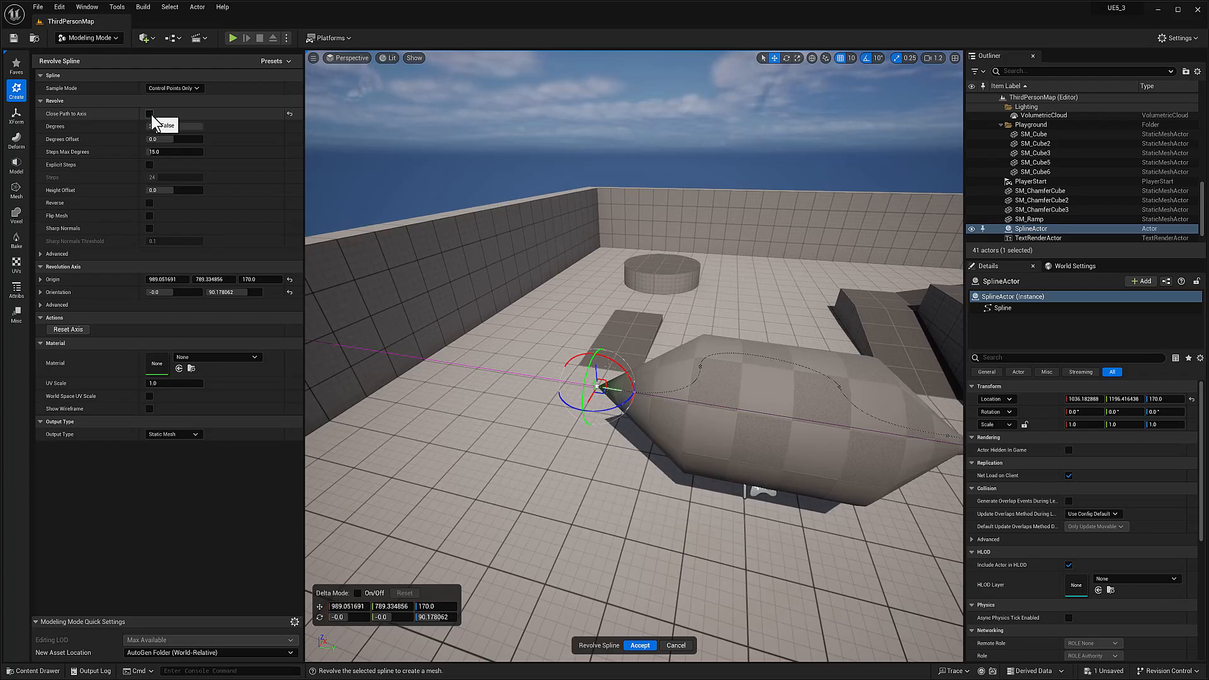
click(150, 114)
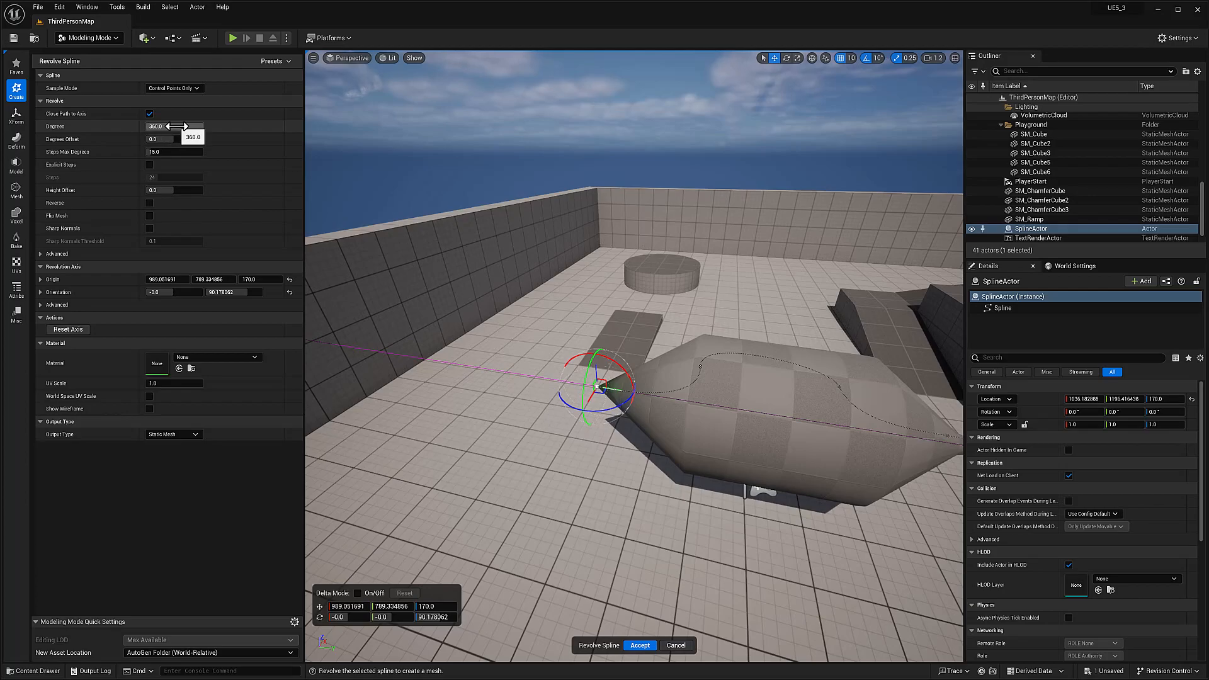
drag(200, 126, 161, 125)
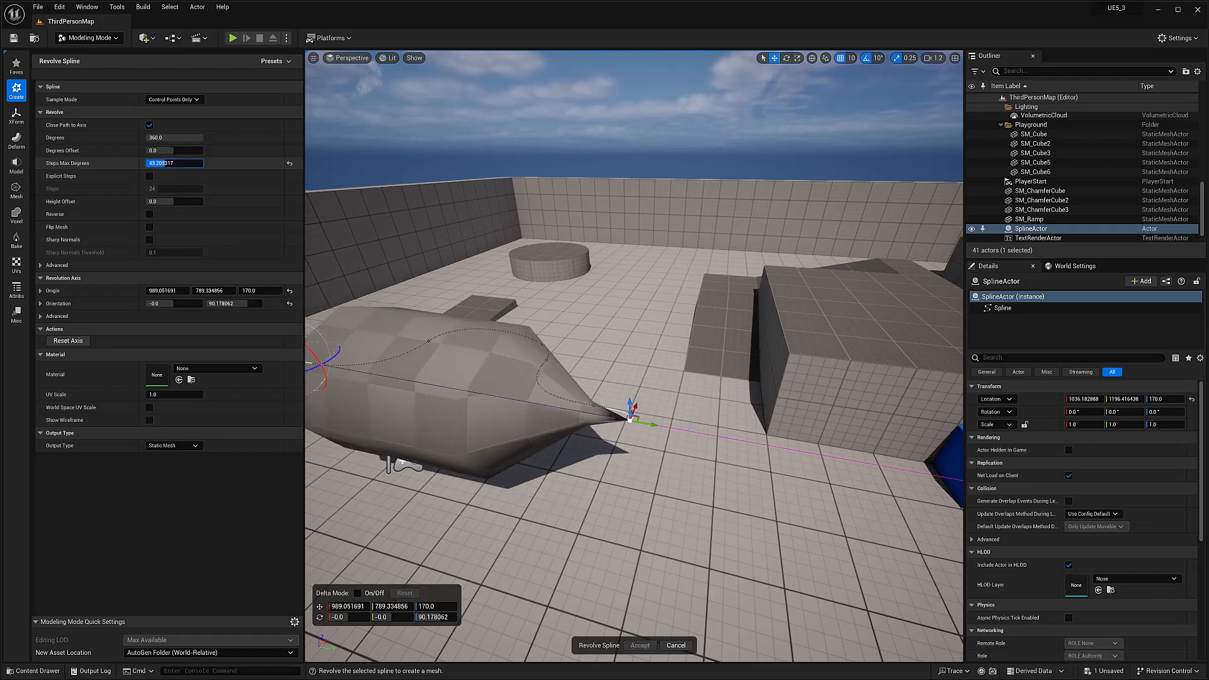
drag(154, 162, 201, 163)
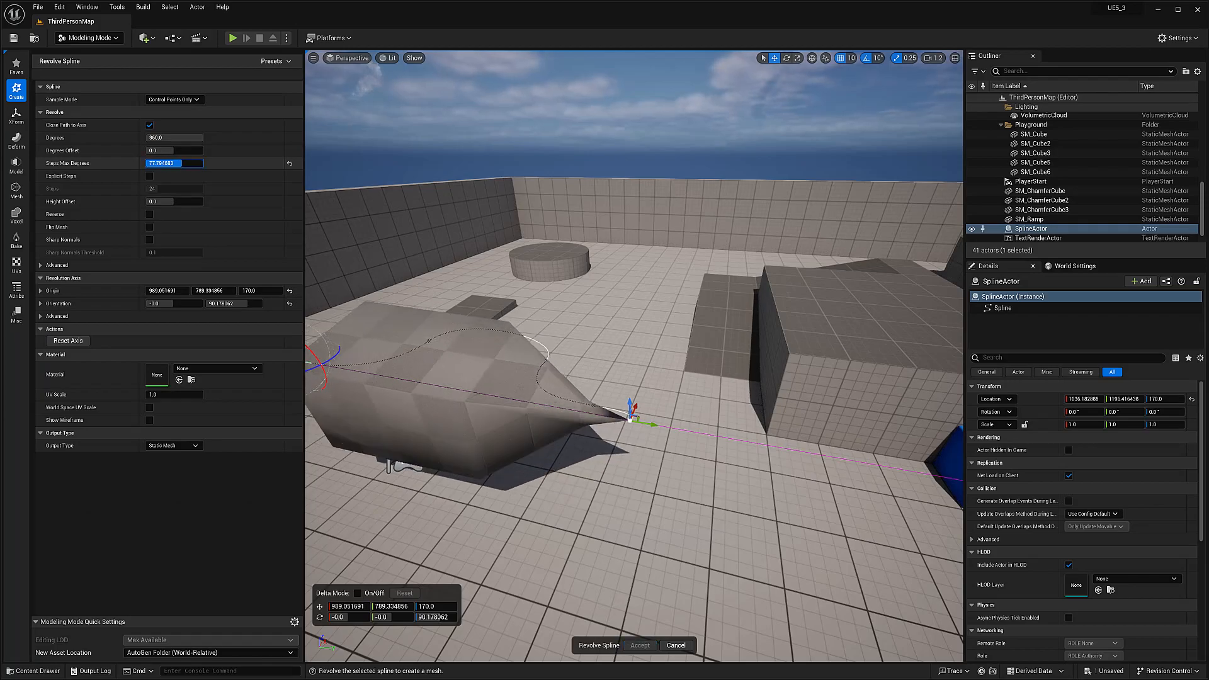
drag(175, 162, 158, 162)
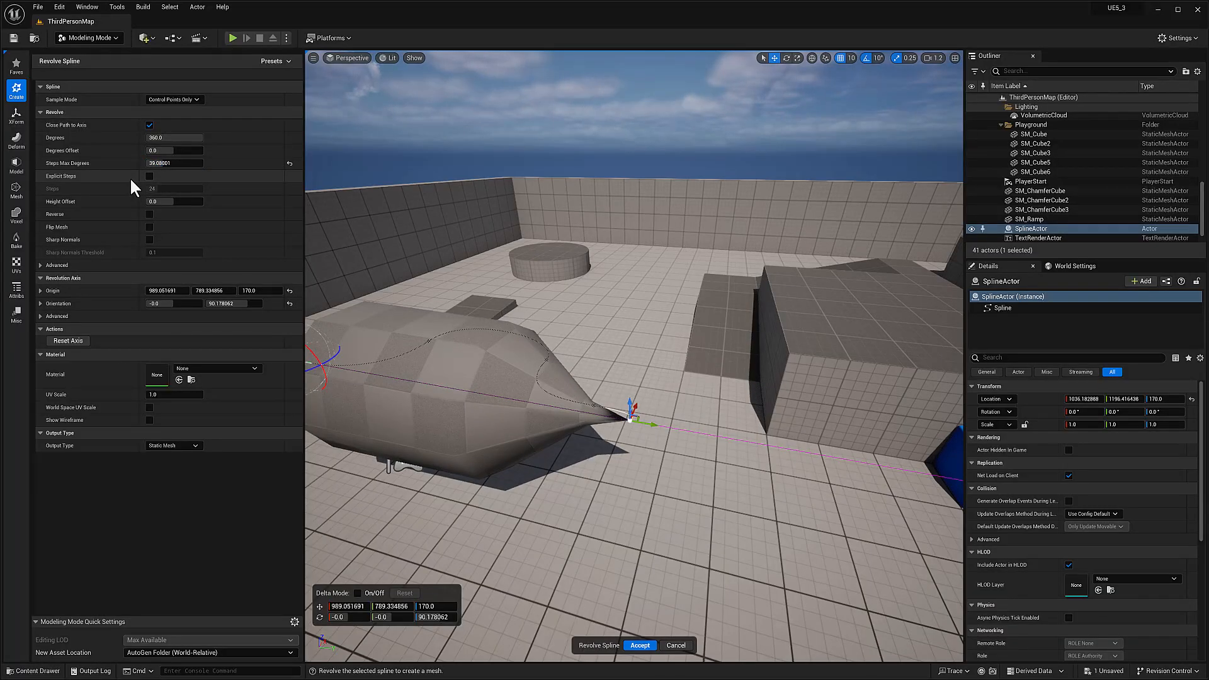
Try explicit step counts 3 and 12, then turn Explicit Steps off and orbit the mesh.
click(149, 177)
text(100)
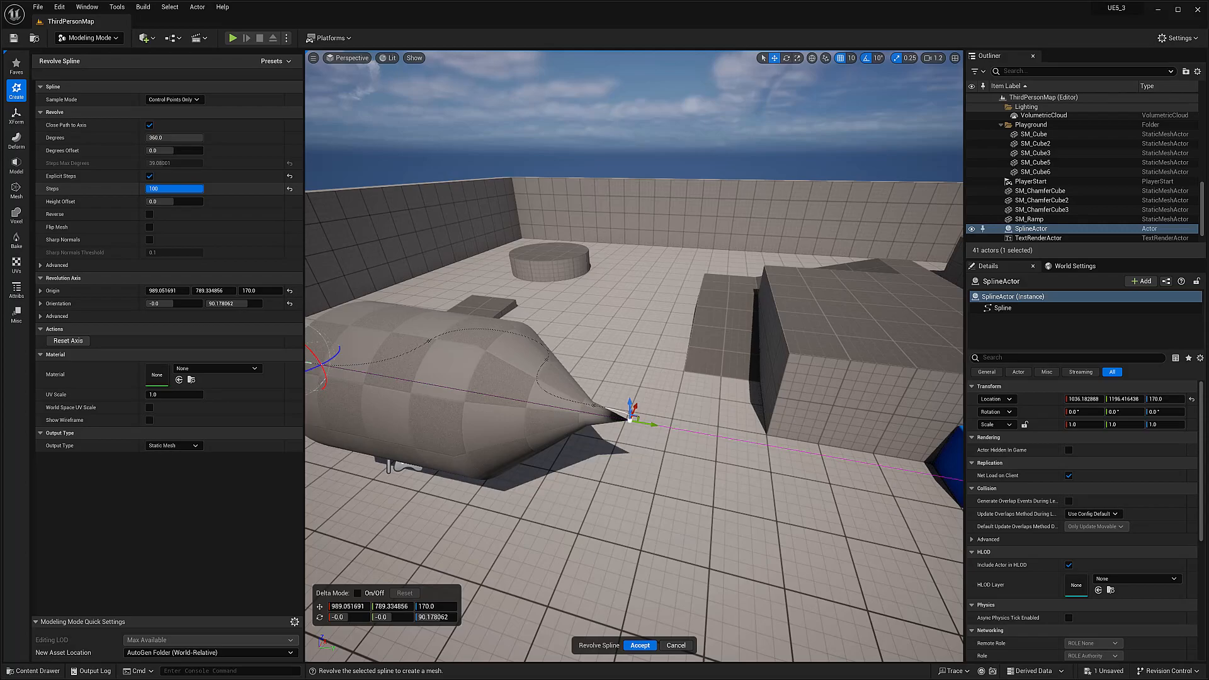
text(3)
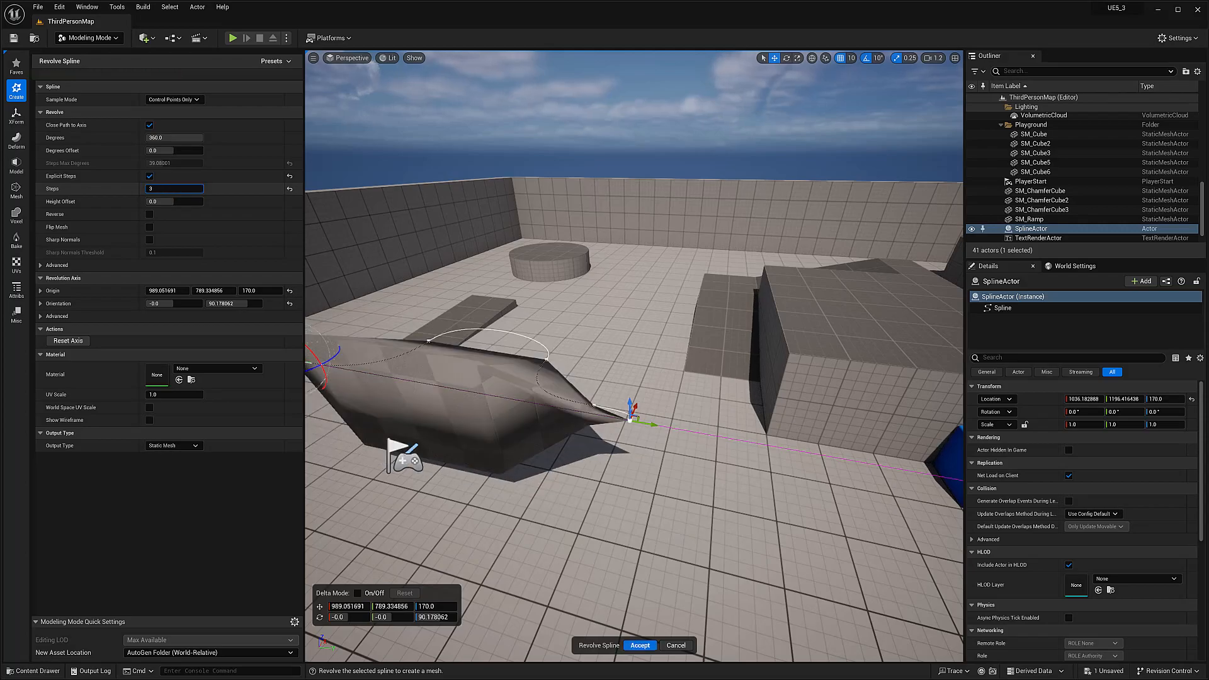
text(12)
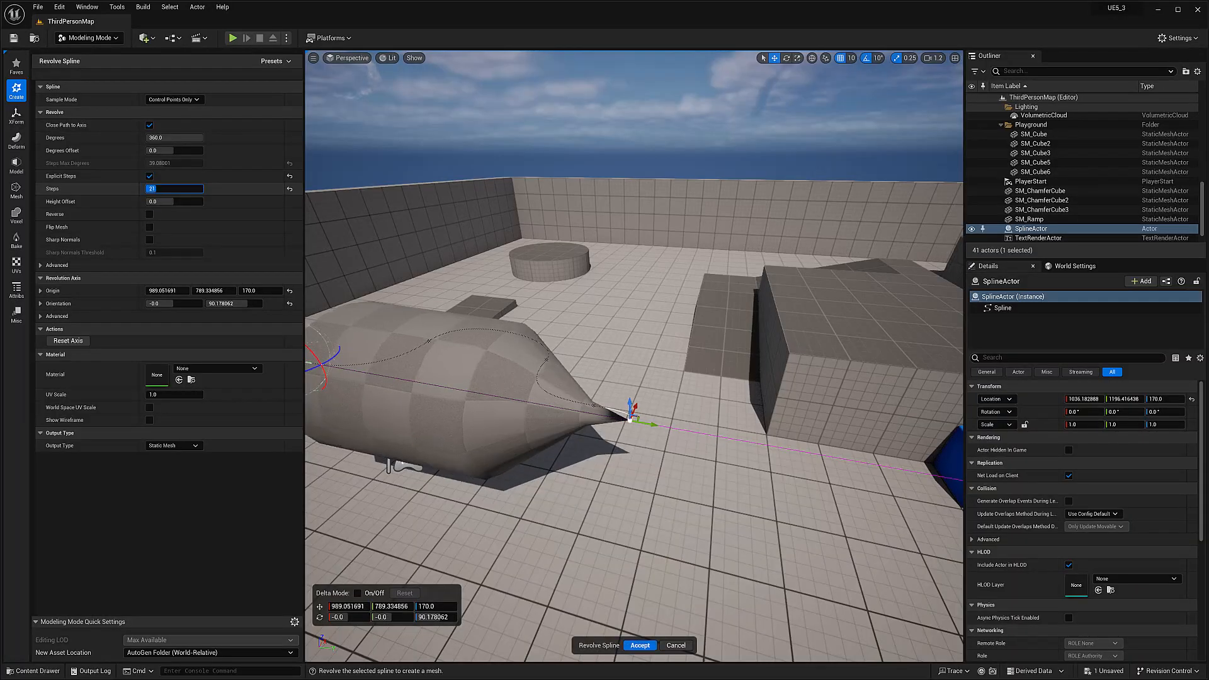
click(149, 176)
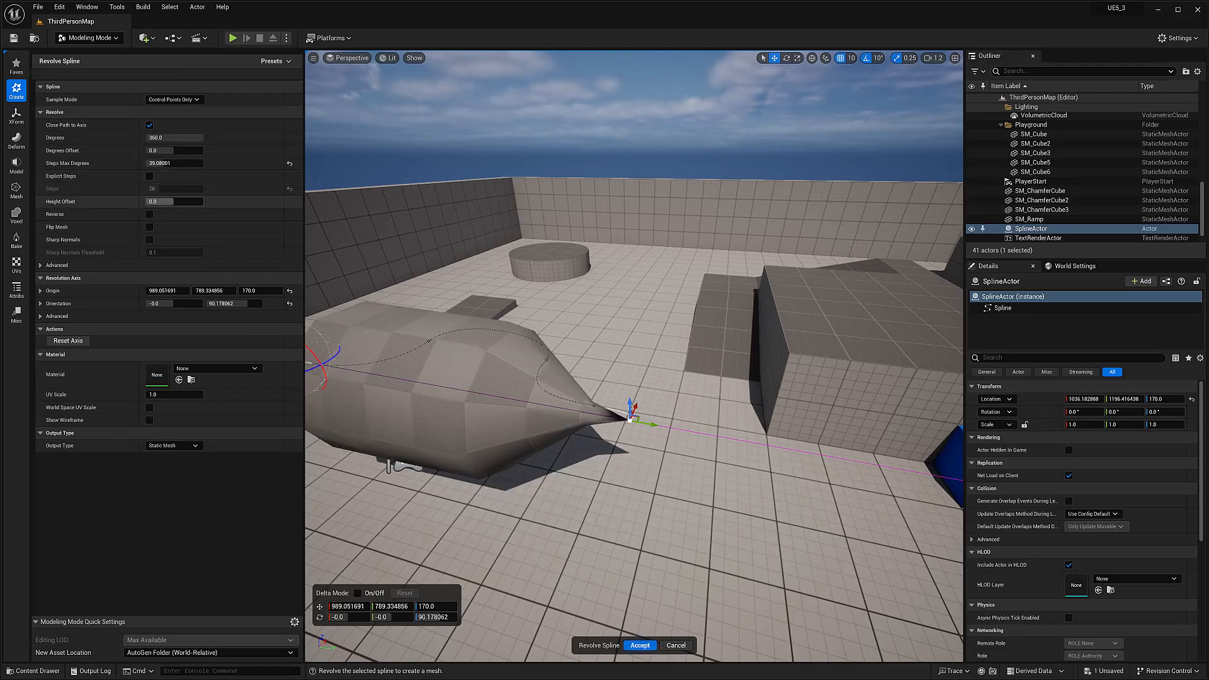
drag(174, 202, 174, 209)
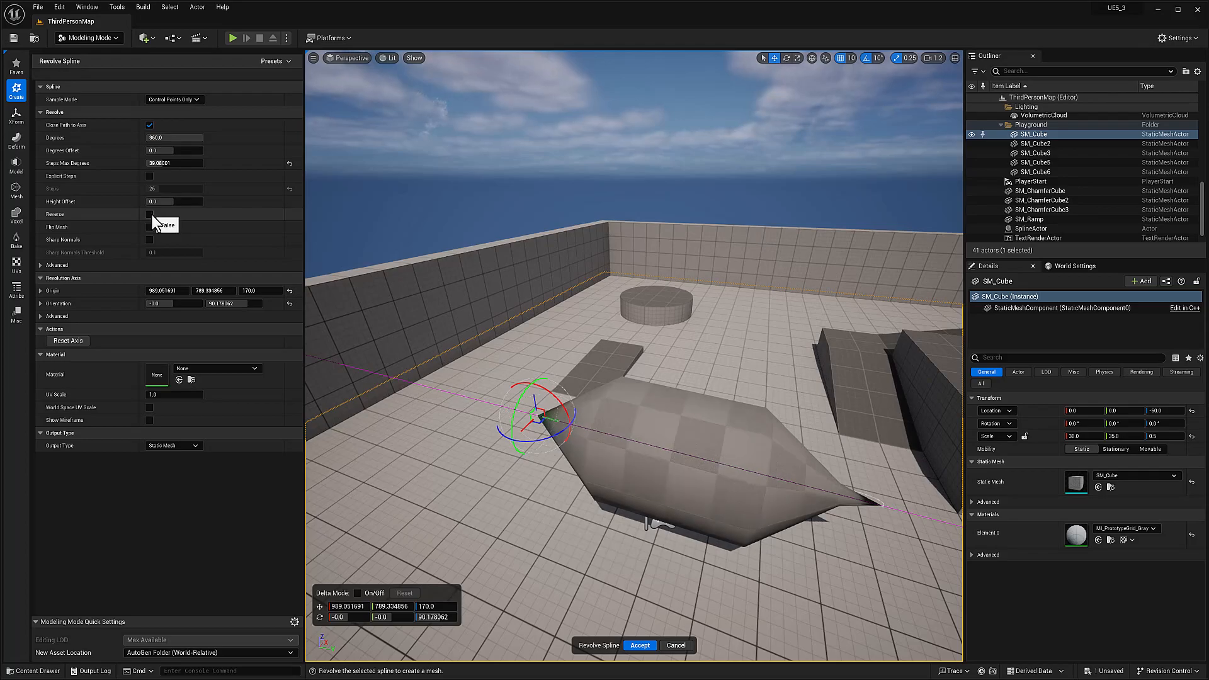
Compare the mesh with Reverse and Flip Mesh toggled, restoring the default direction.
click(149, 214)
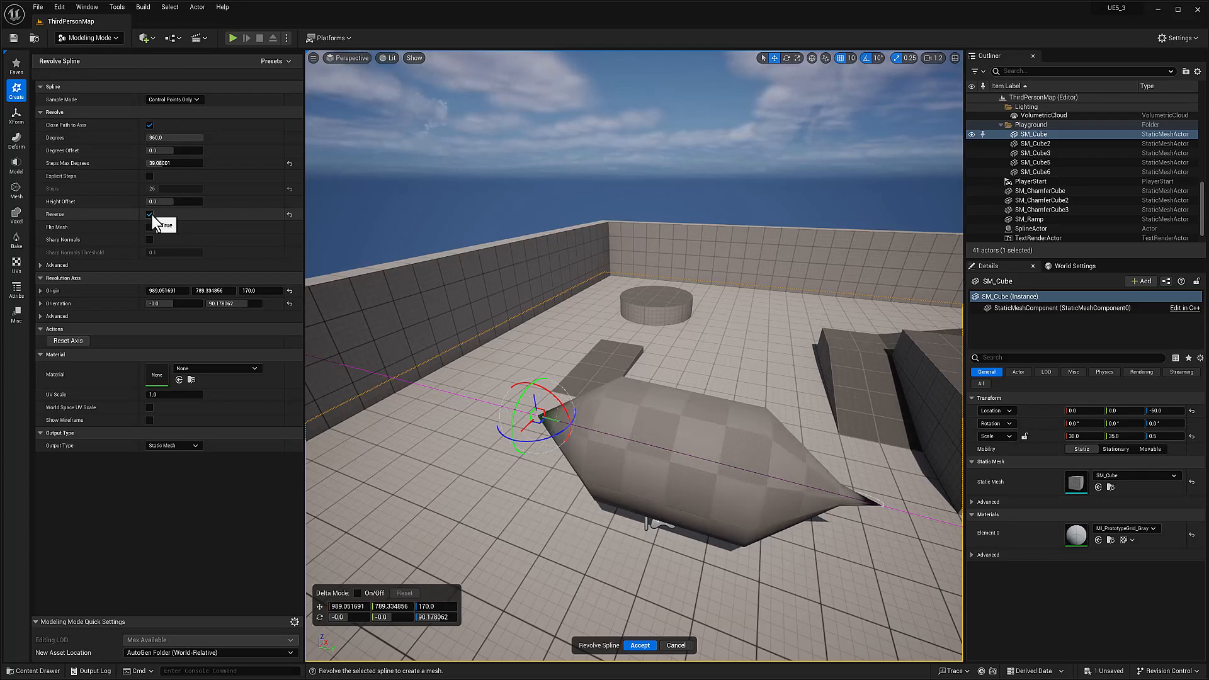
click(149, 214)
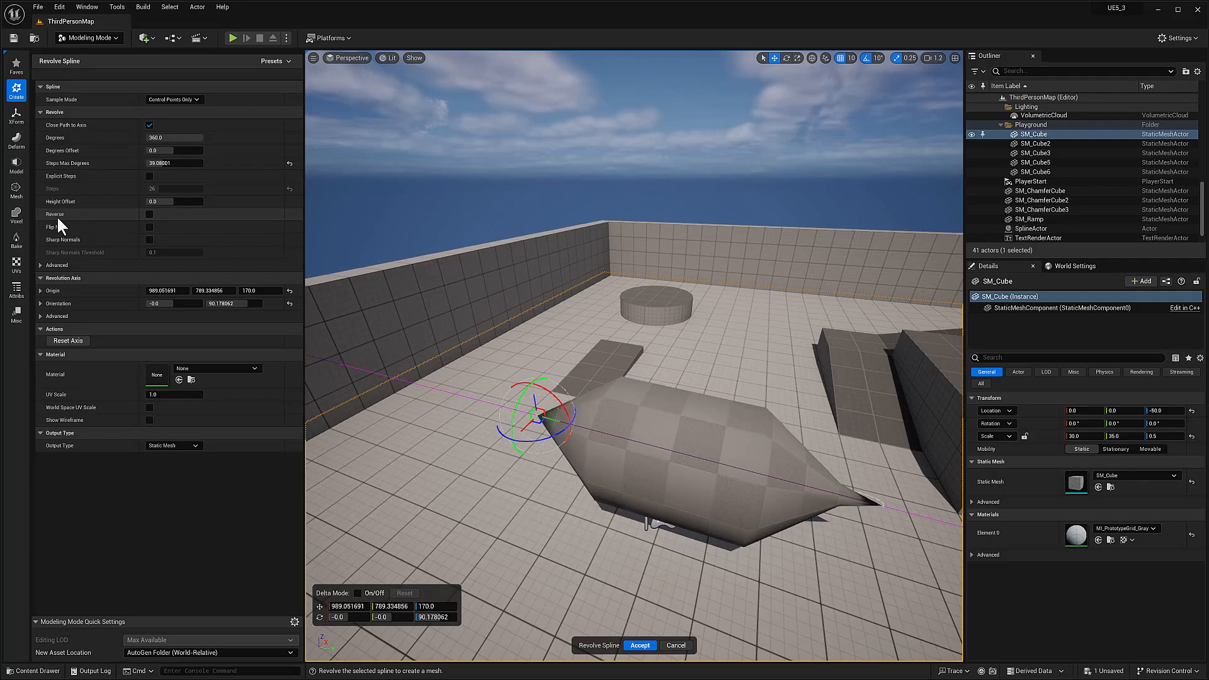
mouse_move(61, 228)
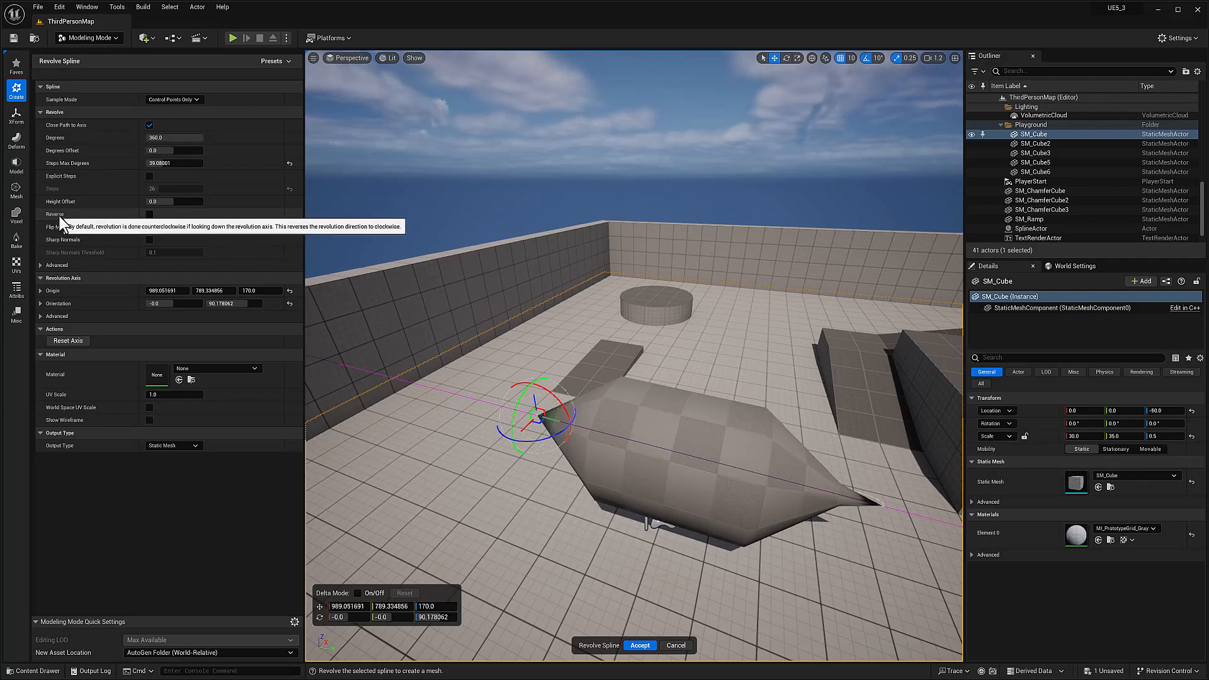
mouse_move(132, 239)
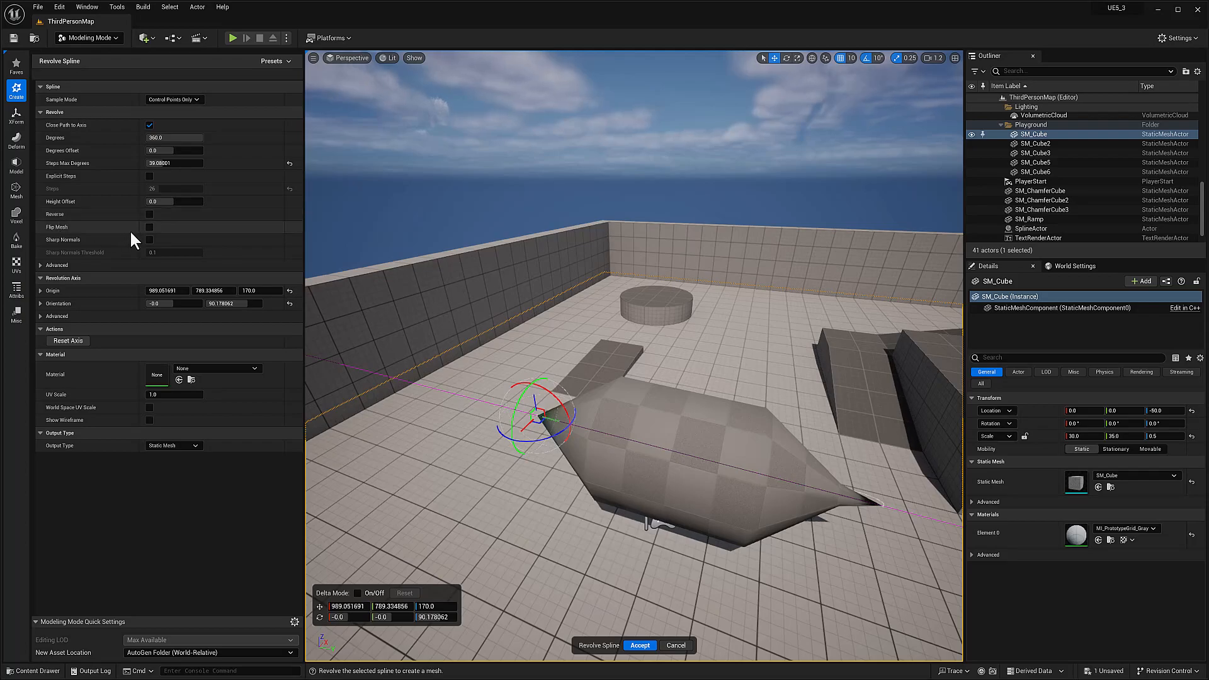
click(149, 226)
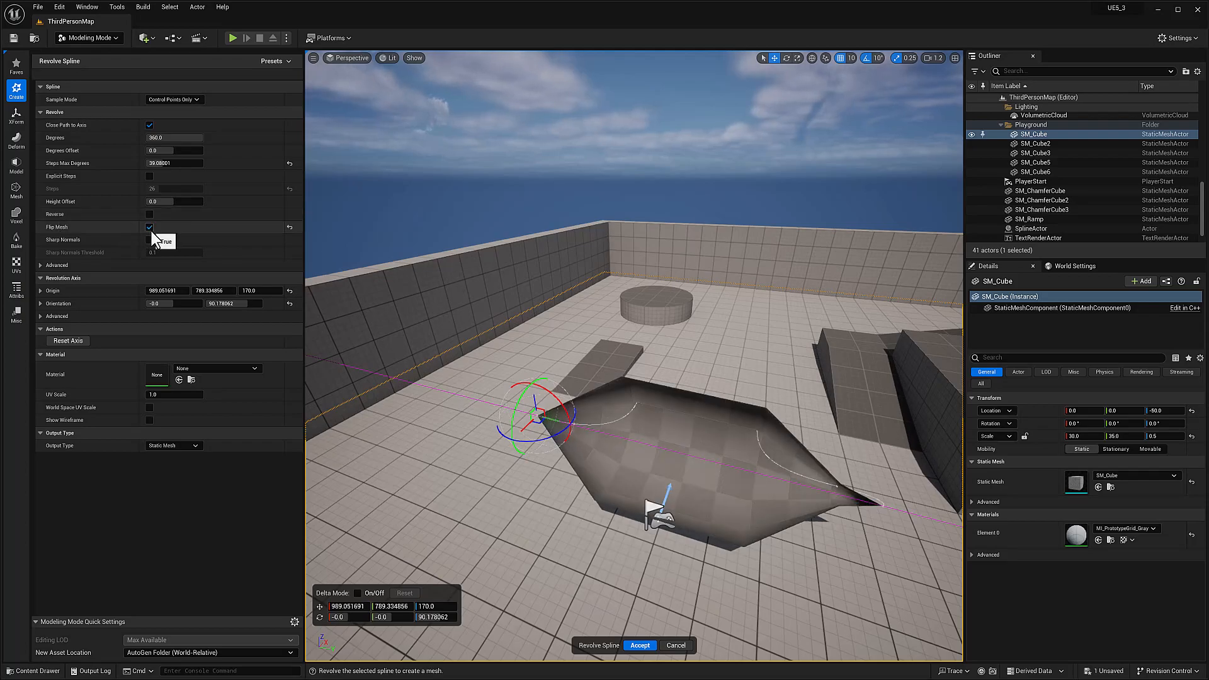
click(149, 227)
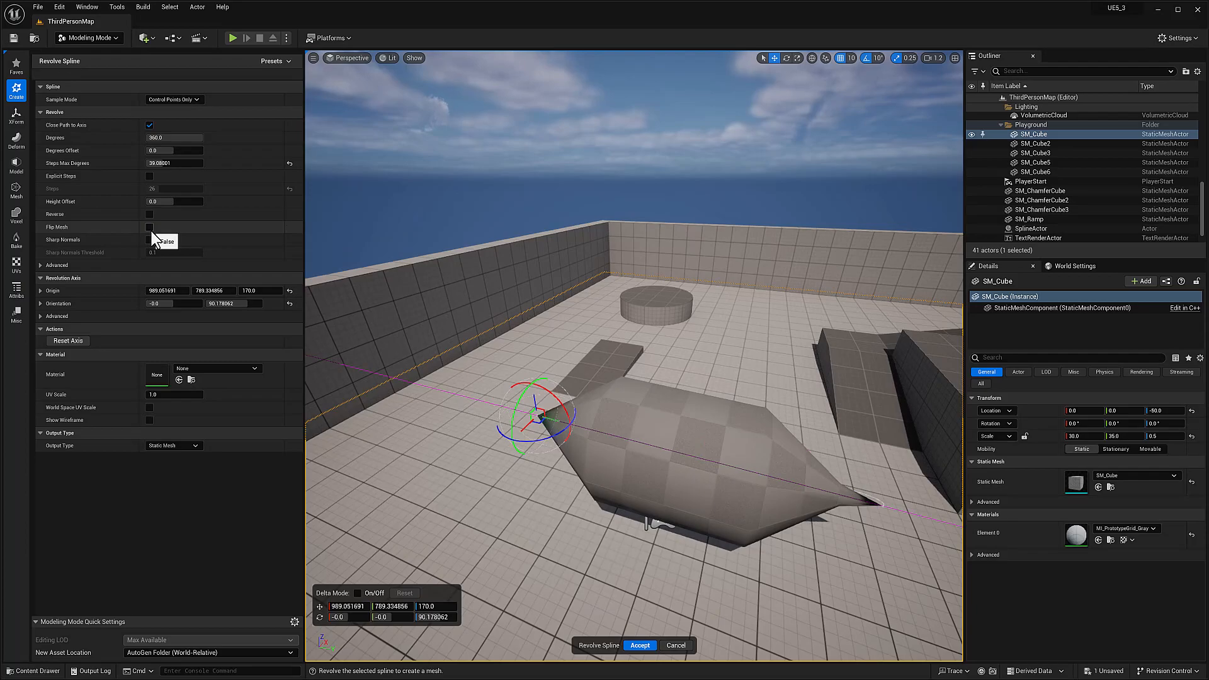
click(150, 227)
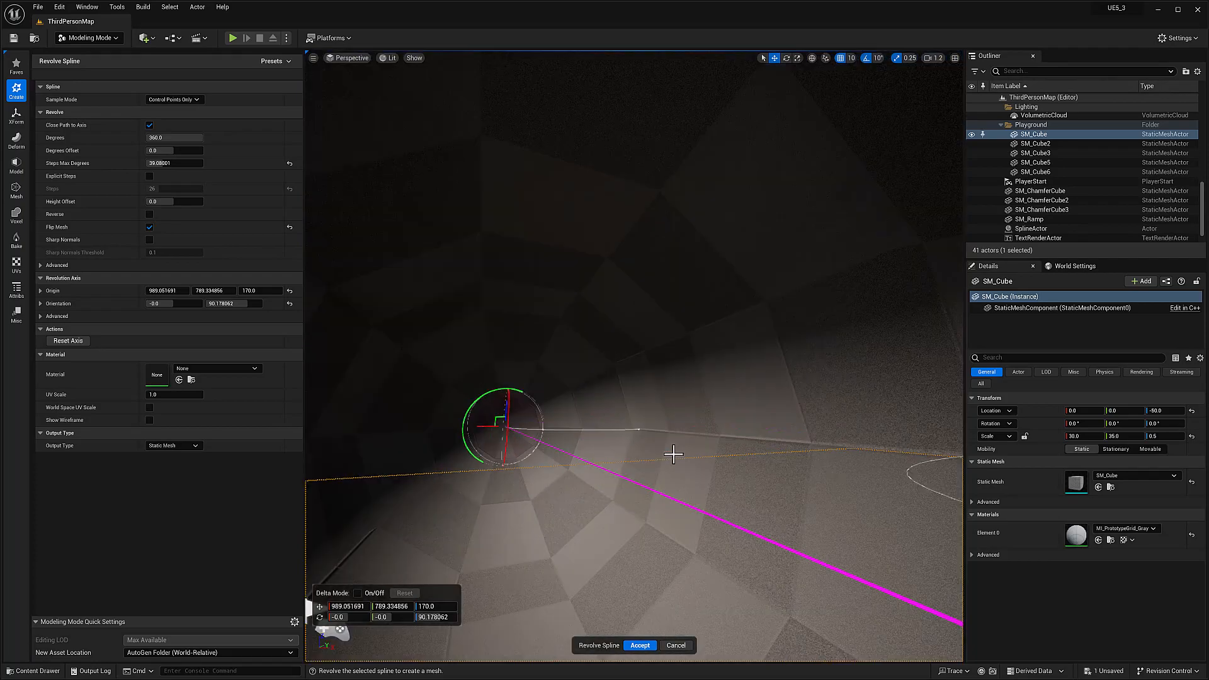
click(149, 227)
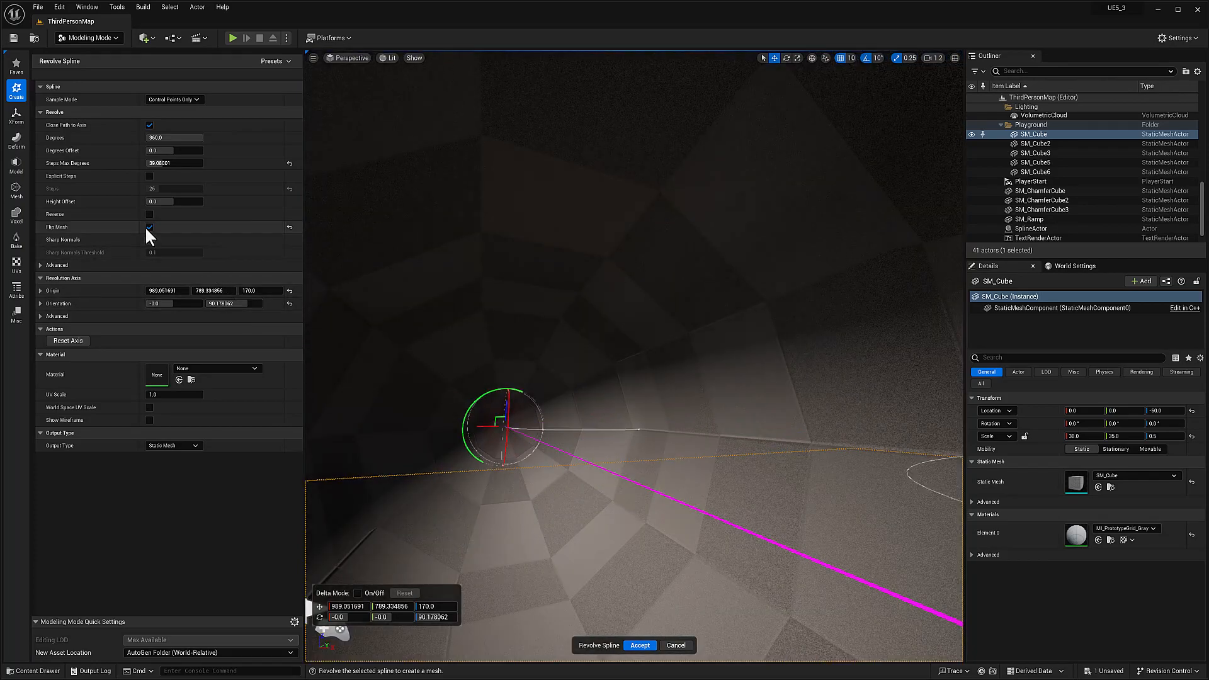
click(149, 227)
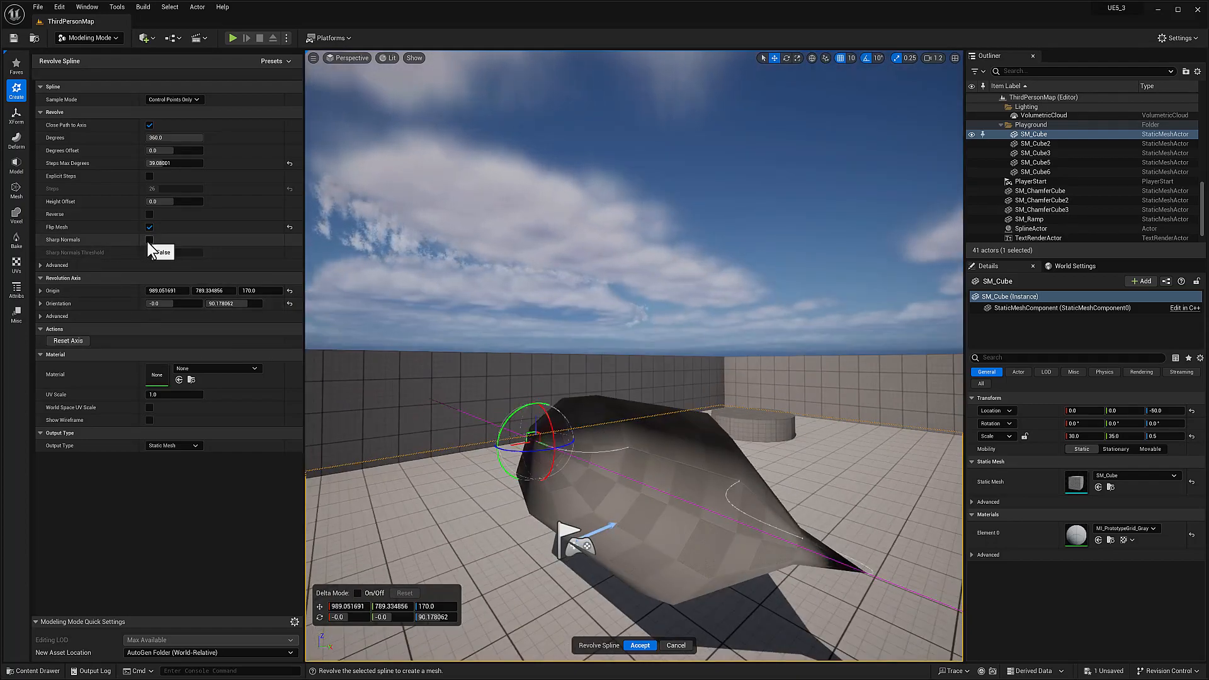
Toggle Sharp Normals on and off, unflip the mesh, and show the Advanced revolve settings.
click(150, 239)
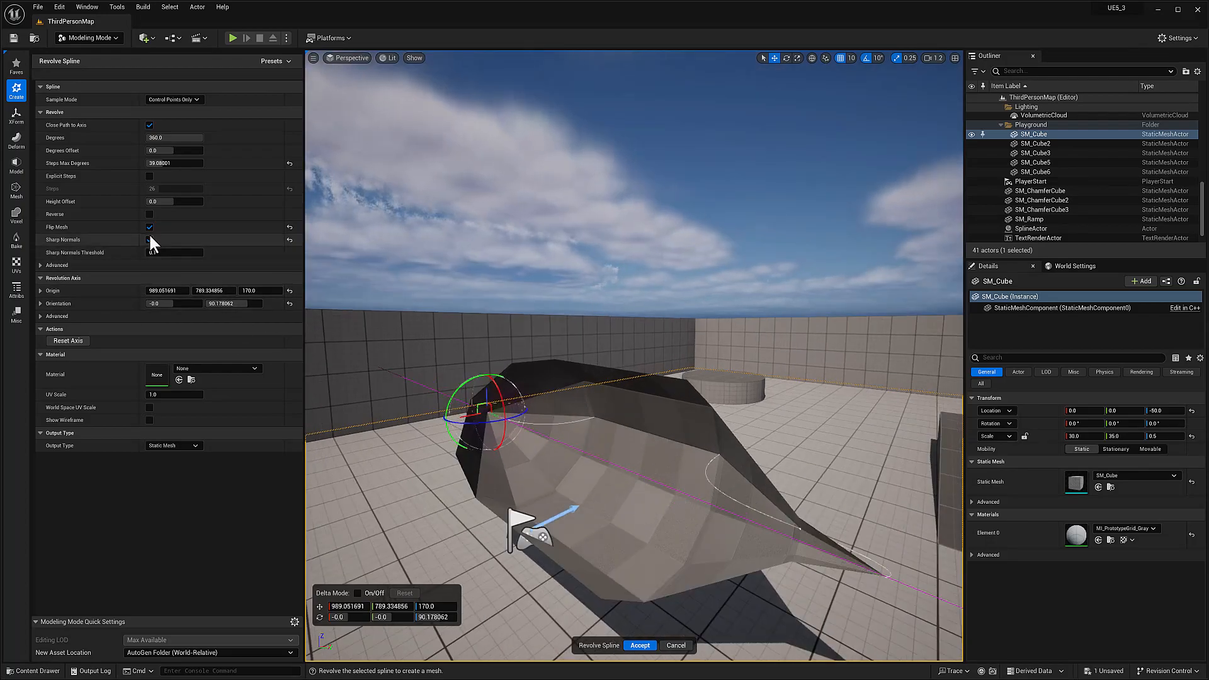
click(149, 239)
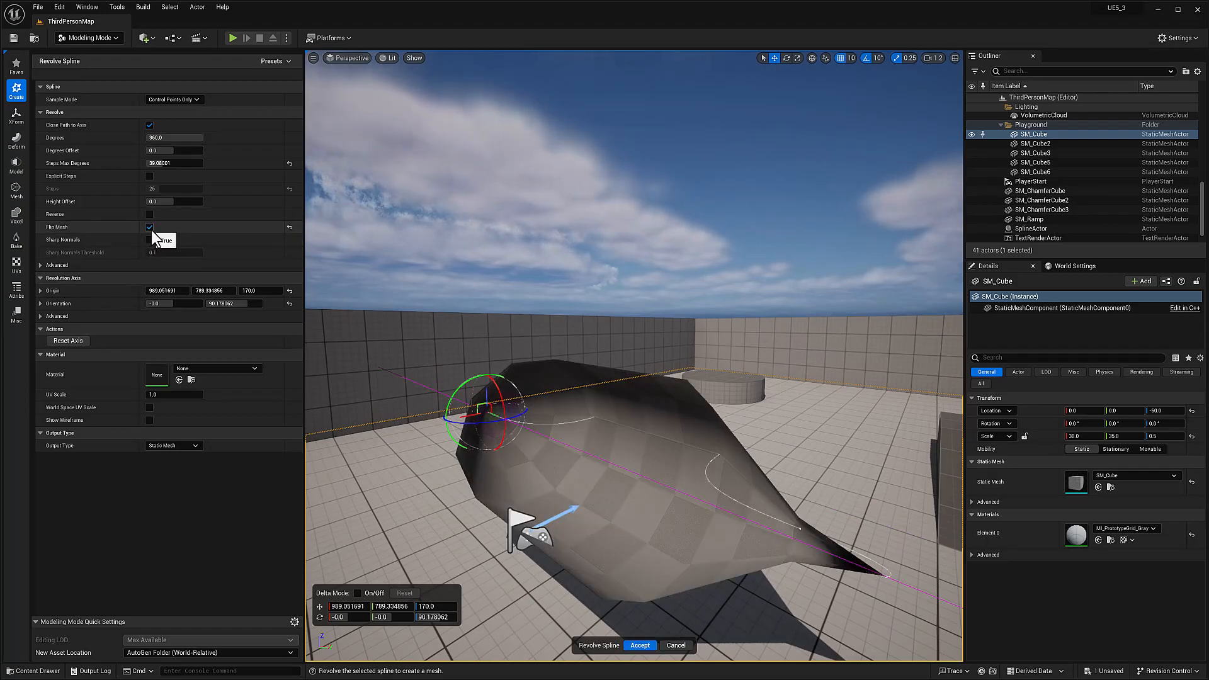
click(150, 227)
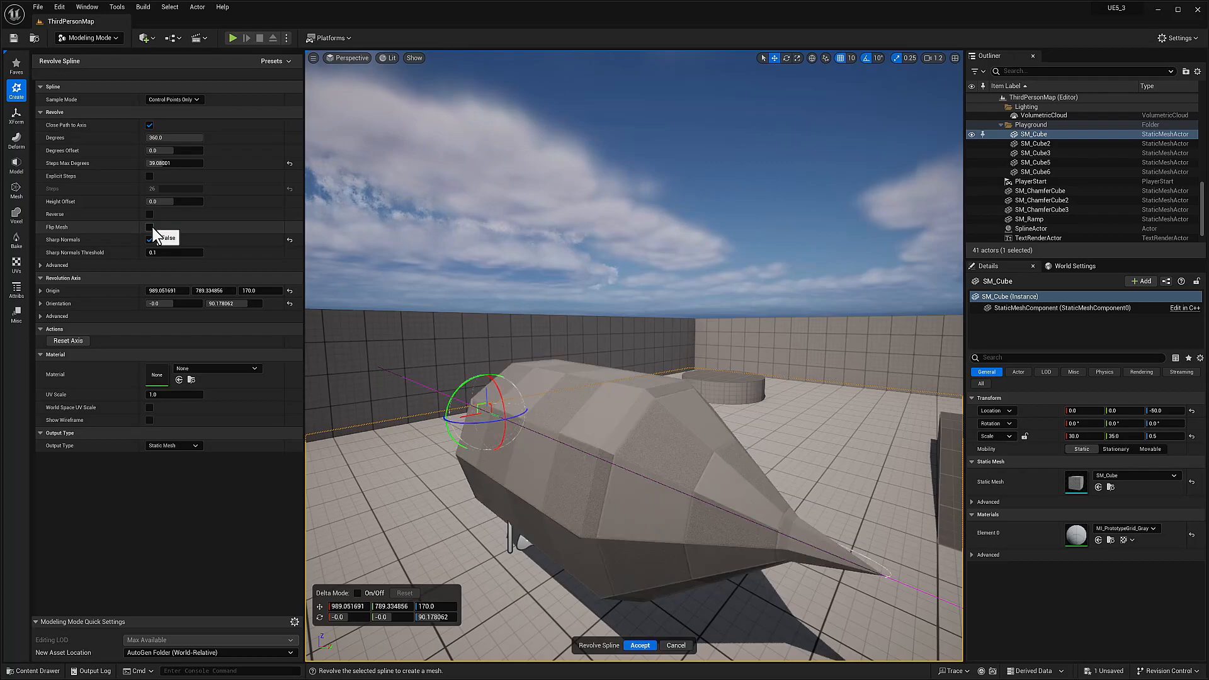
click(149, 227)
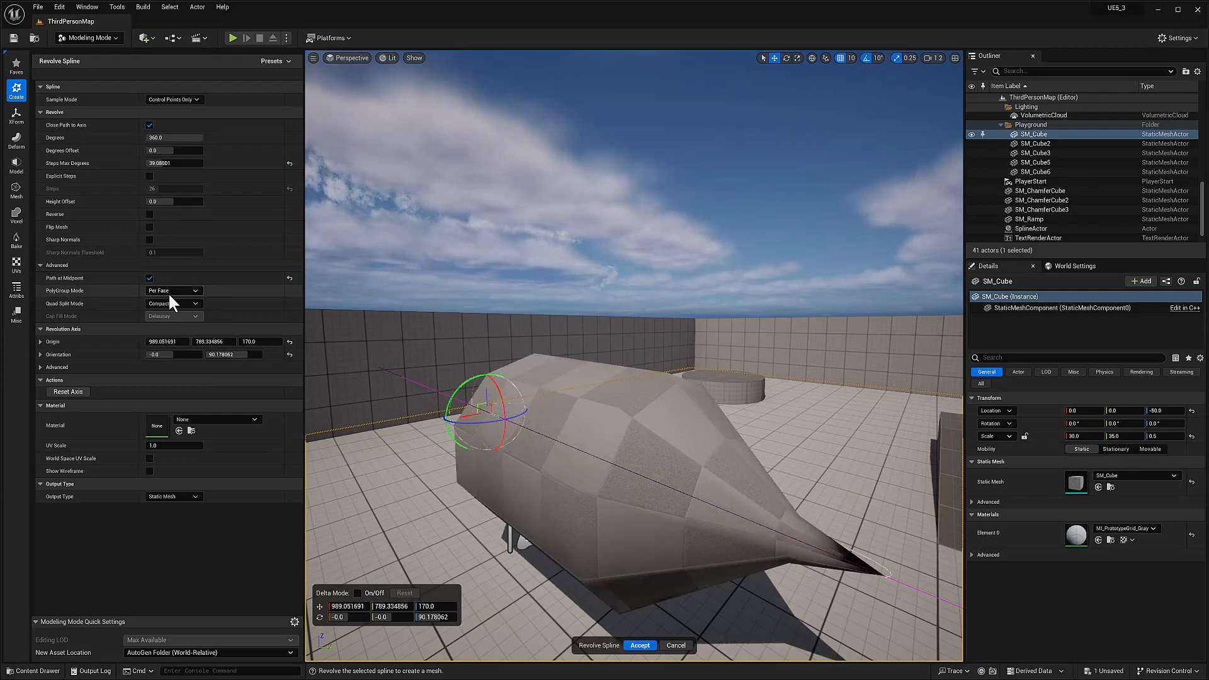
Compare Path at Midpoint on and off, leave it unchecked, and collapse Advanced.
click(149, 277)
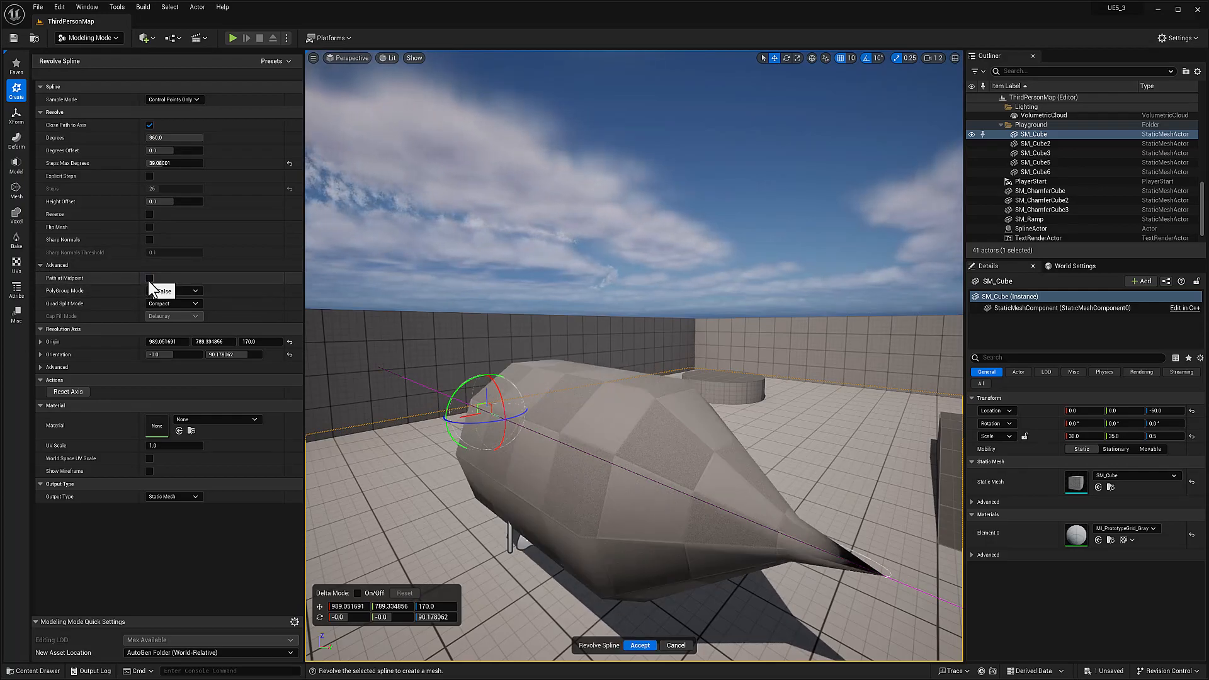
click(149, 278)
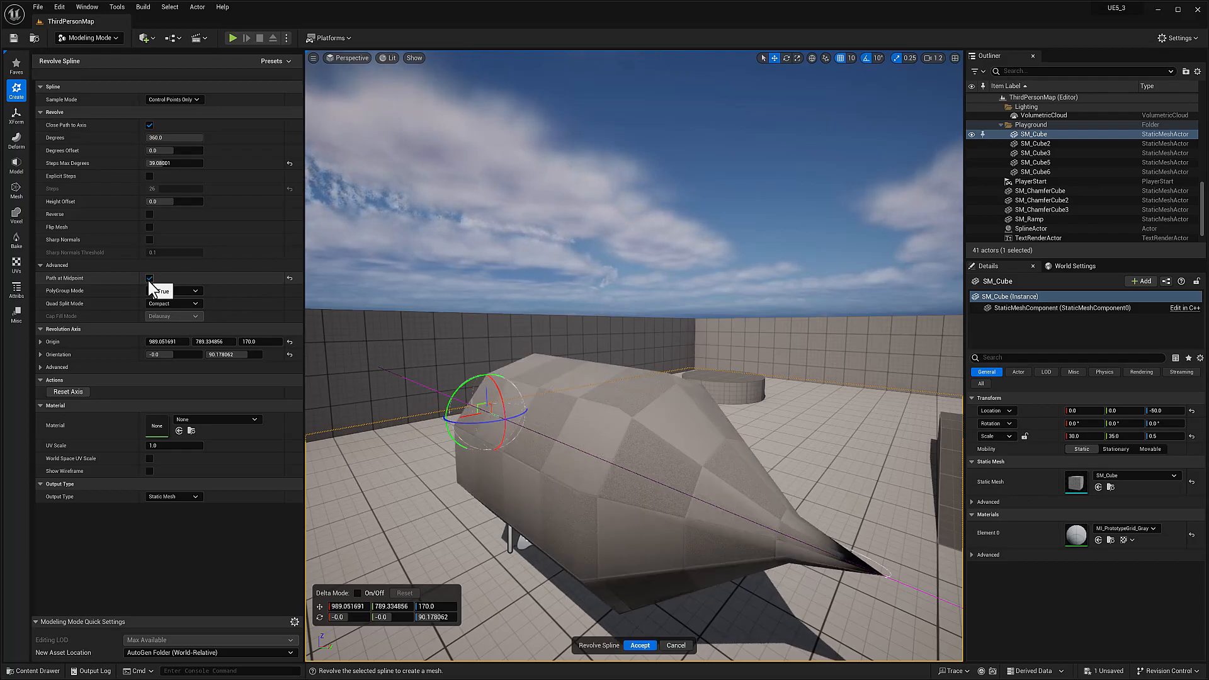
click(149, 278)
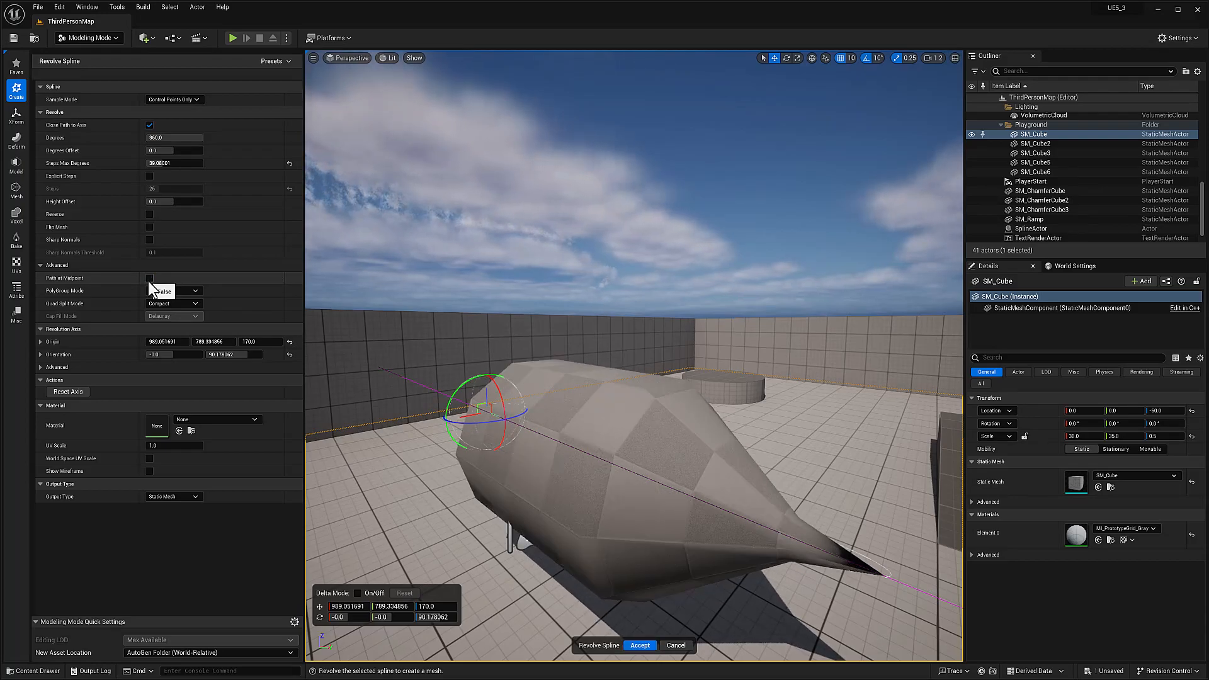
click(40, 265)
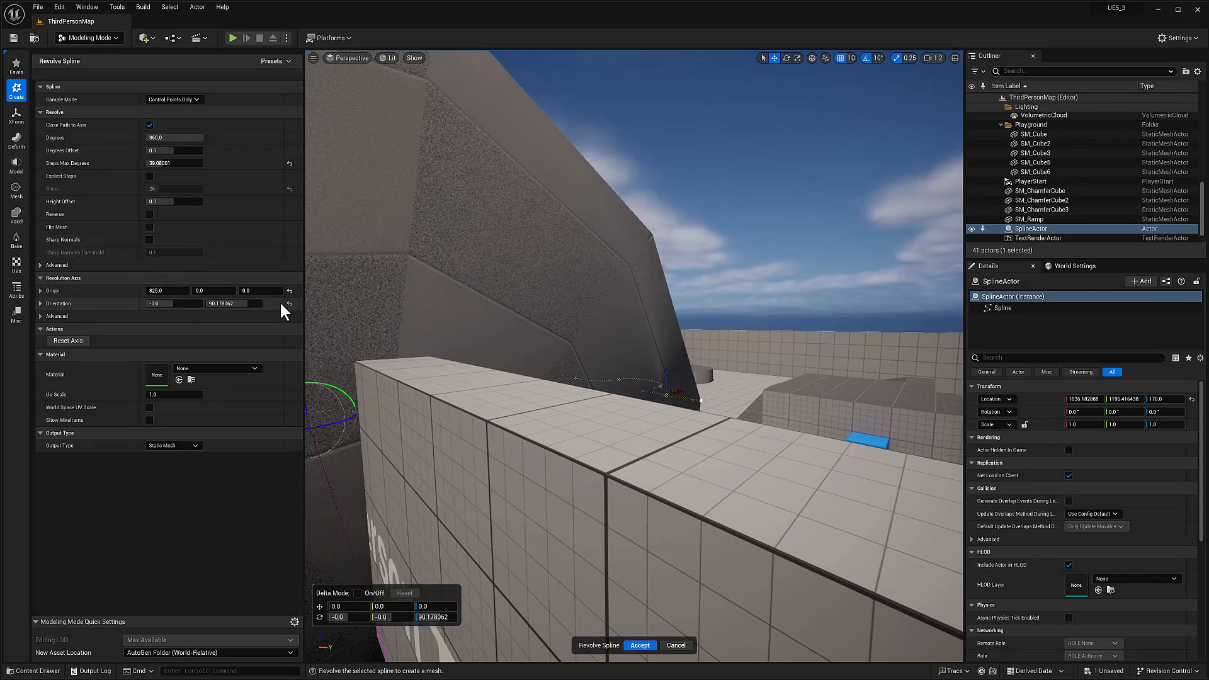
Reset the Revolution Axis Orientation and Origin to defaults, then show the axis Advanced options.
click(288, 303)
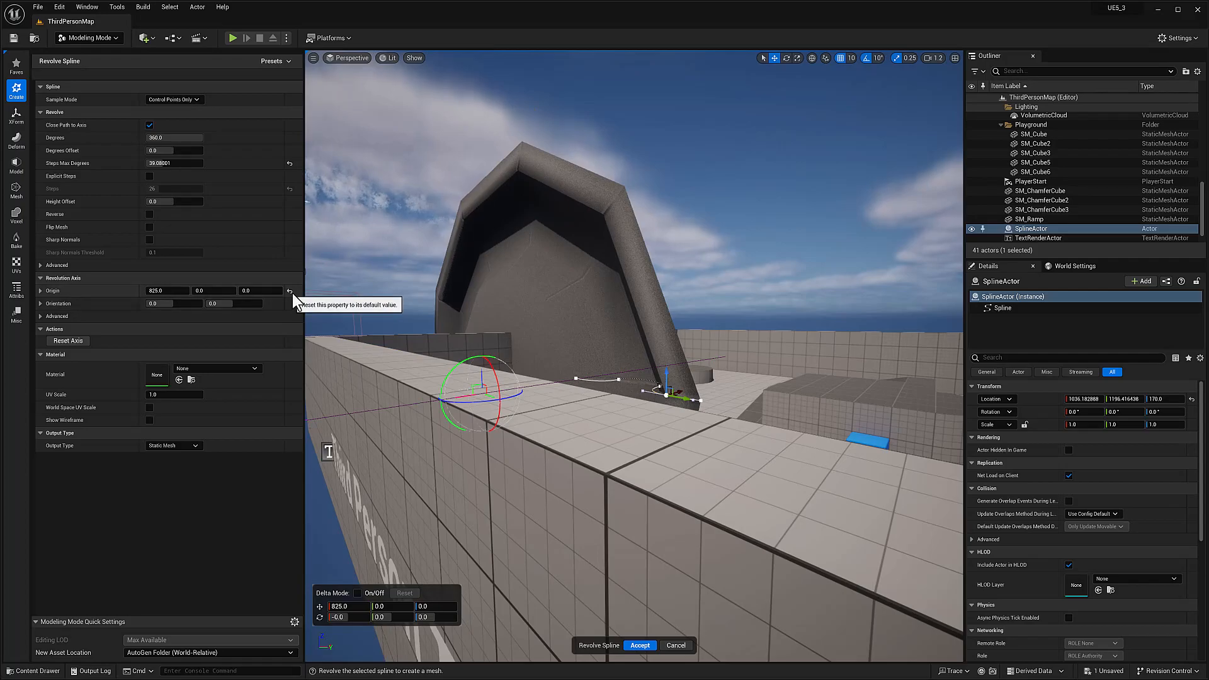
click(290, 291)
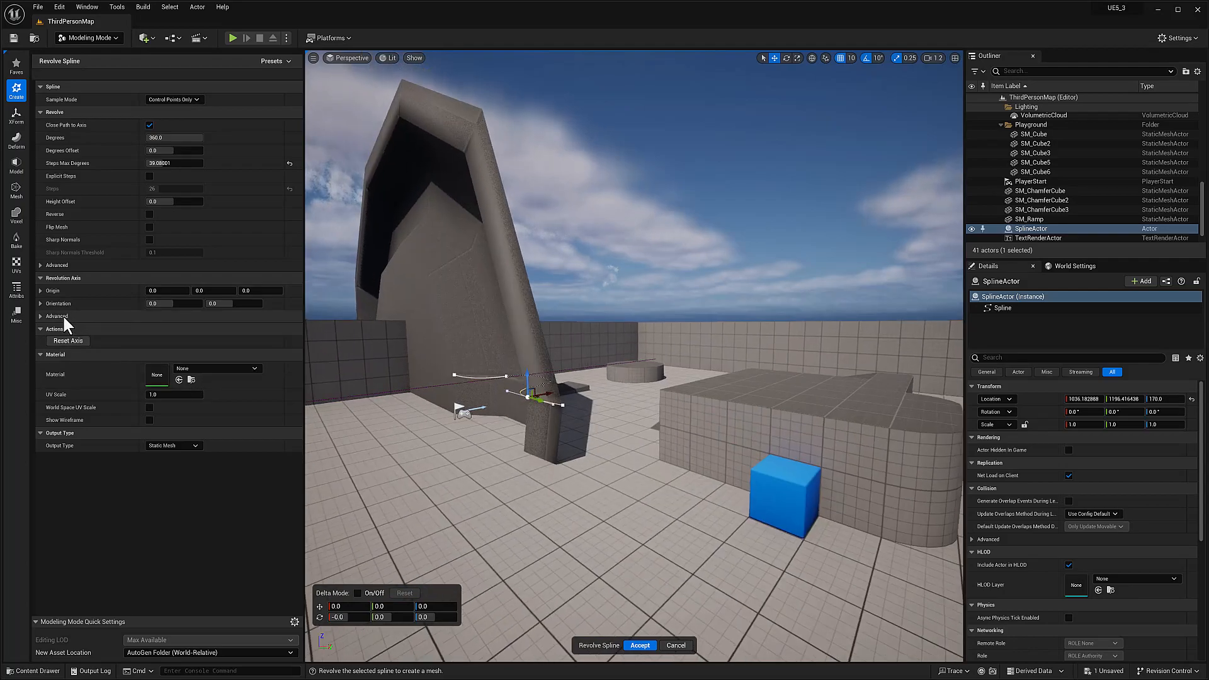
mouse_move(65, 292)
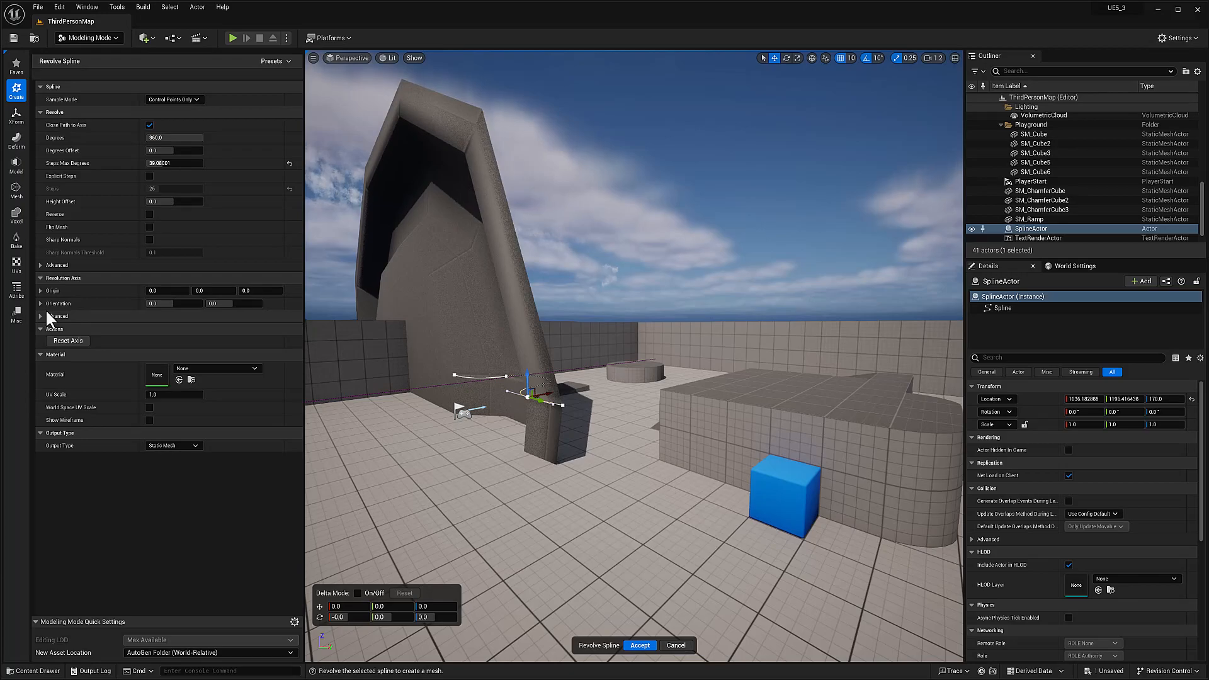
drag(167, 291, 200, 291)
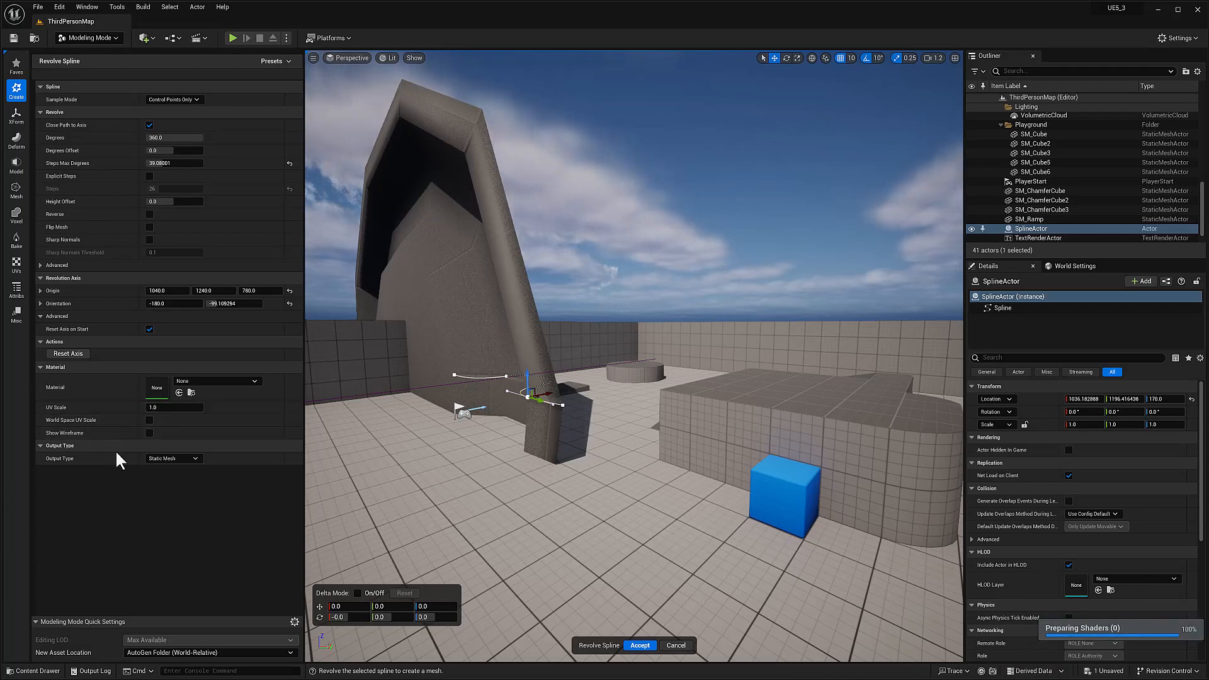
List the output types: static mesh, volume and dynamic mesh.
click(173, 458)
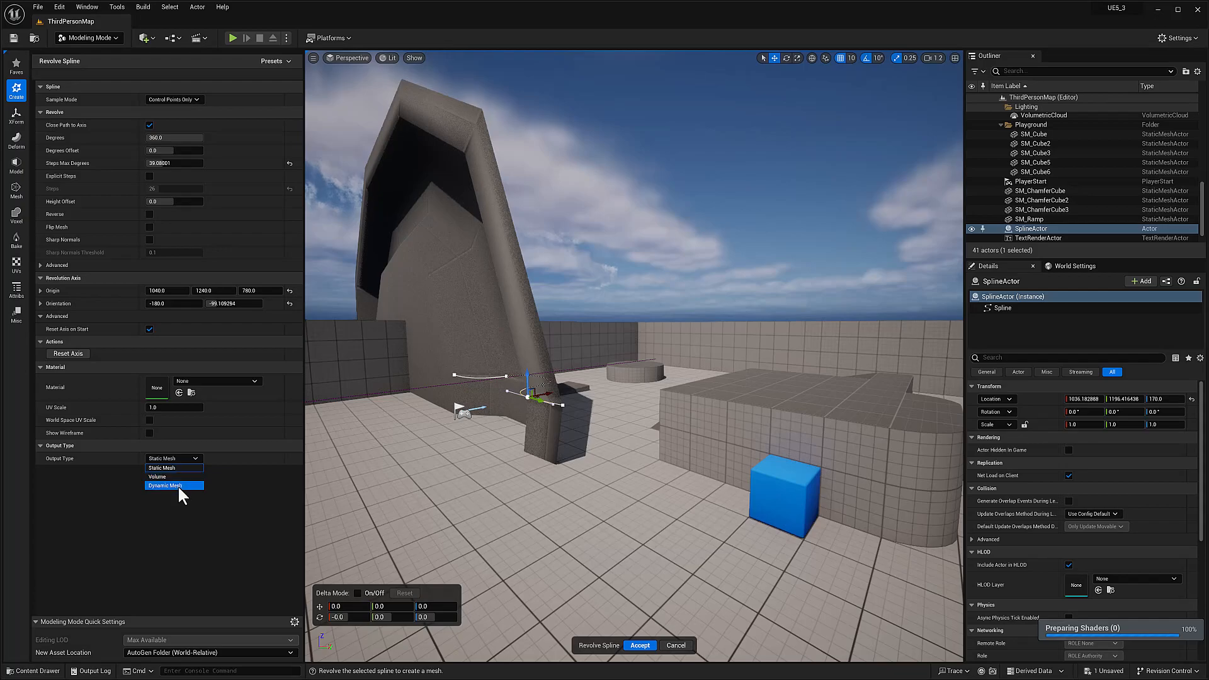